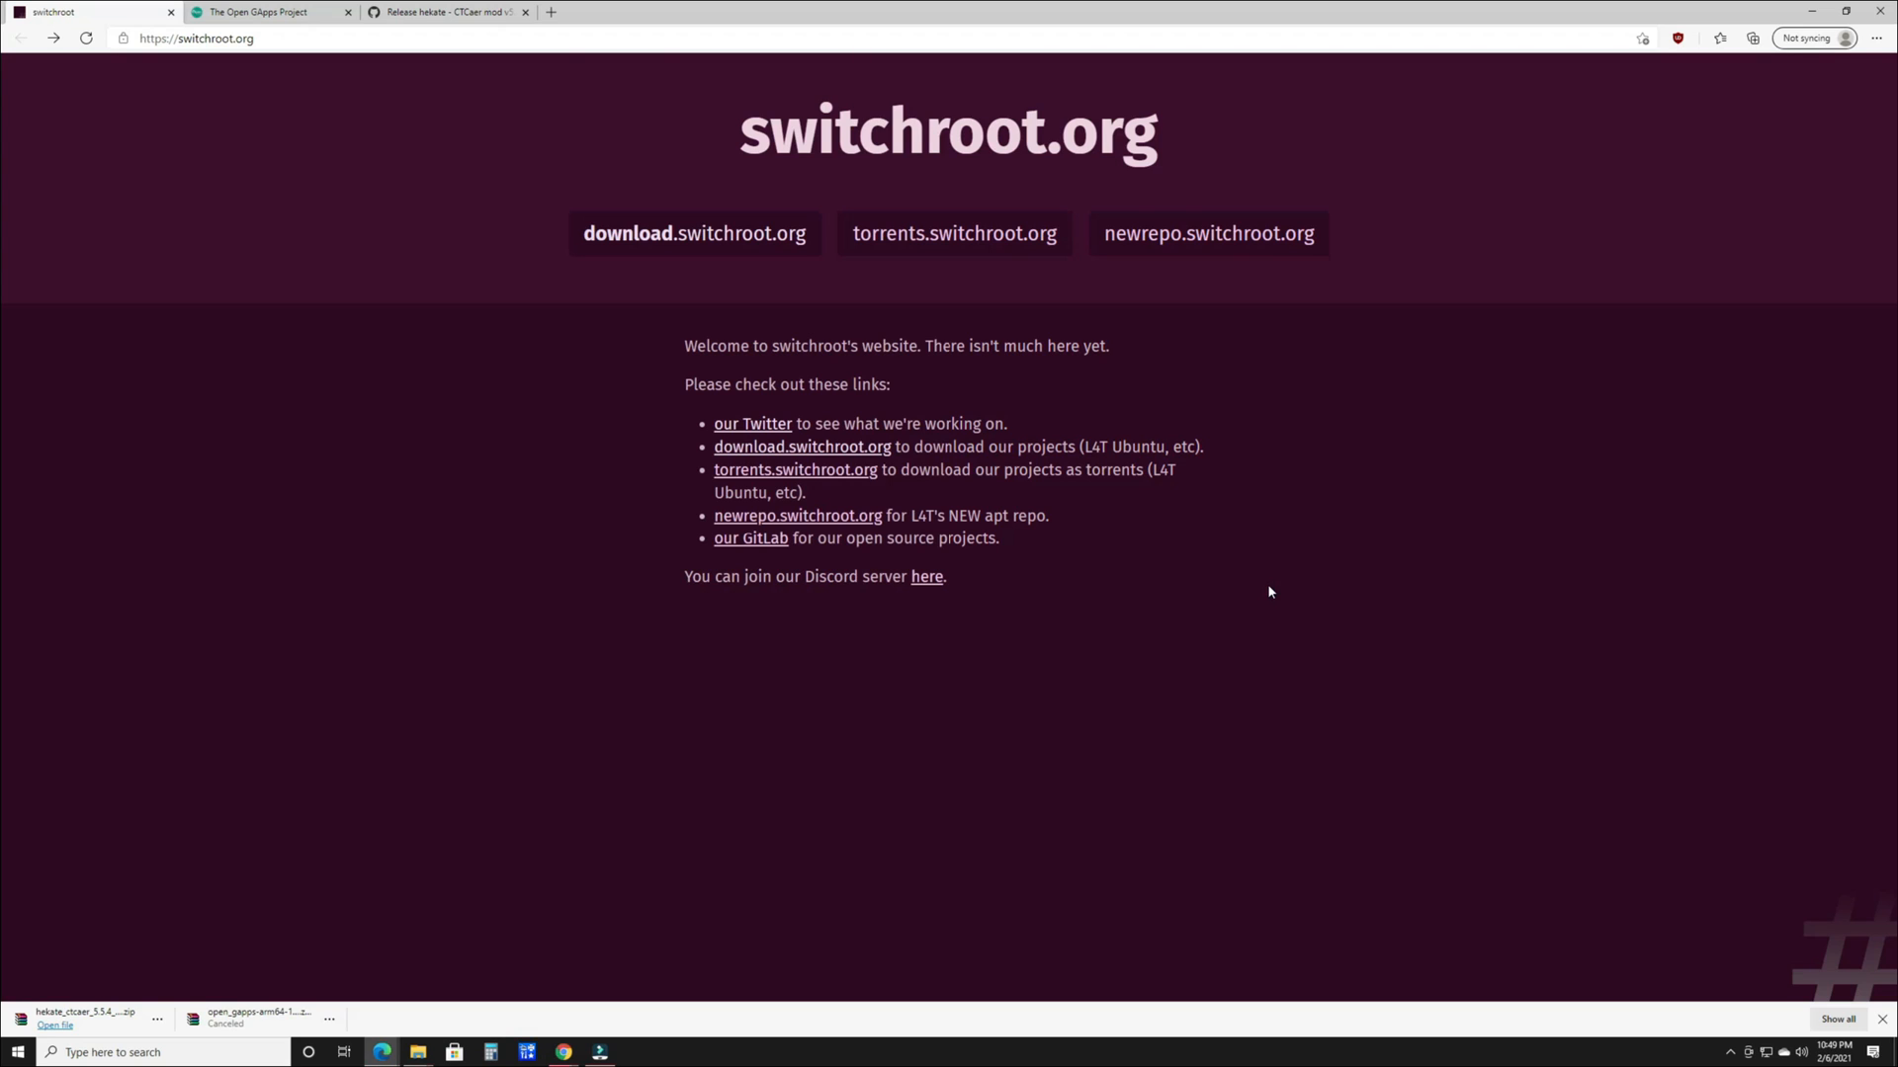
mouse_move(2, 113)
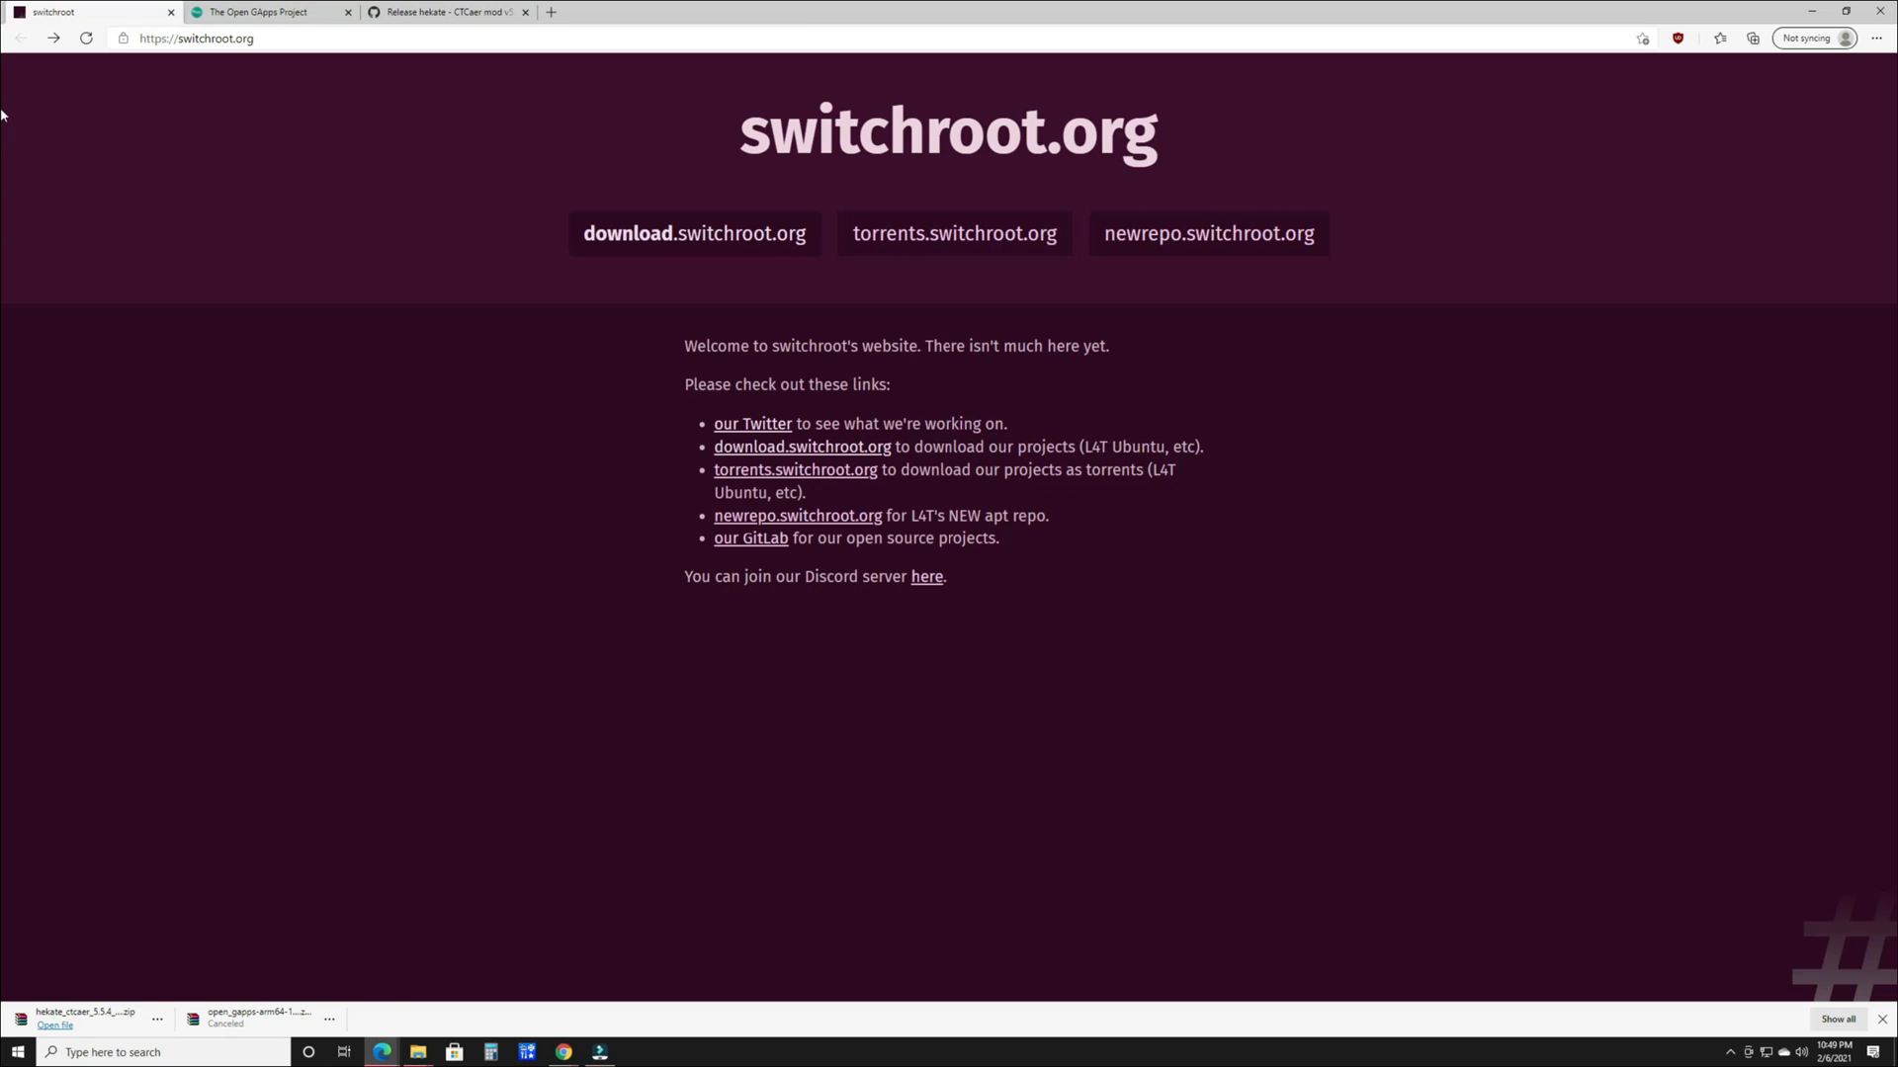
mouse_move(573, 554)
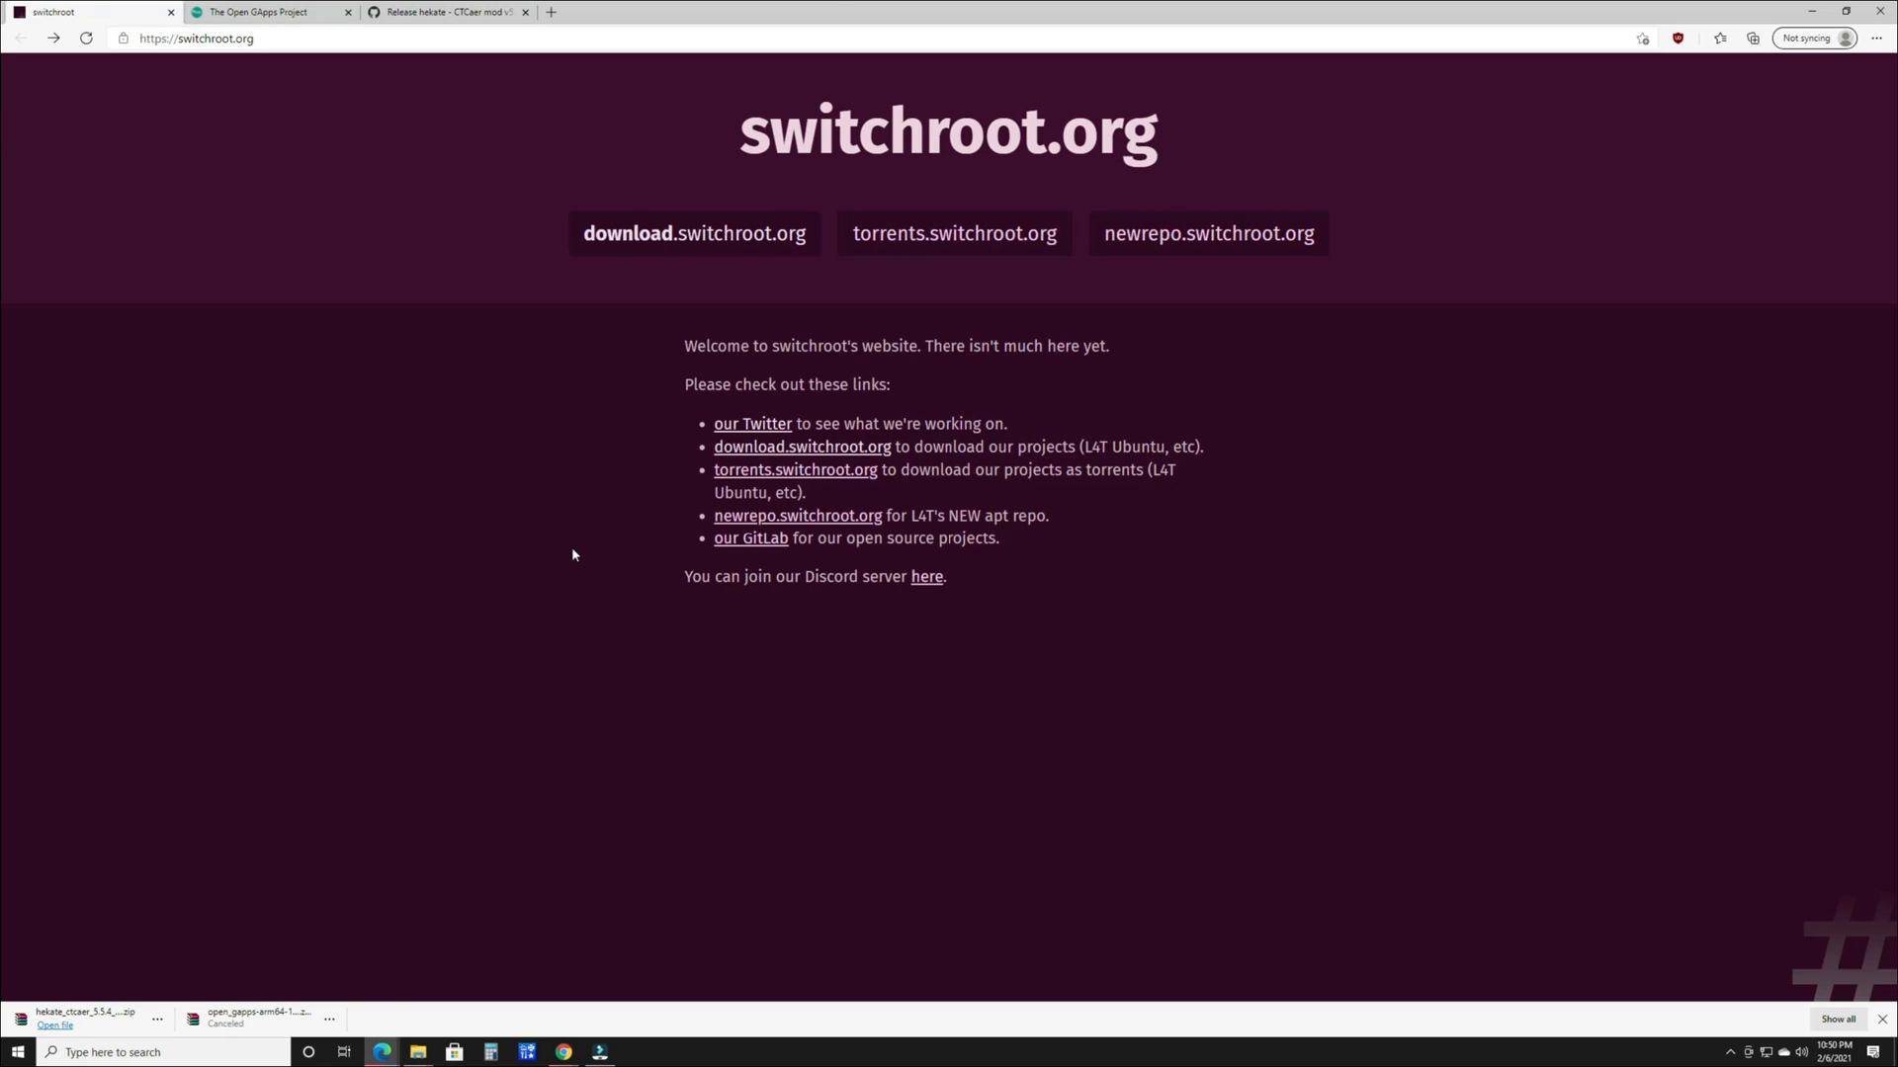
Open download.switchroot.org and enter the android-10 folder listing icosa-atv and icosa-tab builds
click(694, 232)
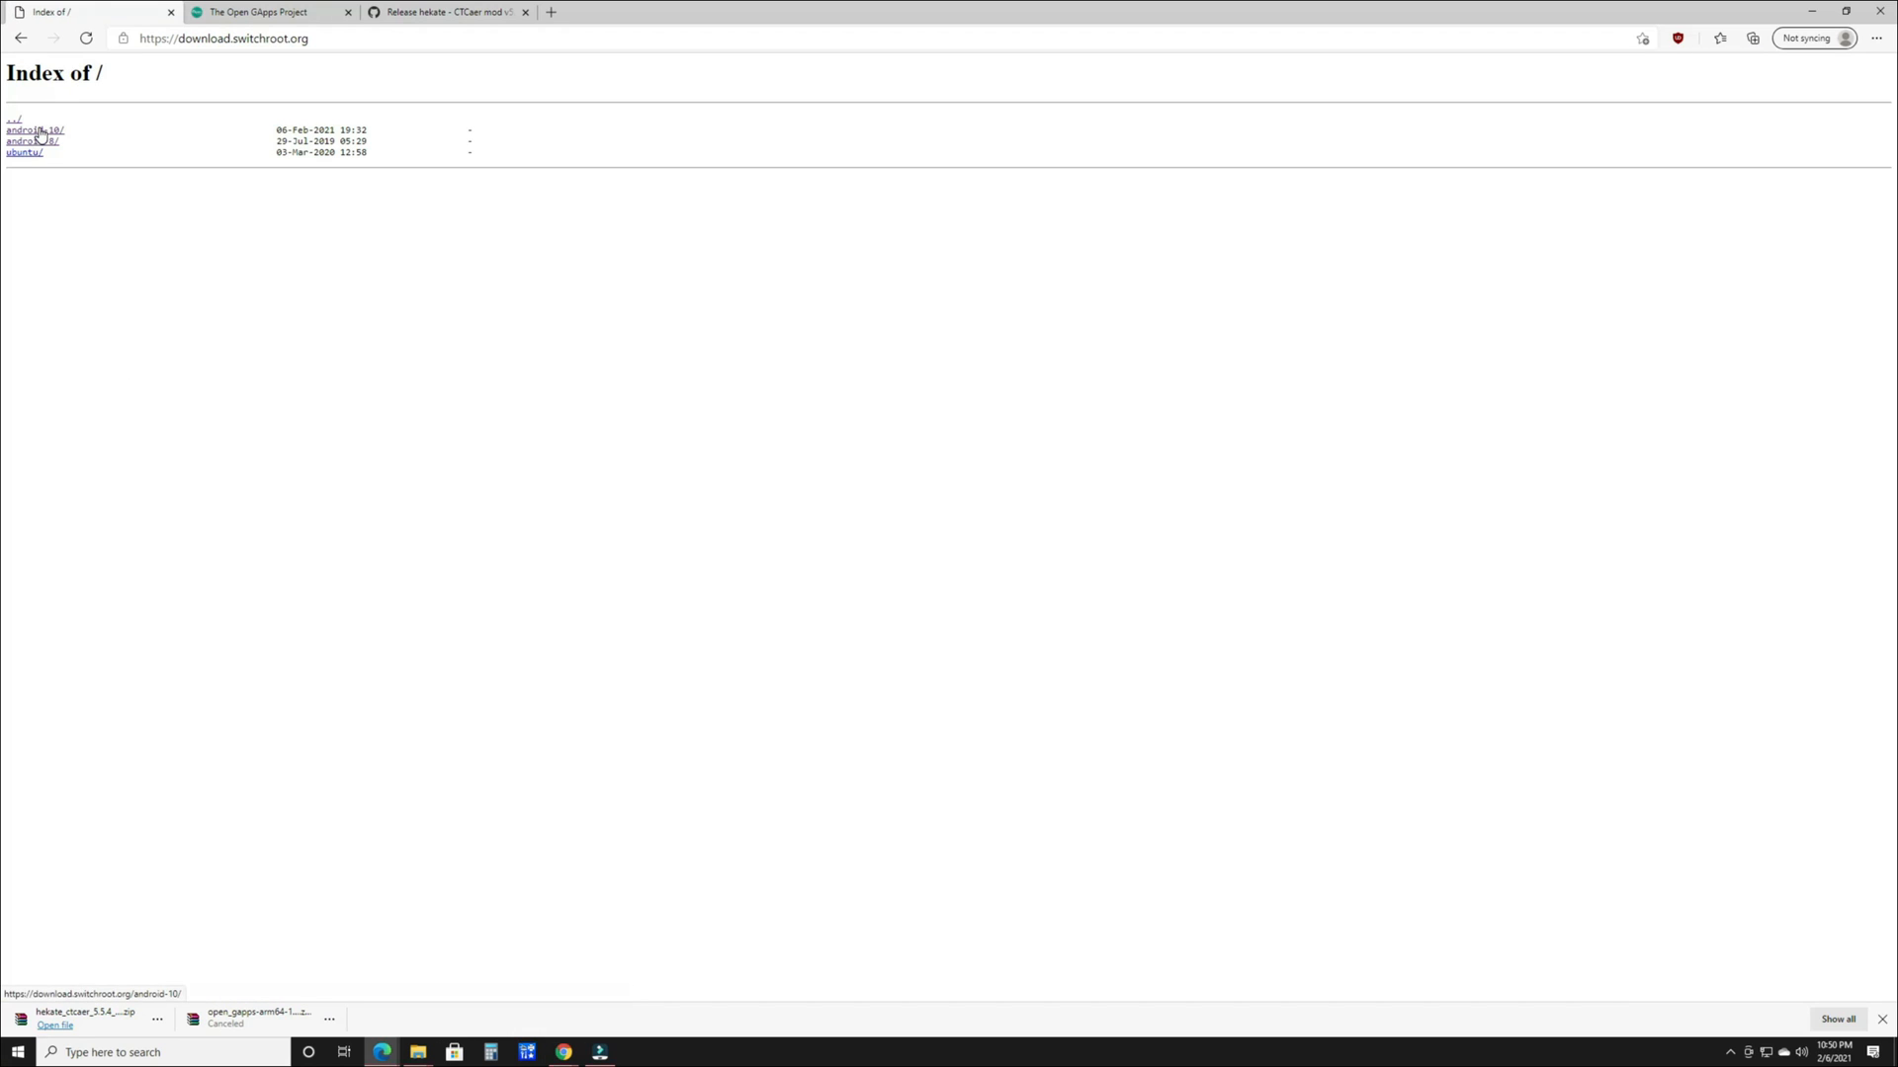
click(35, 130)
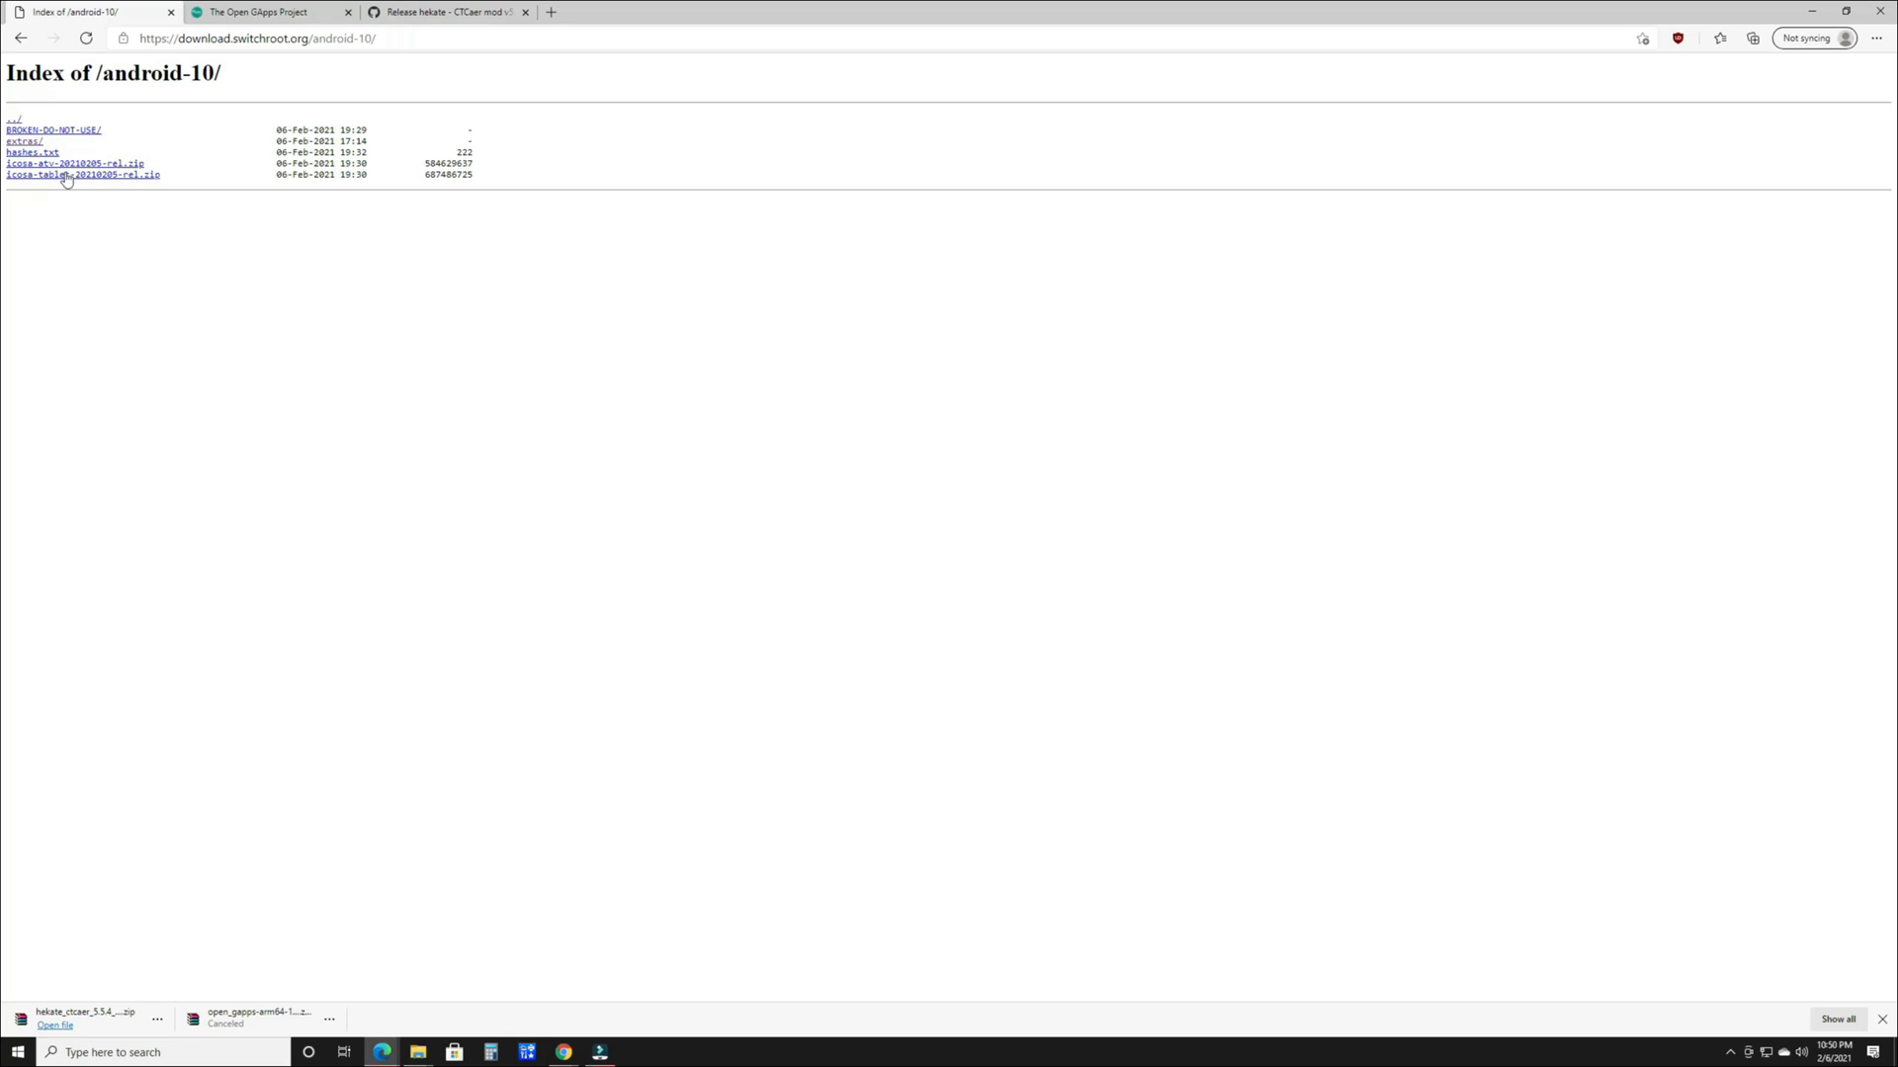
mouse_move(81, 174)
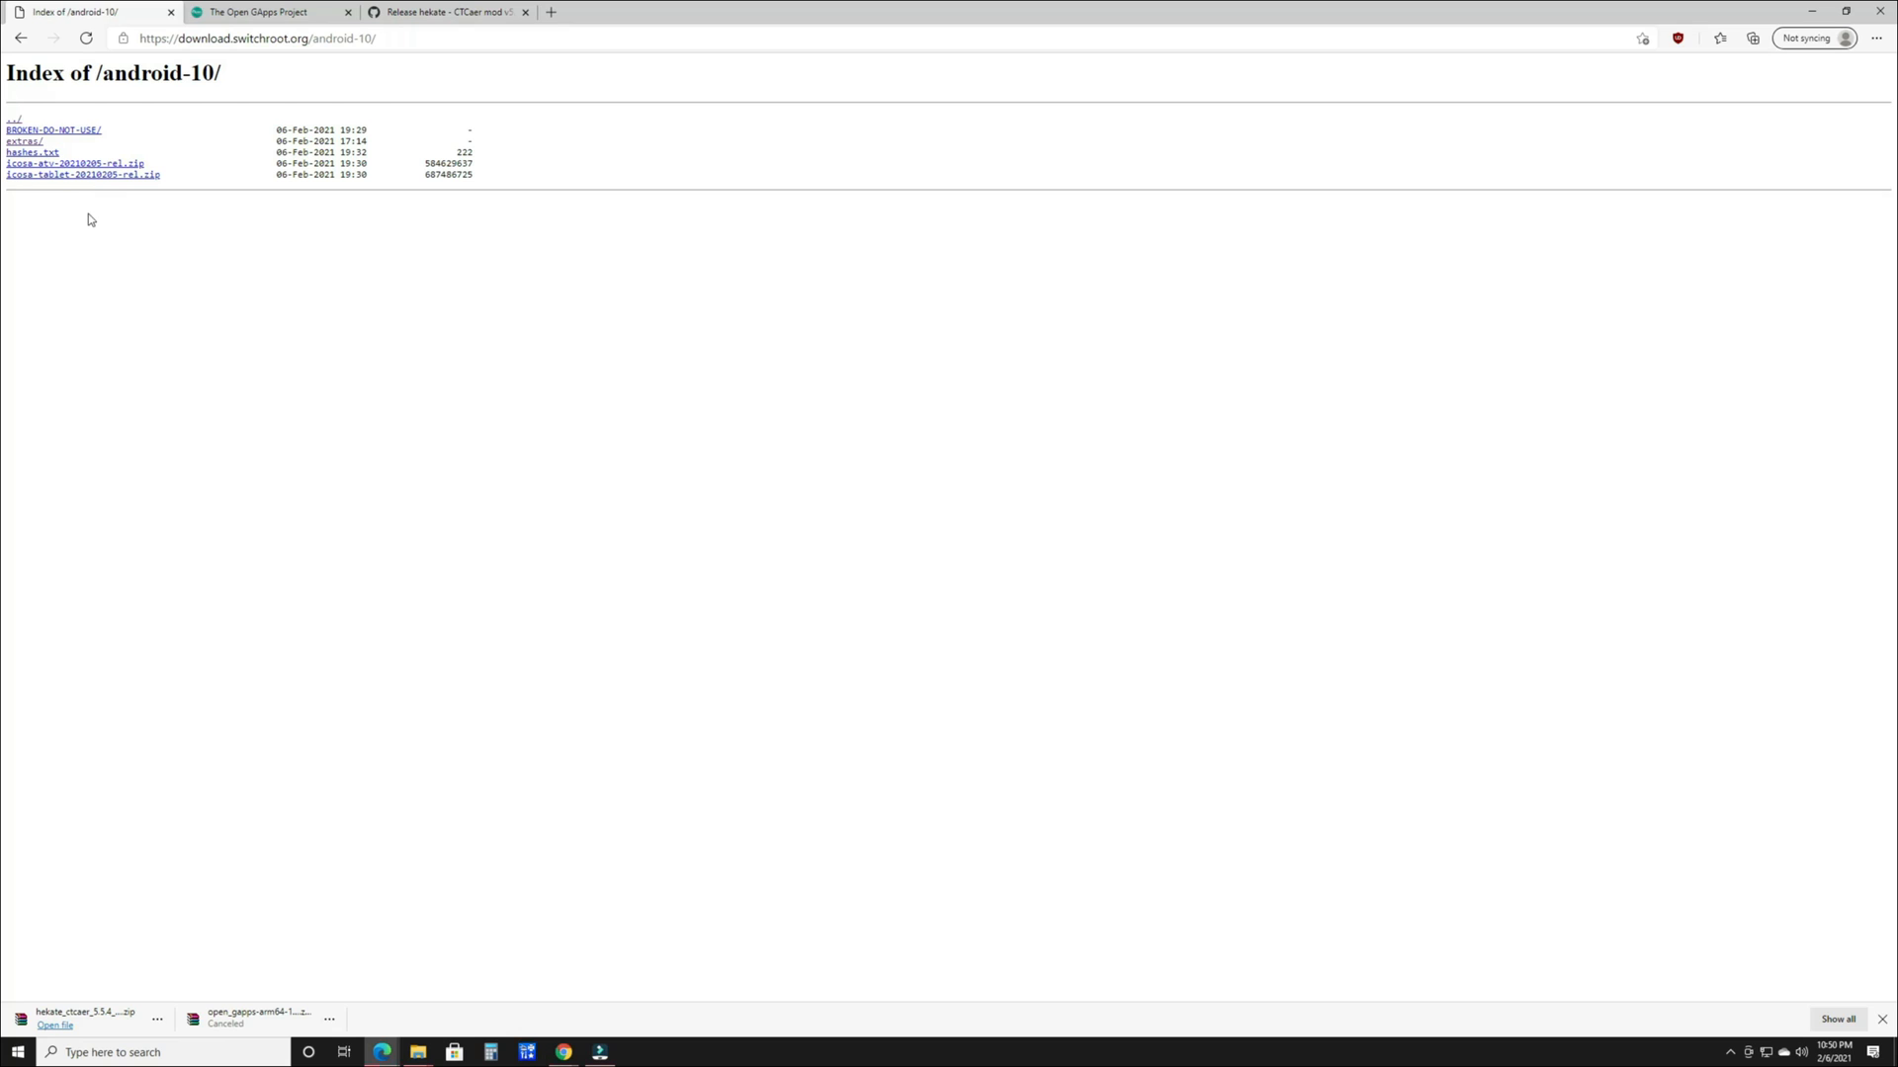
mouse_move(106, 200)
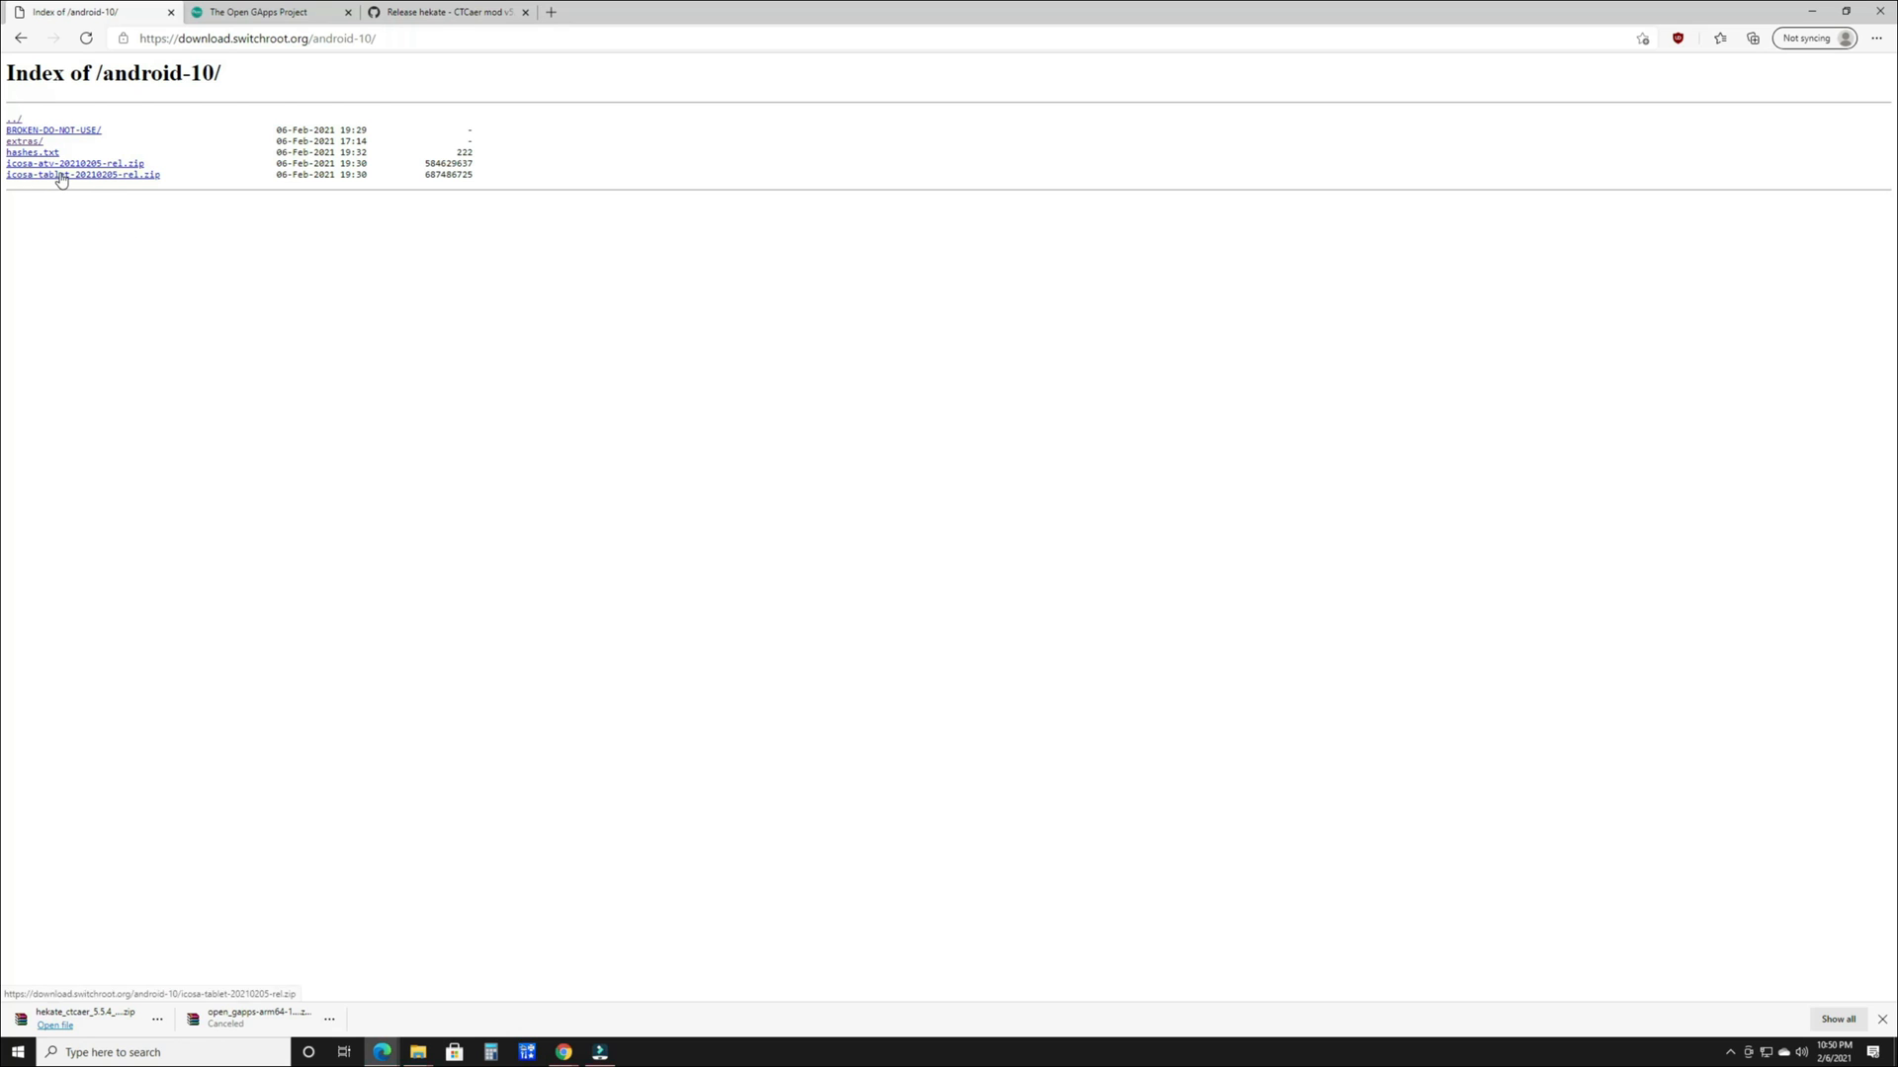
mouse_move(65, 190)
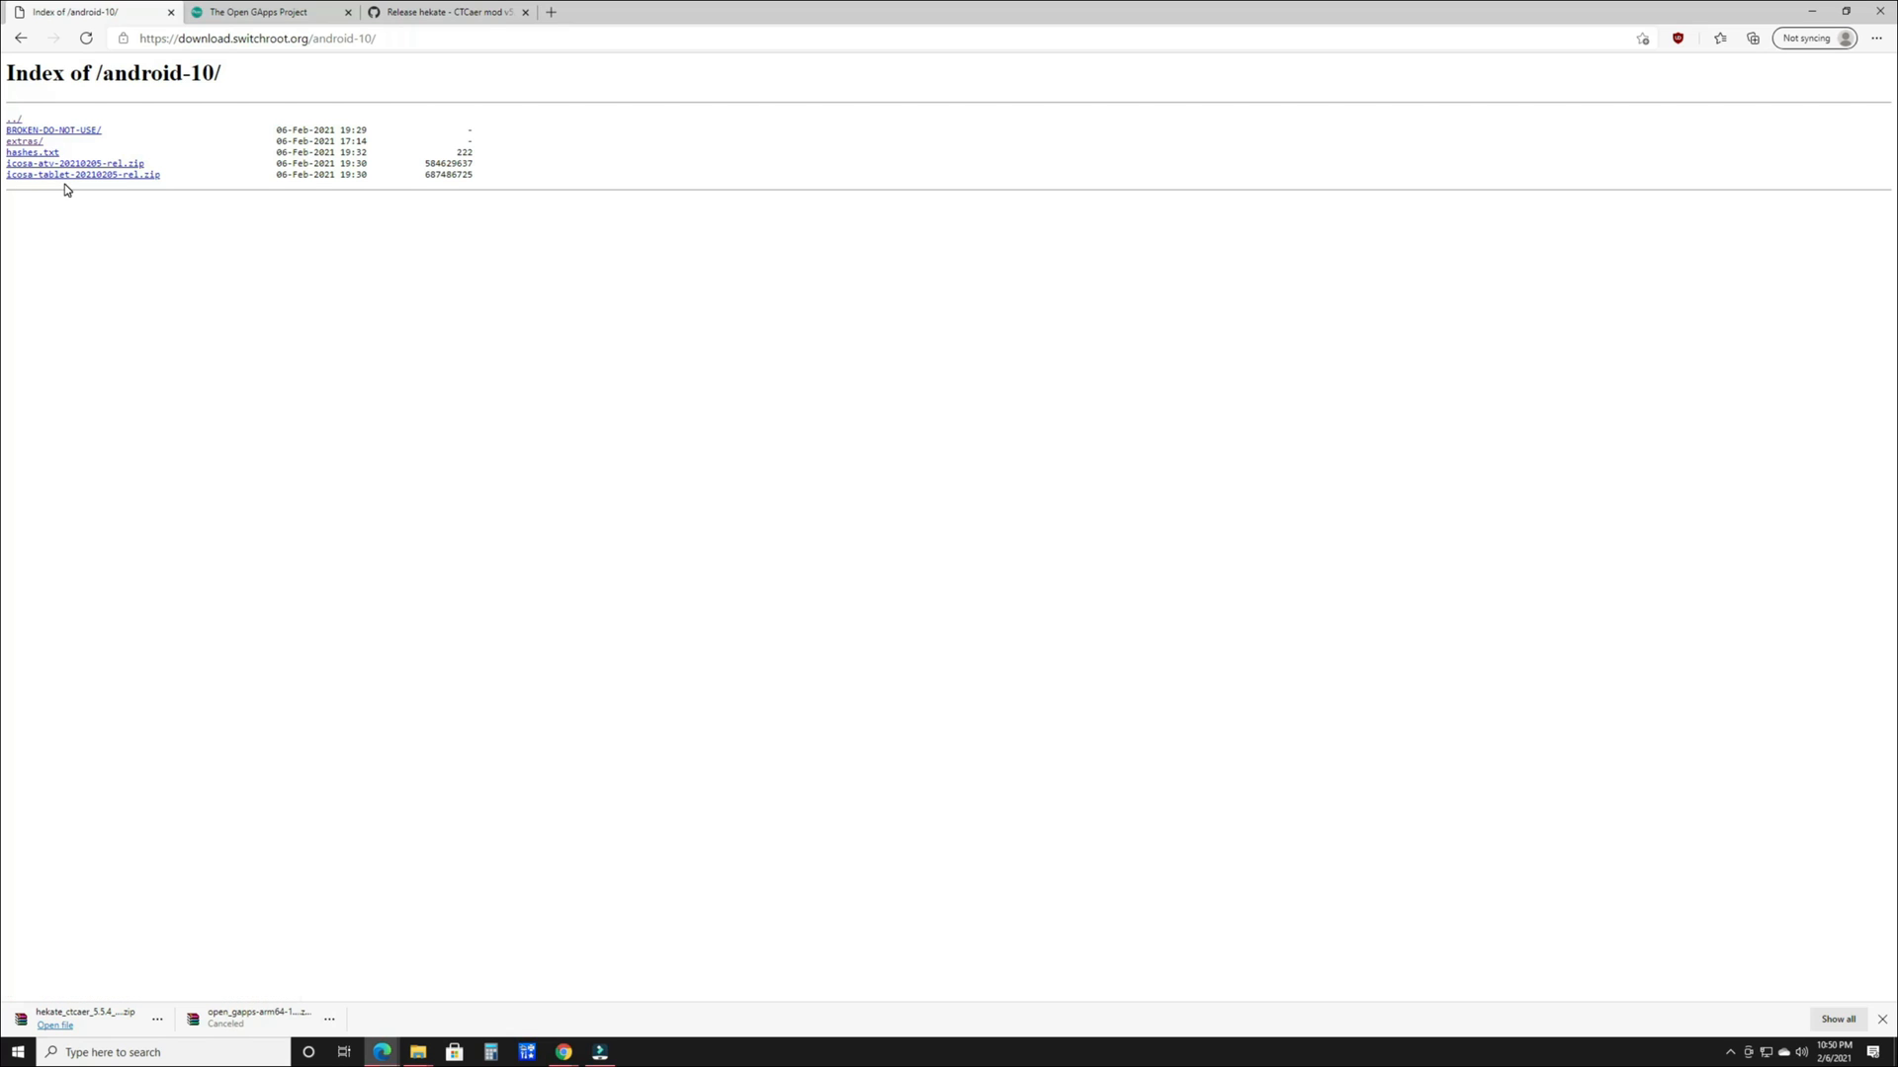
mouse_move(82, 174)
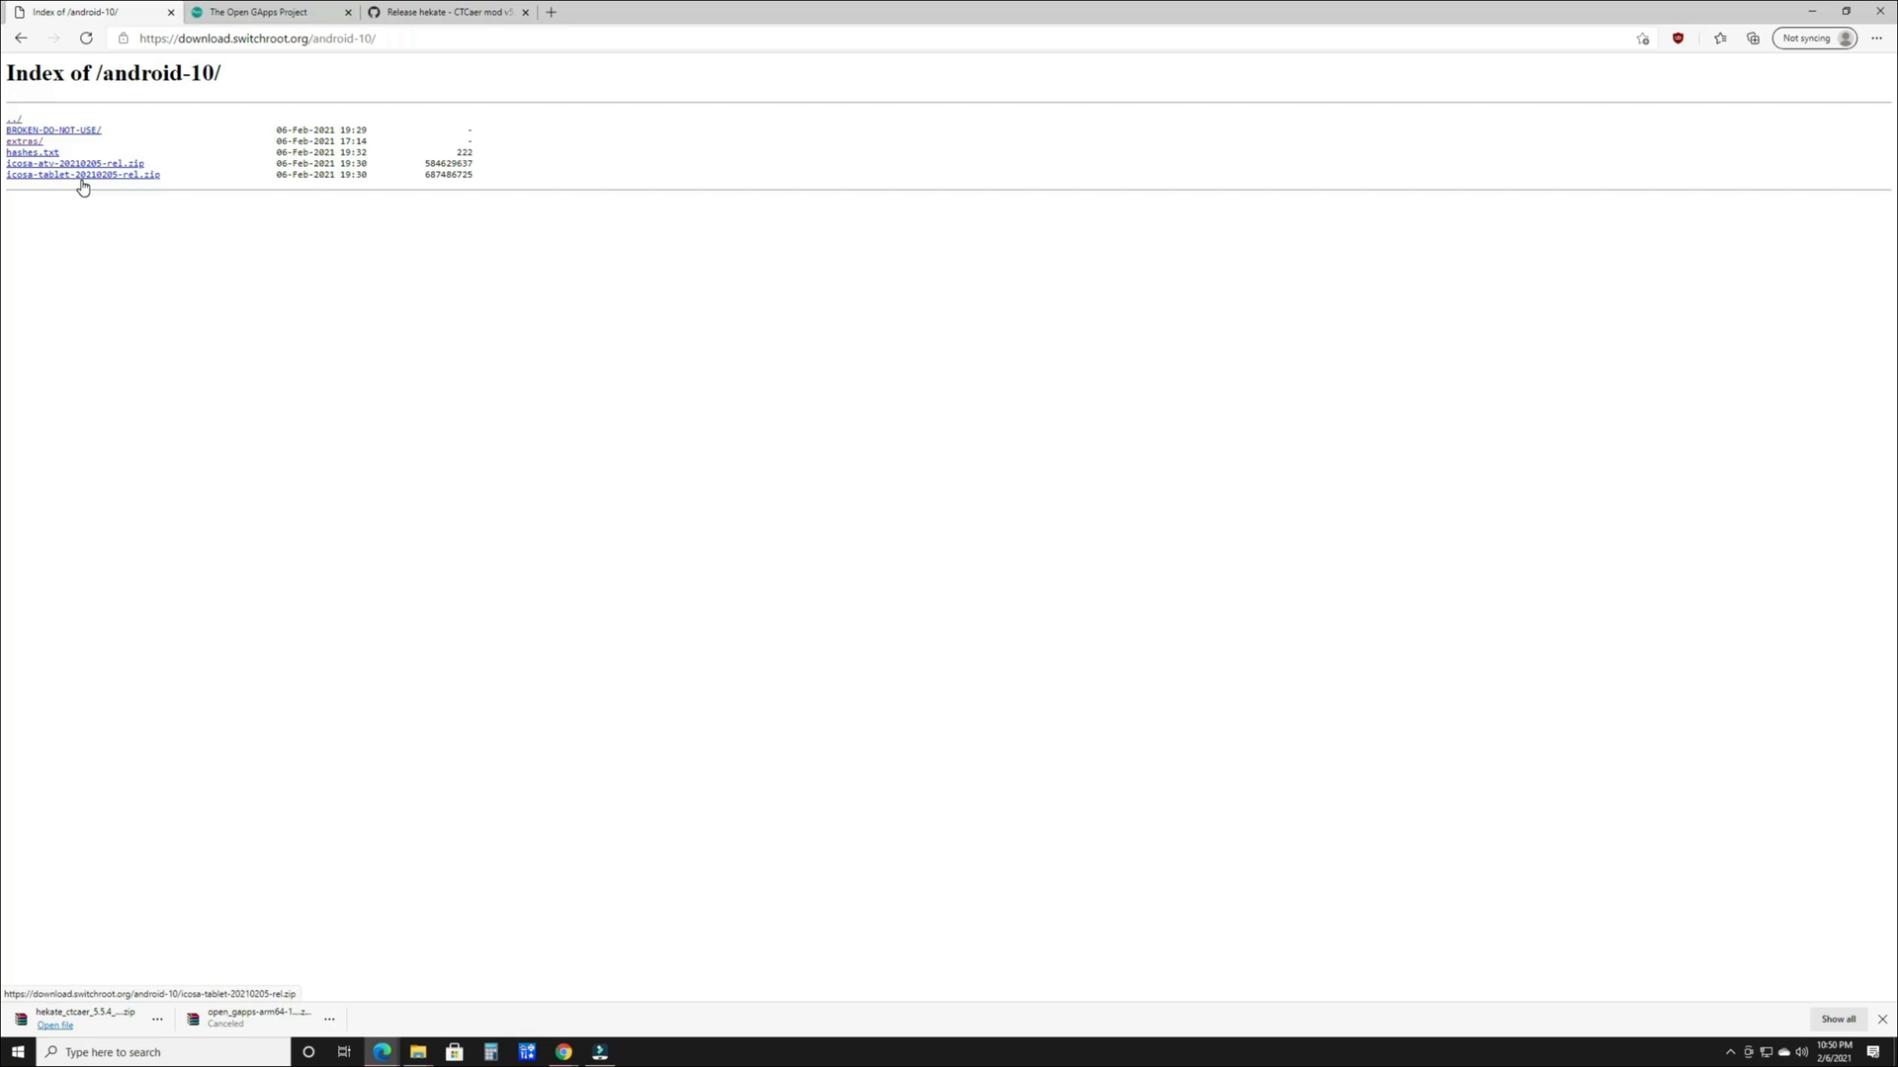
mouse_move(32, 212)
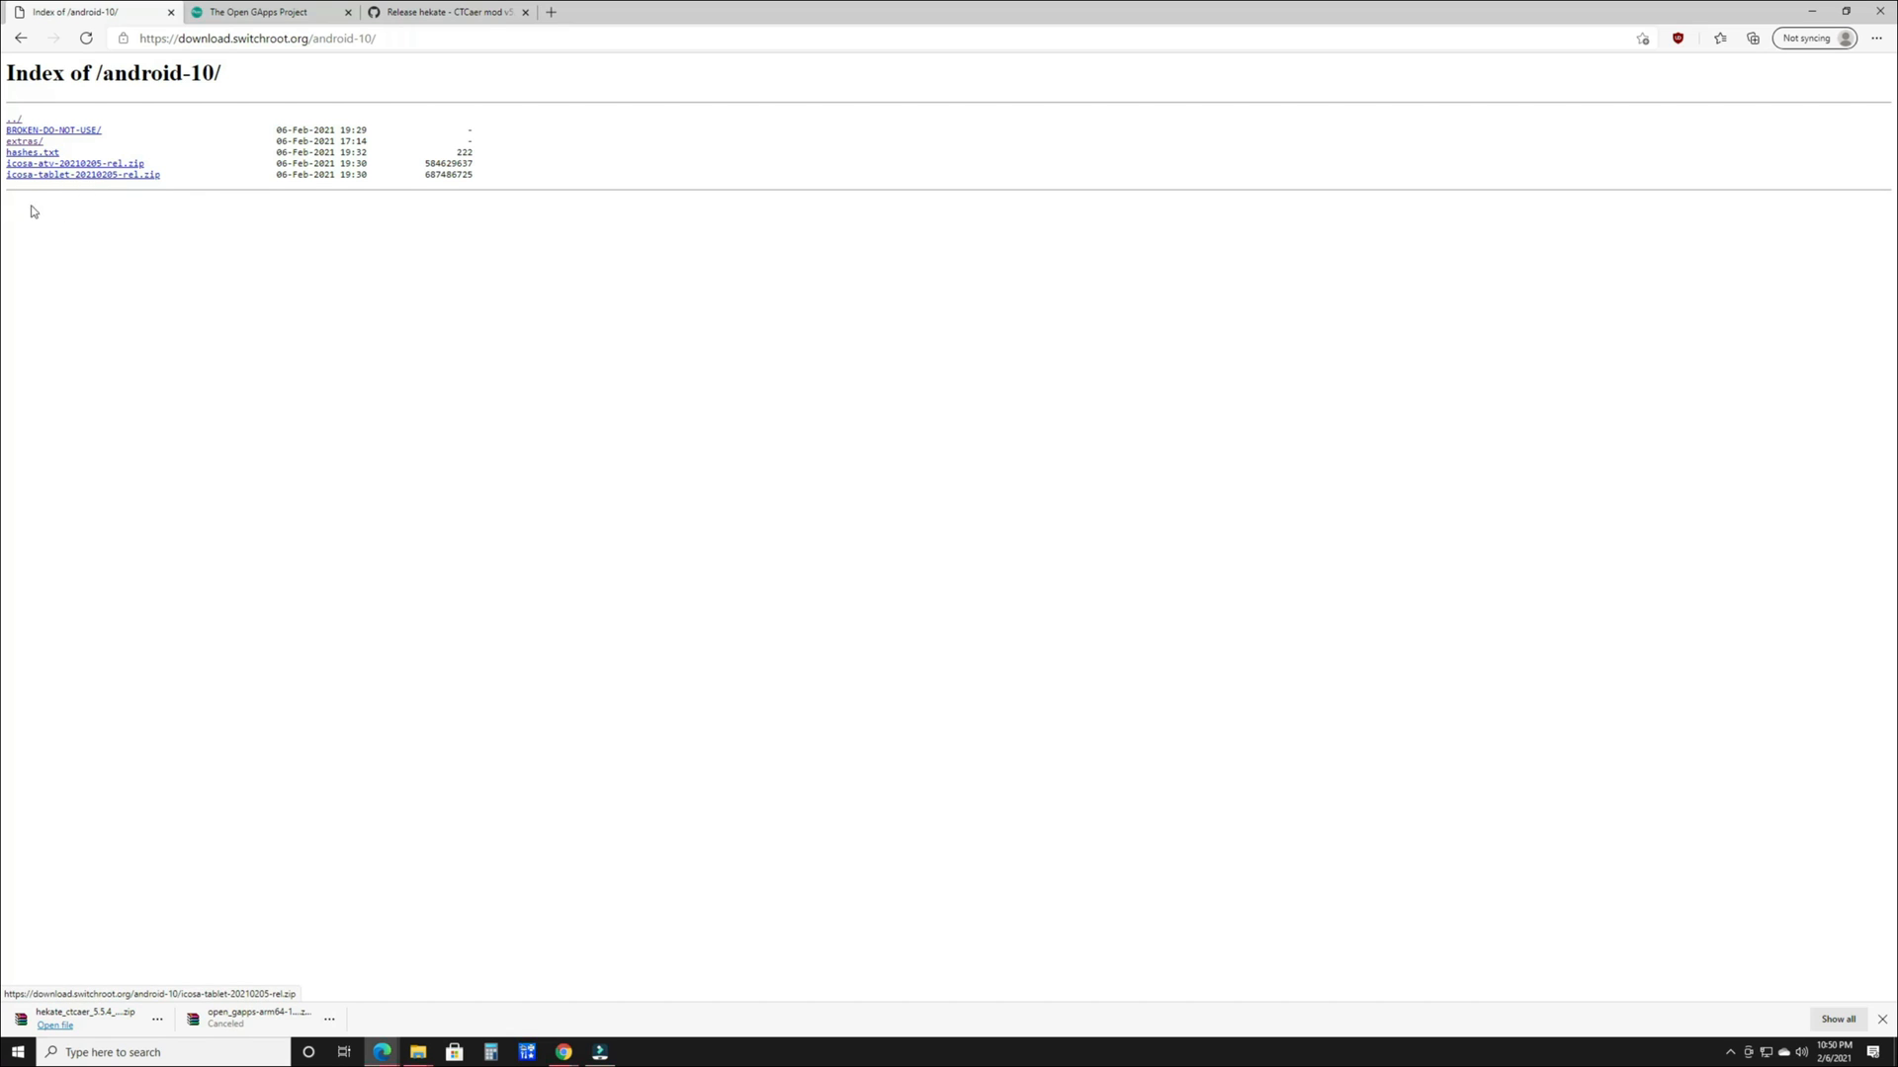
mouse_move(44, 188)
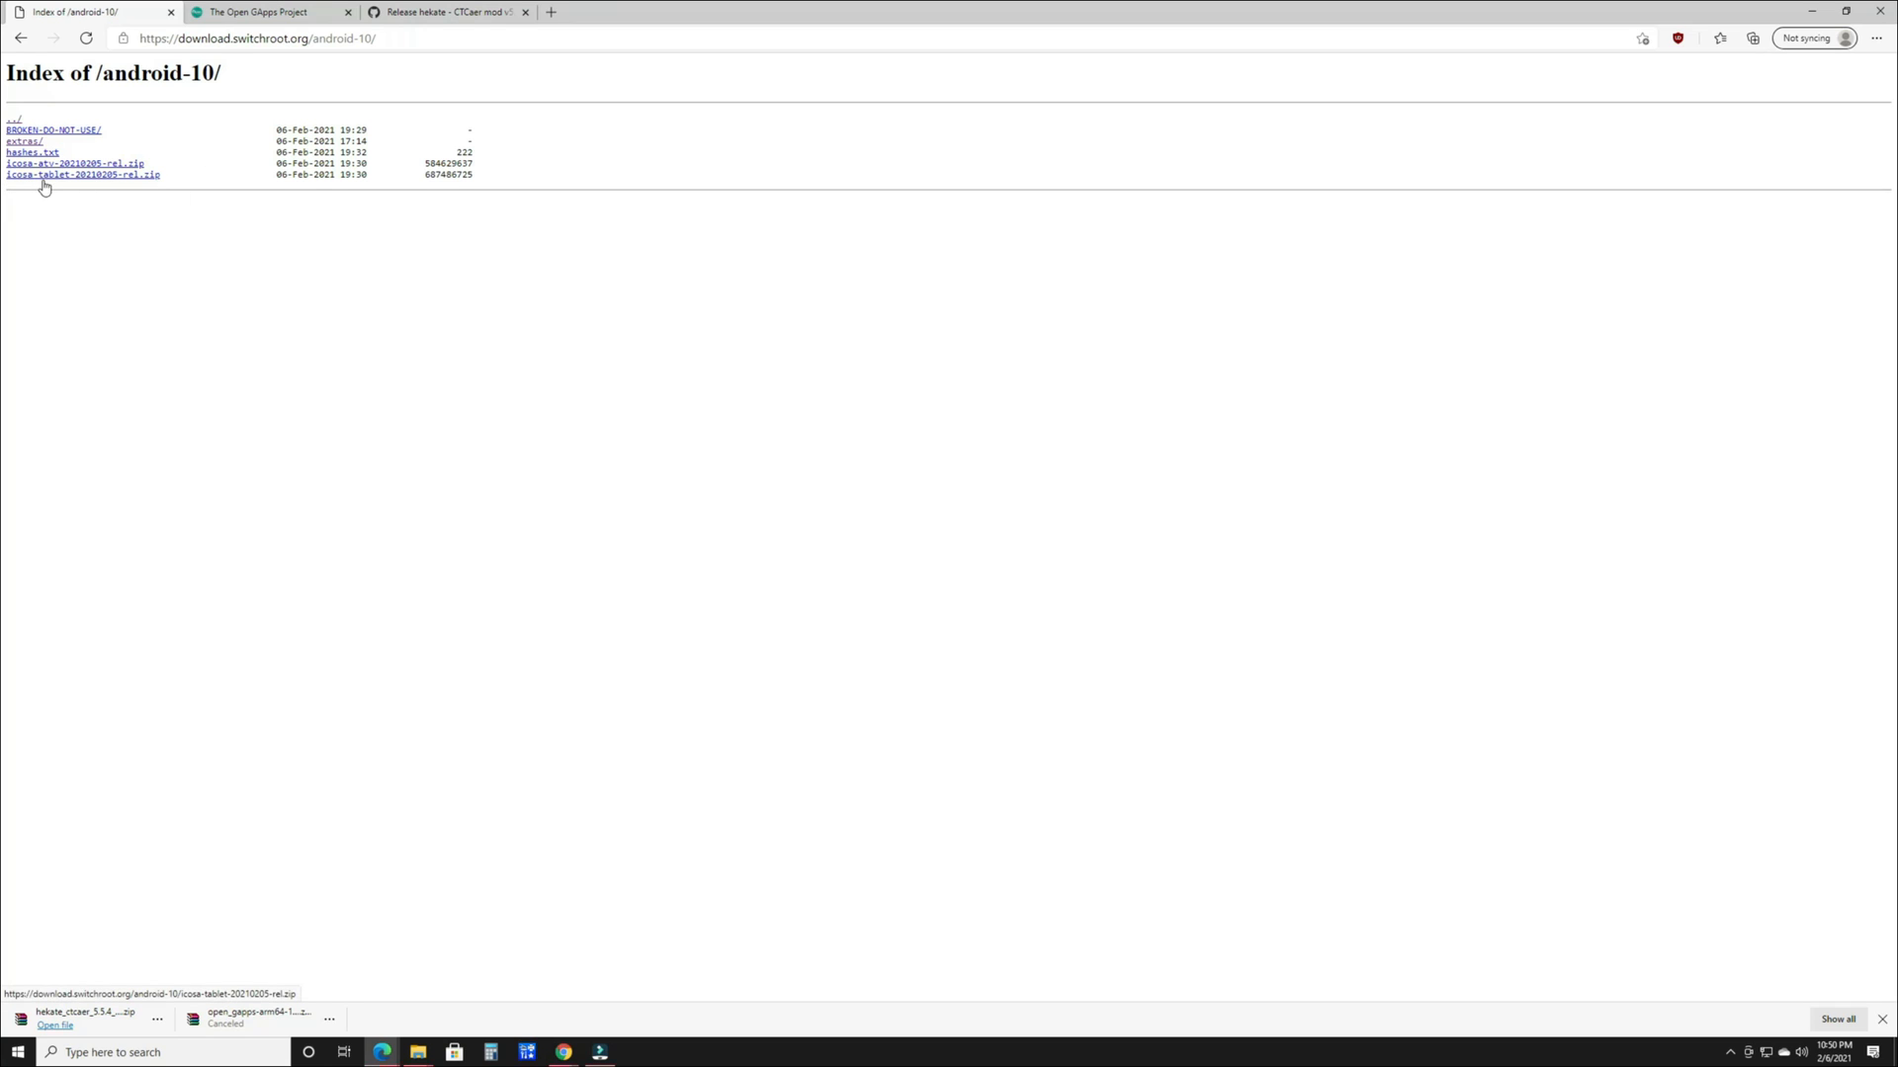
Switch to the Open GApps tab set to ARM64, Android 10.0, pico
click(266, 12)
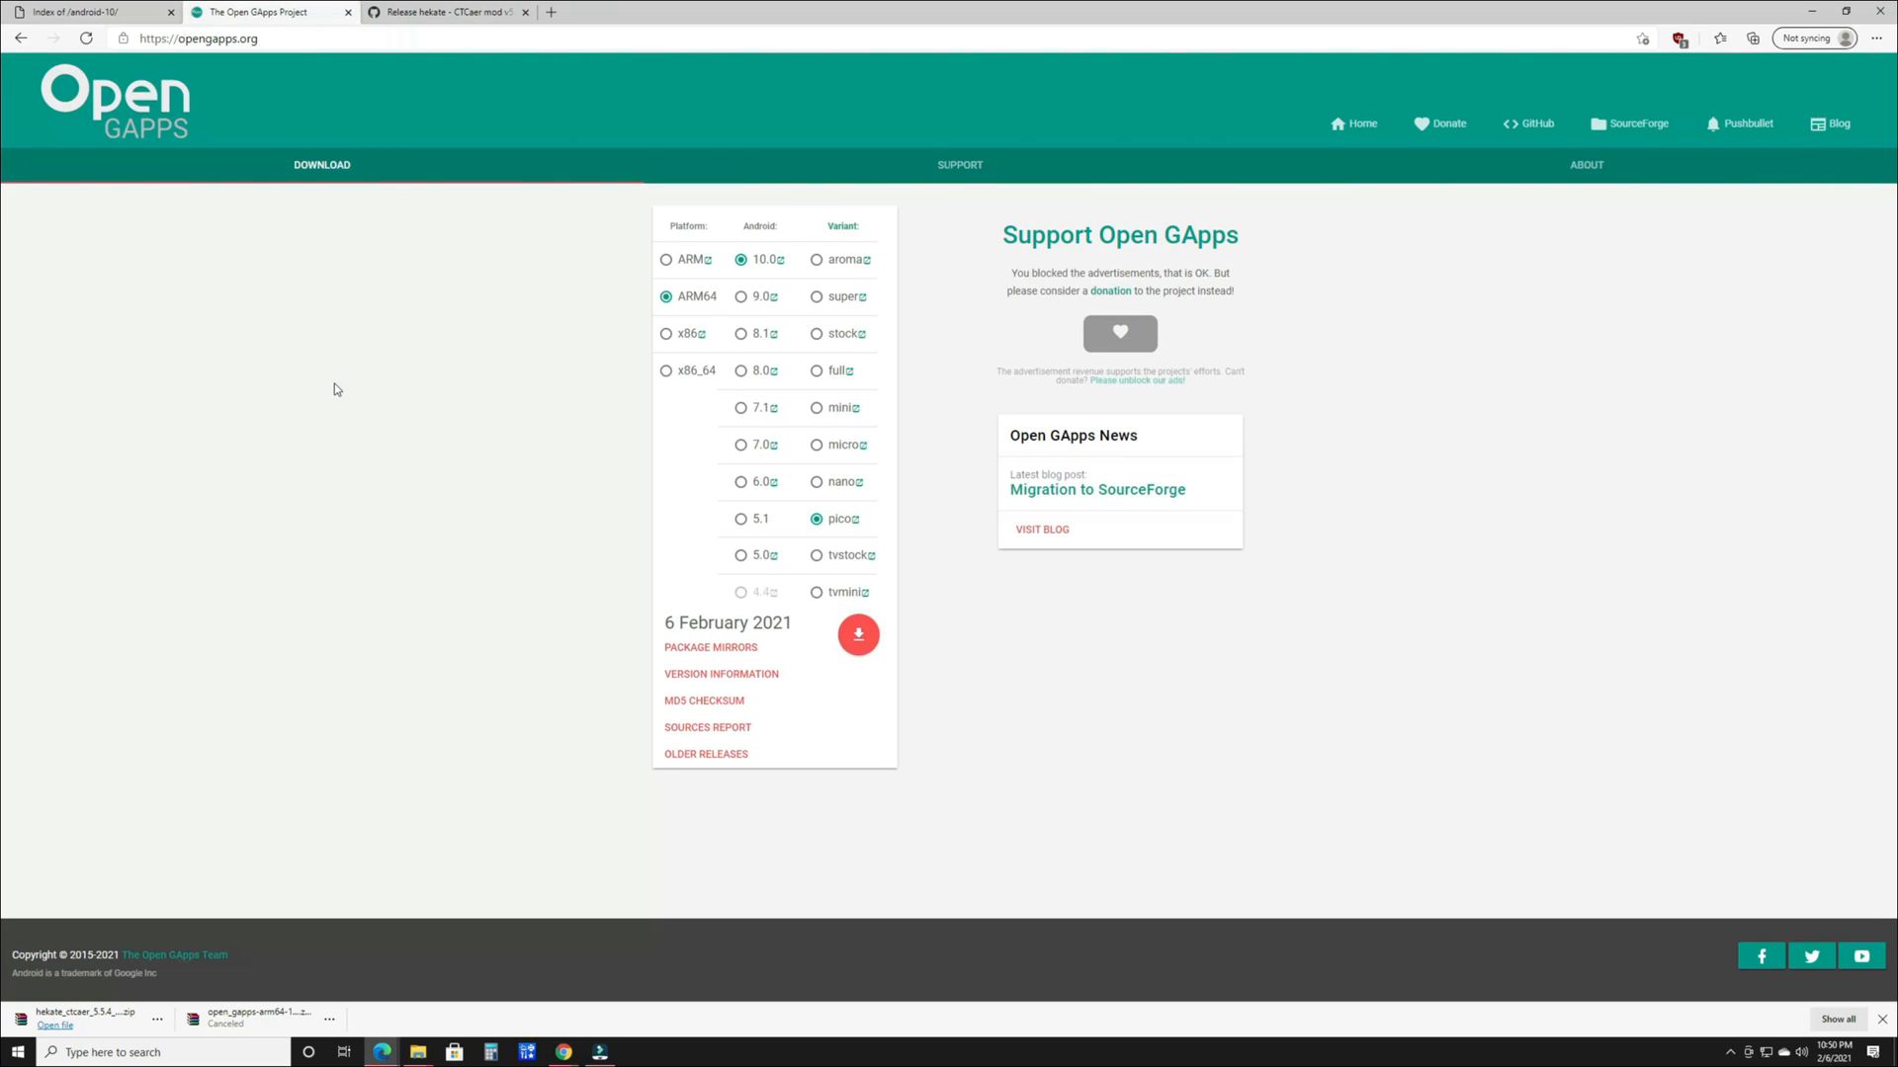
mouse_move(24, 173)
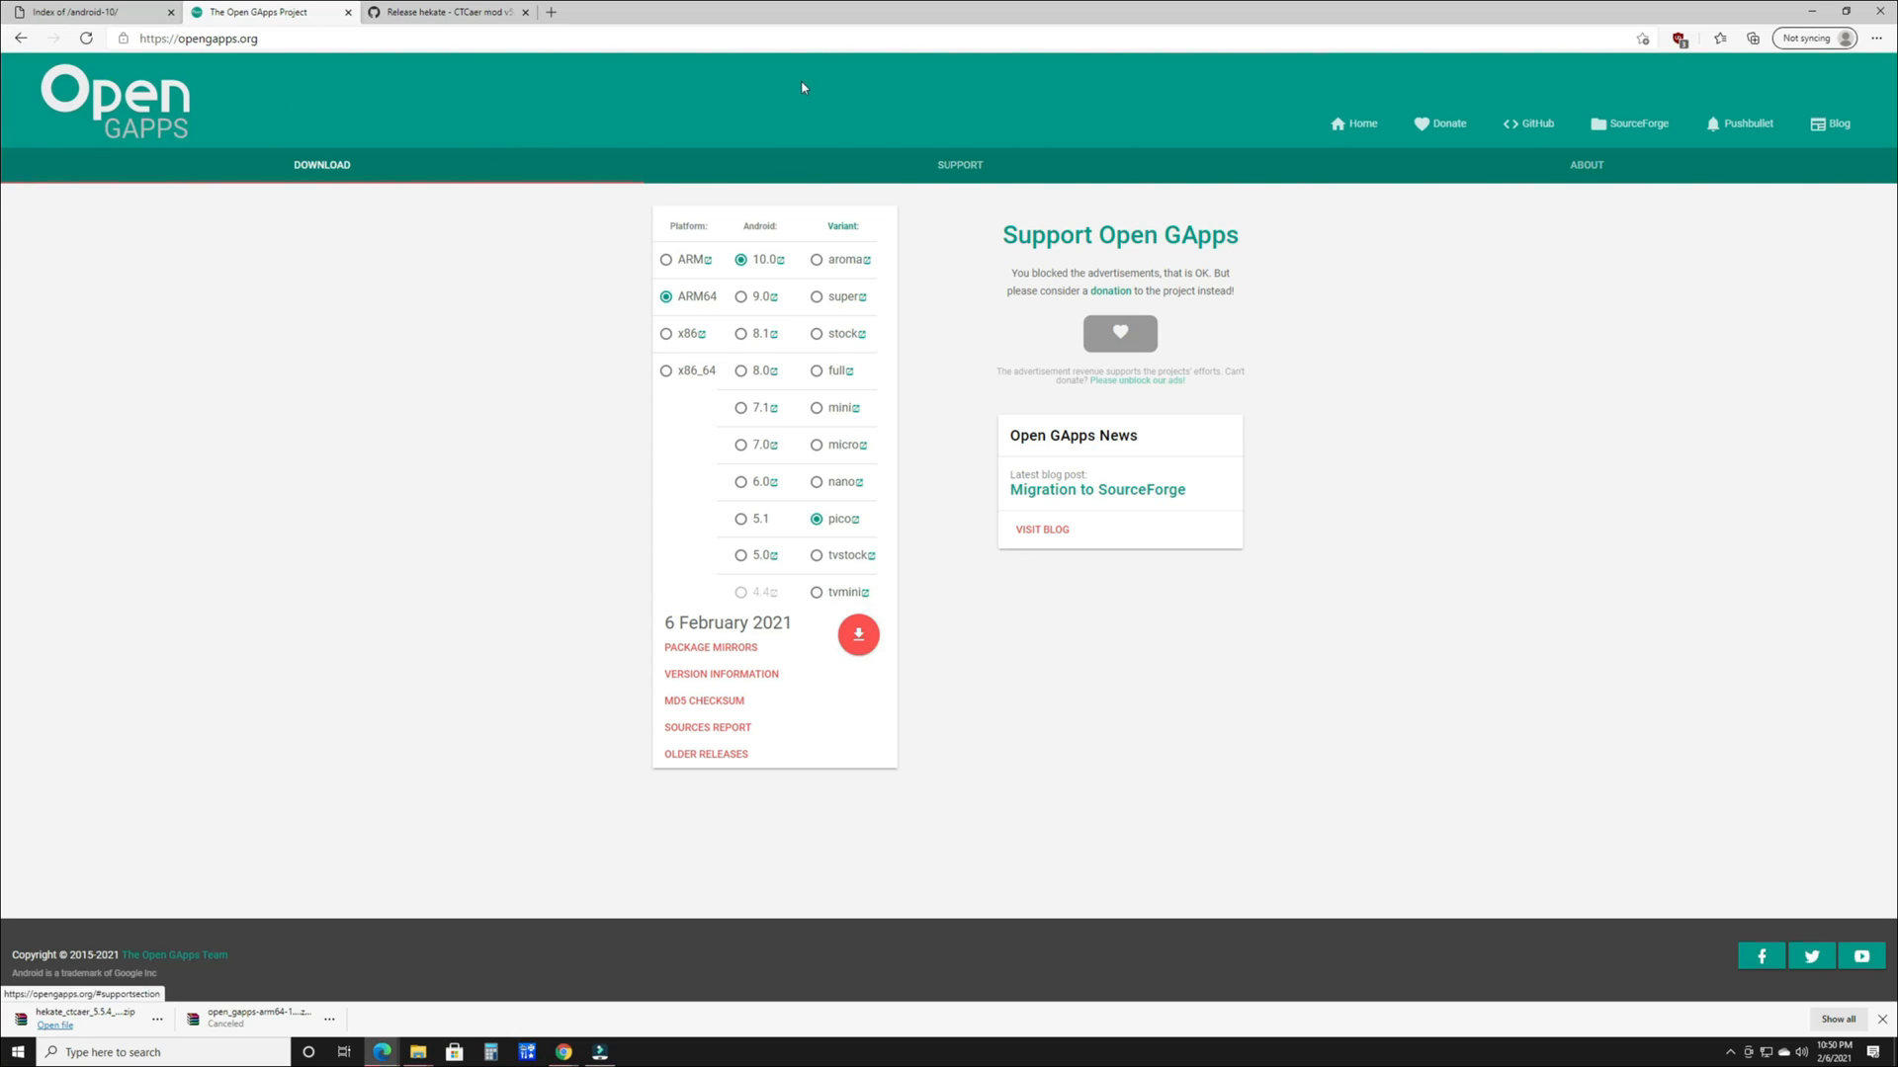
mouse_move(988, 949)
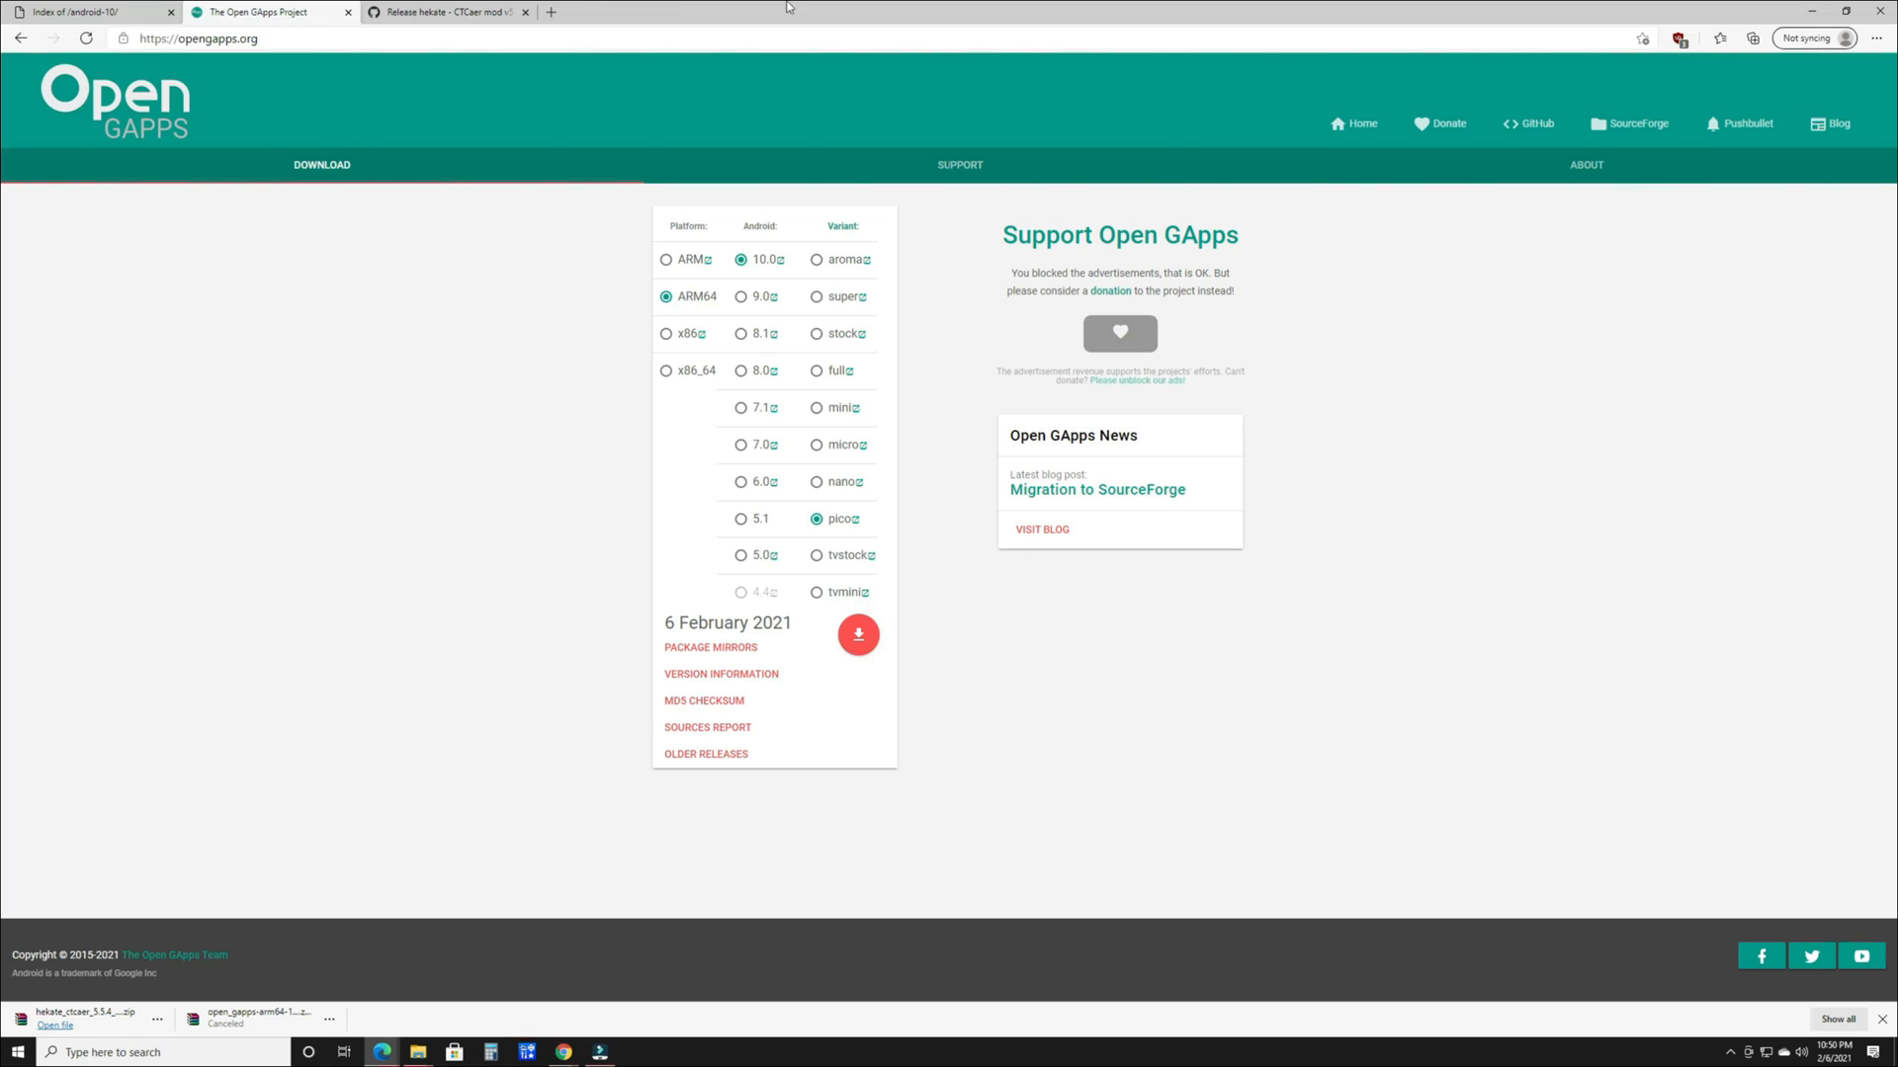
mouse_move(720, 738)
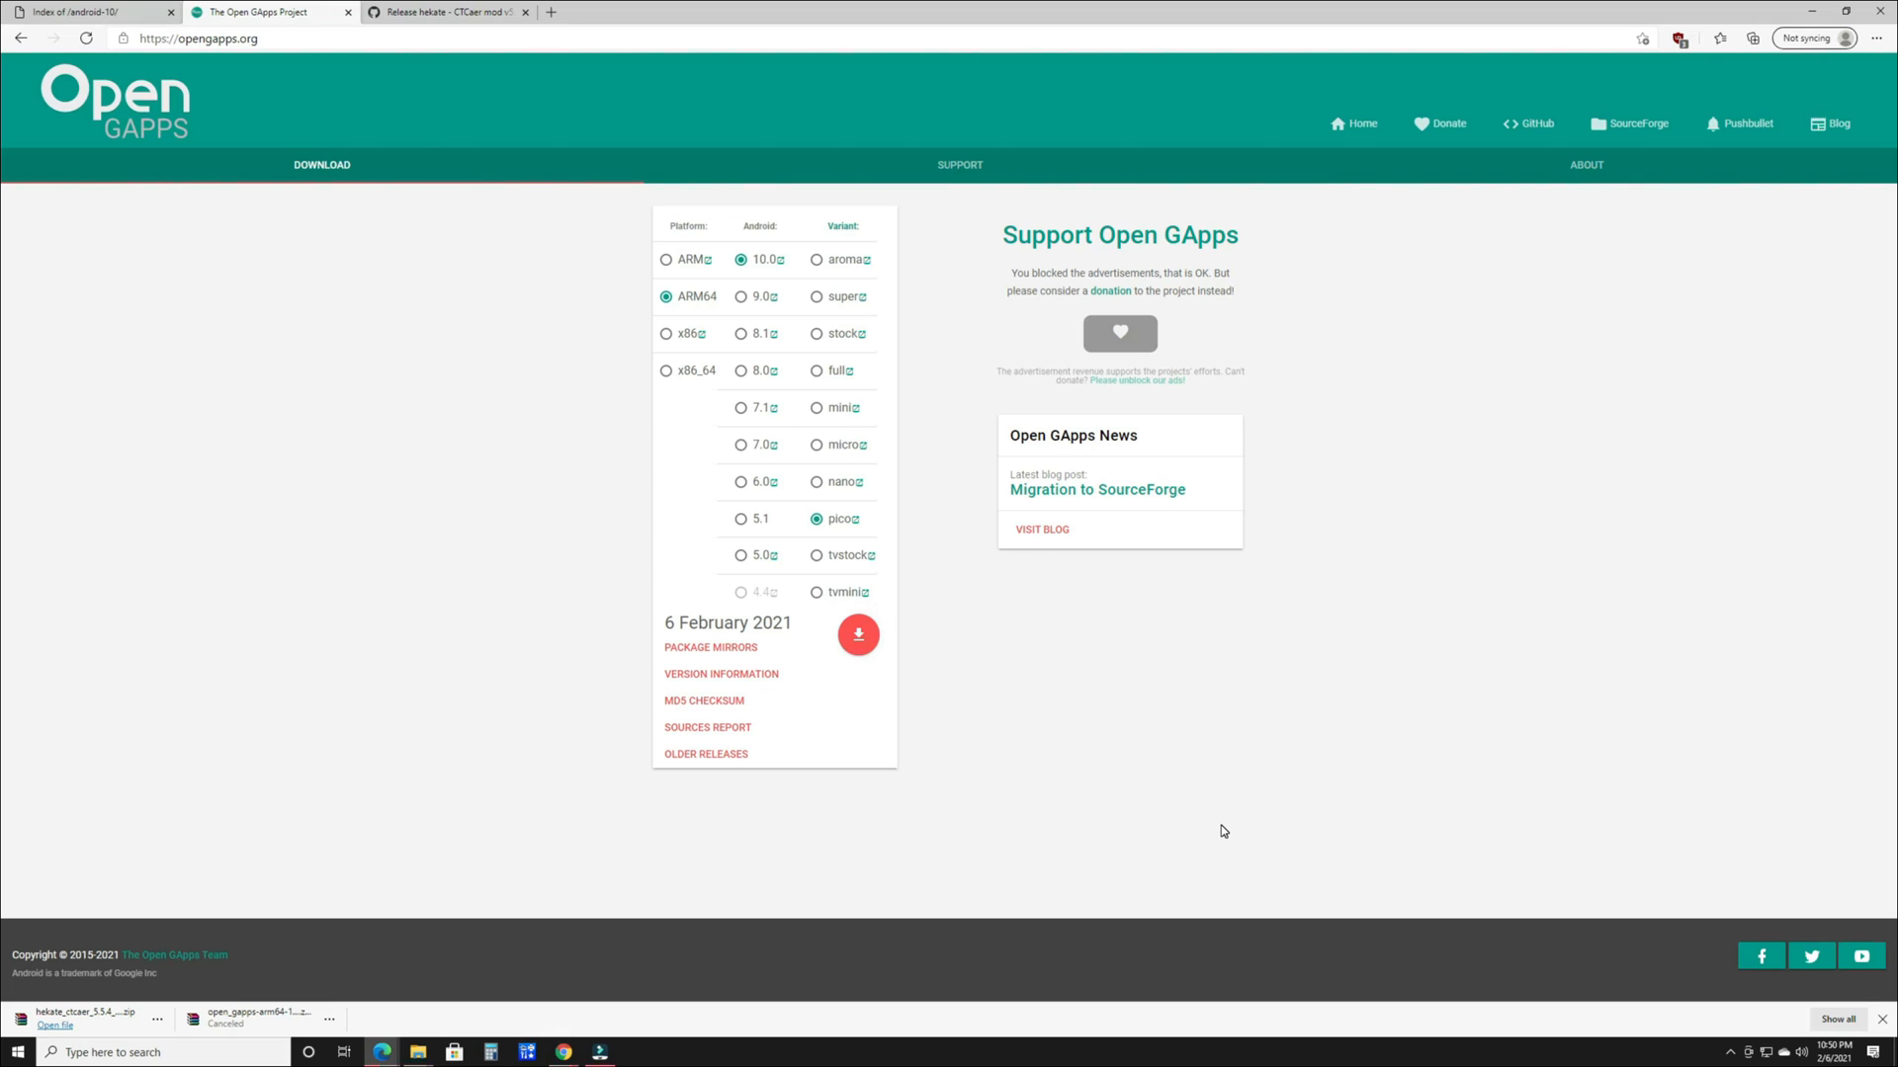
mouse_move(1230, 832)
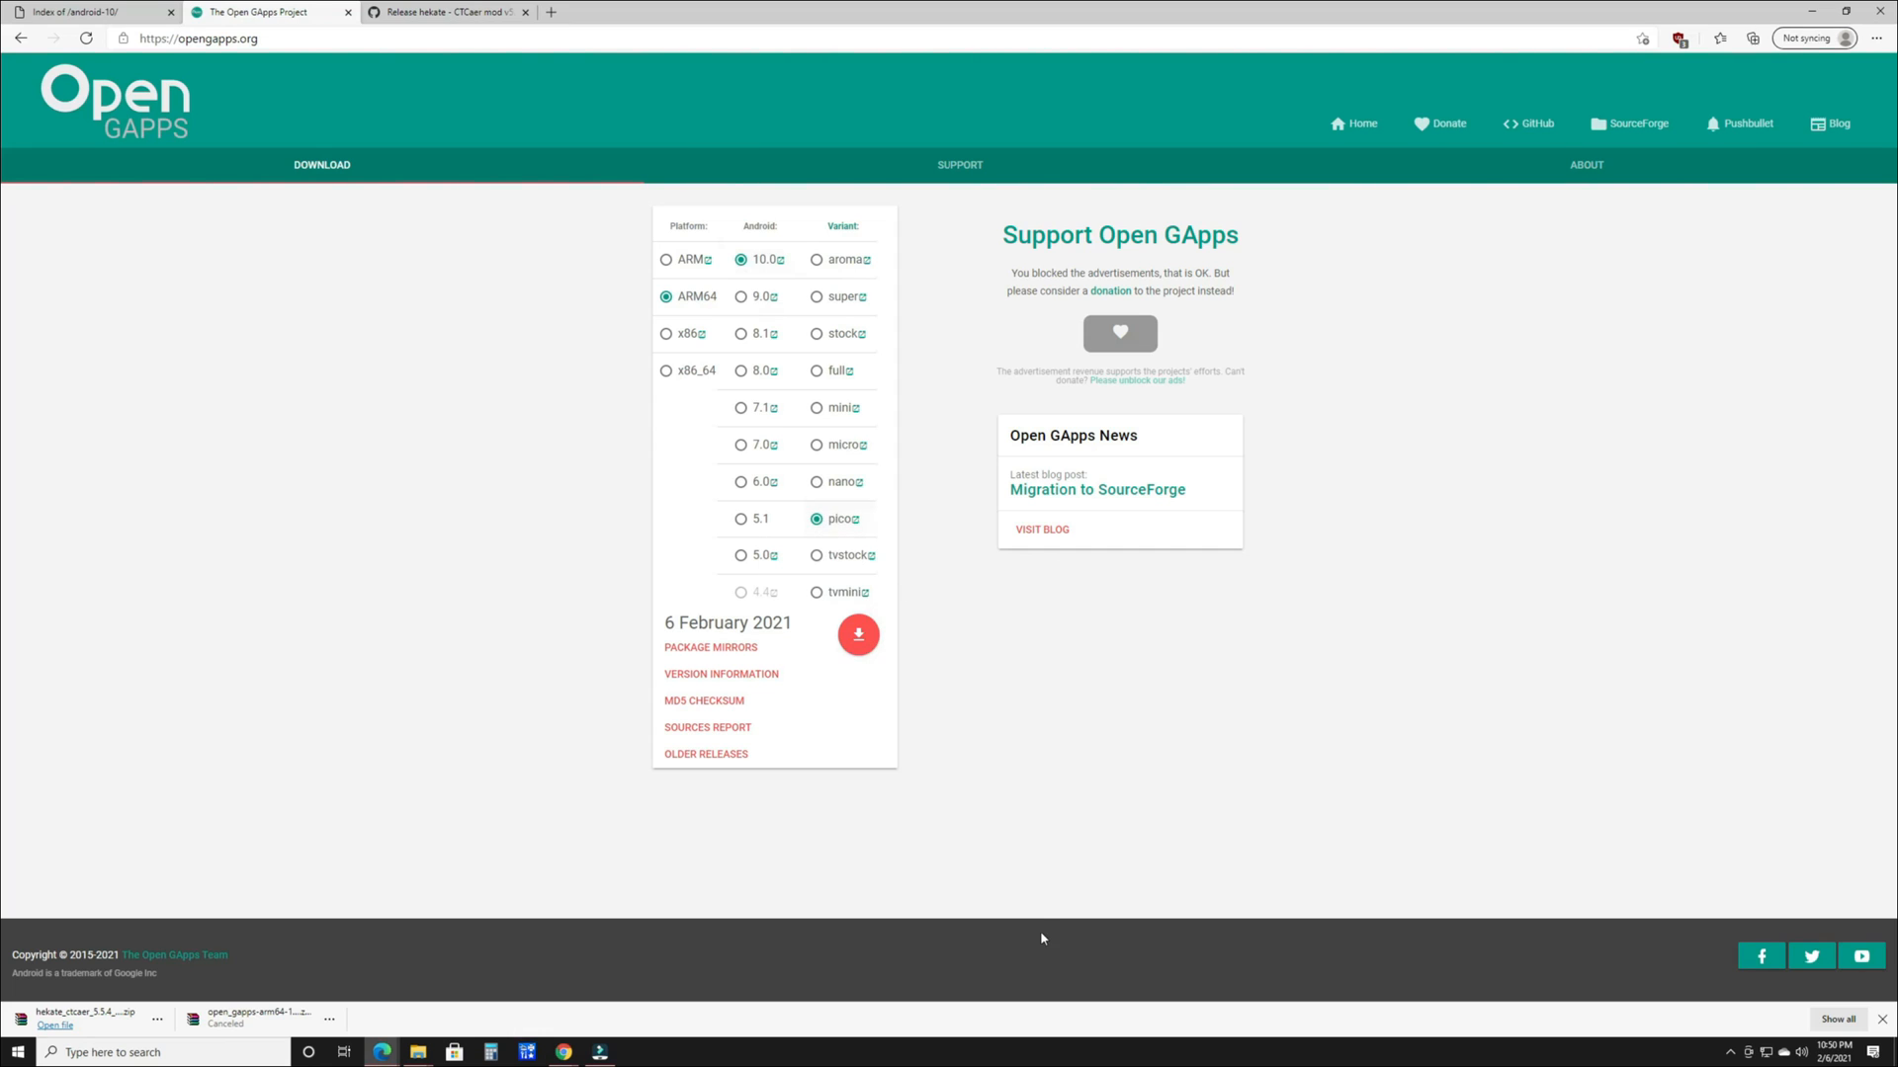
mouse_move(858, 635)
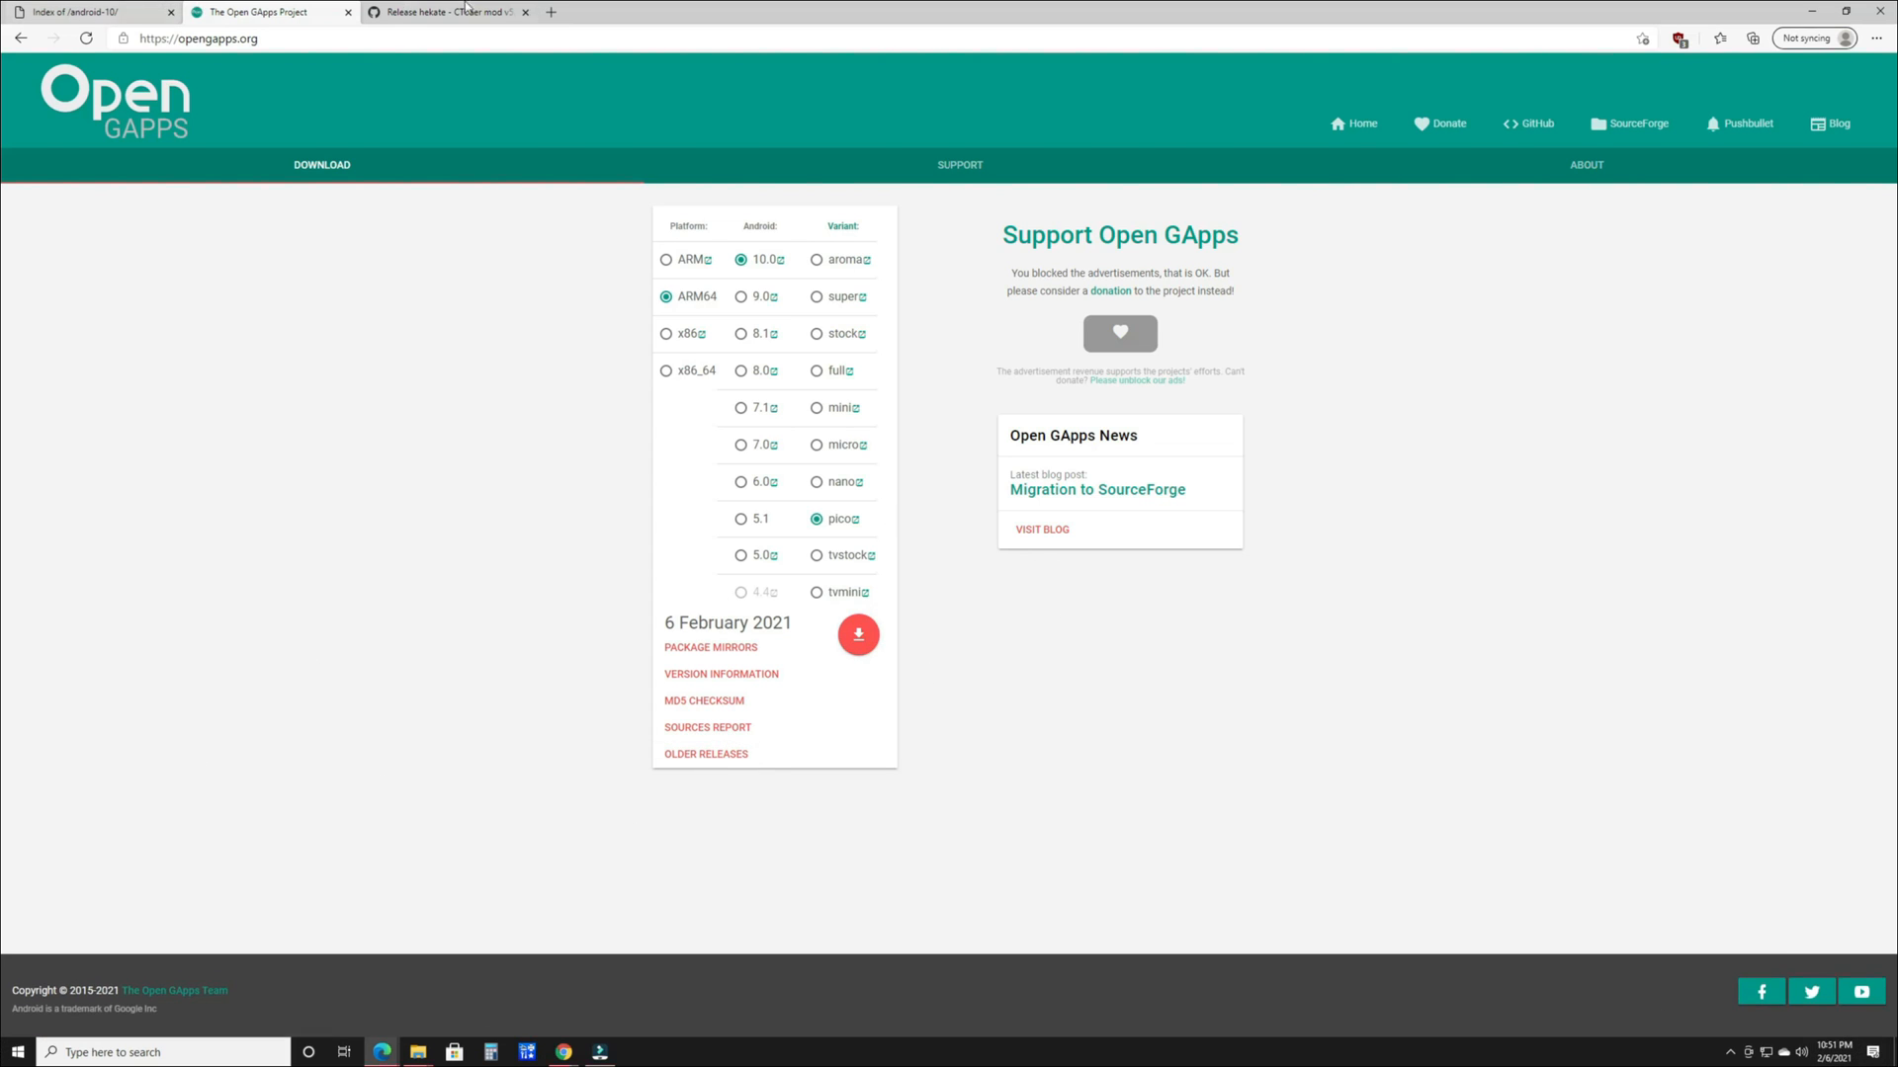
Switch to the GitHub tab showing hekate CTCaer mod v5.5.4 & Nyx v1.0.0 release notes
click(448, 12)
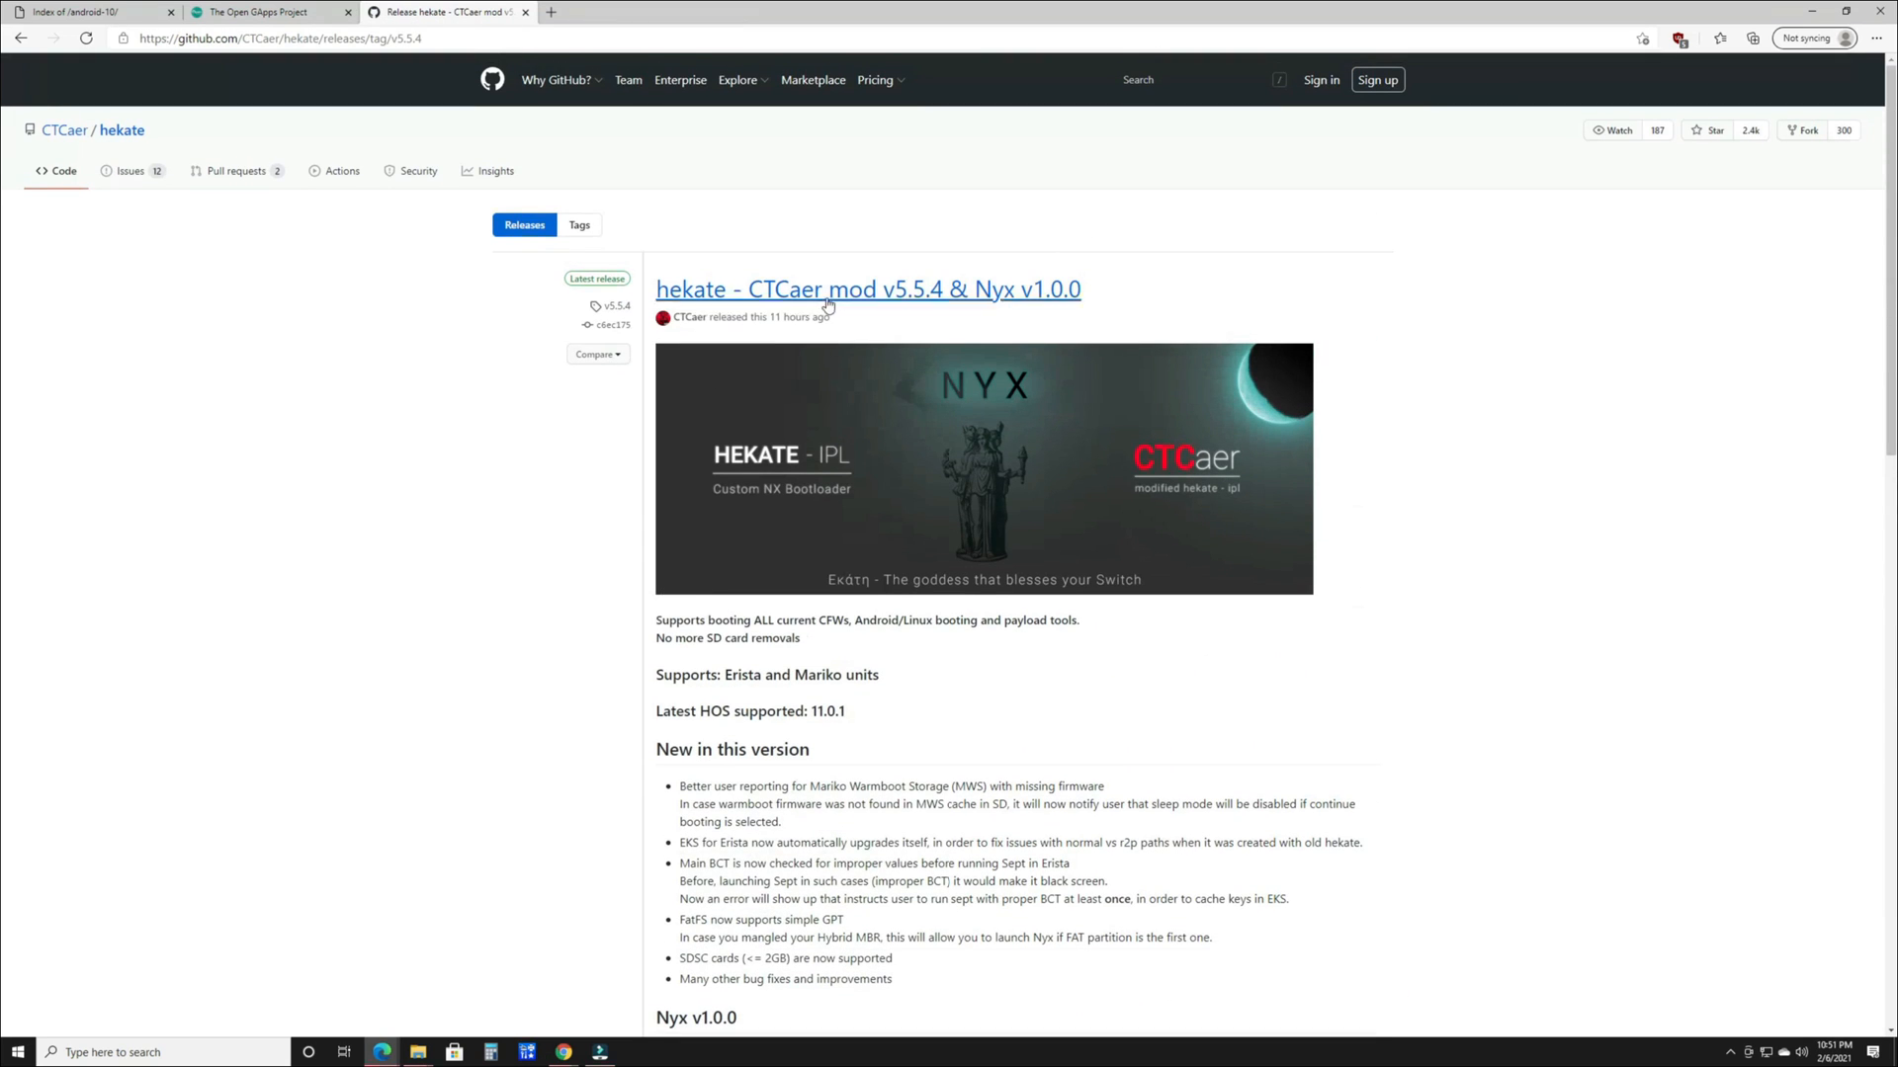
mouse_move(664, 381)
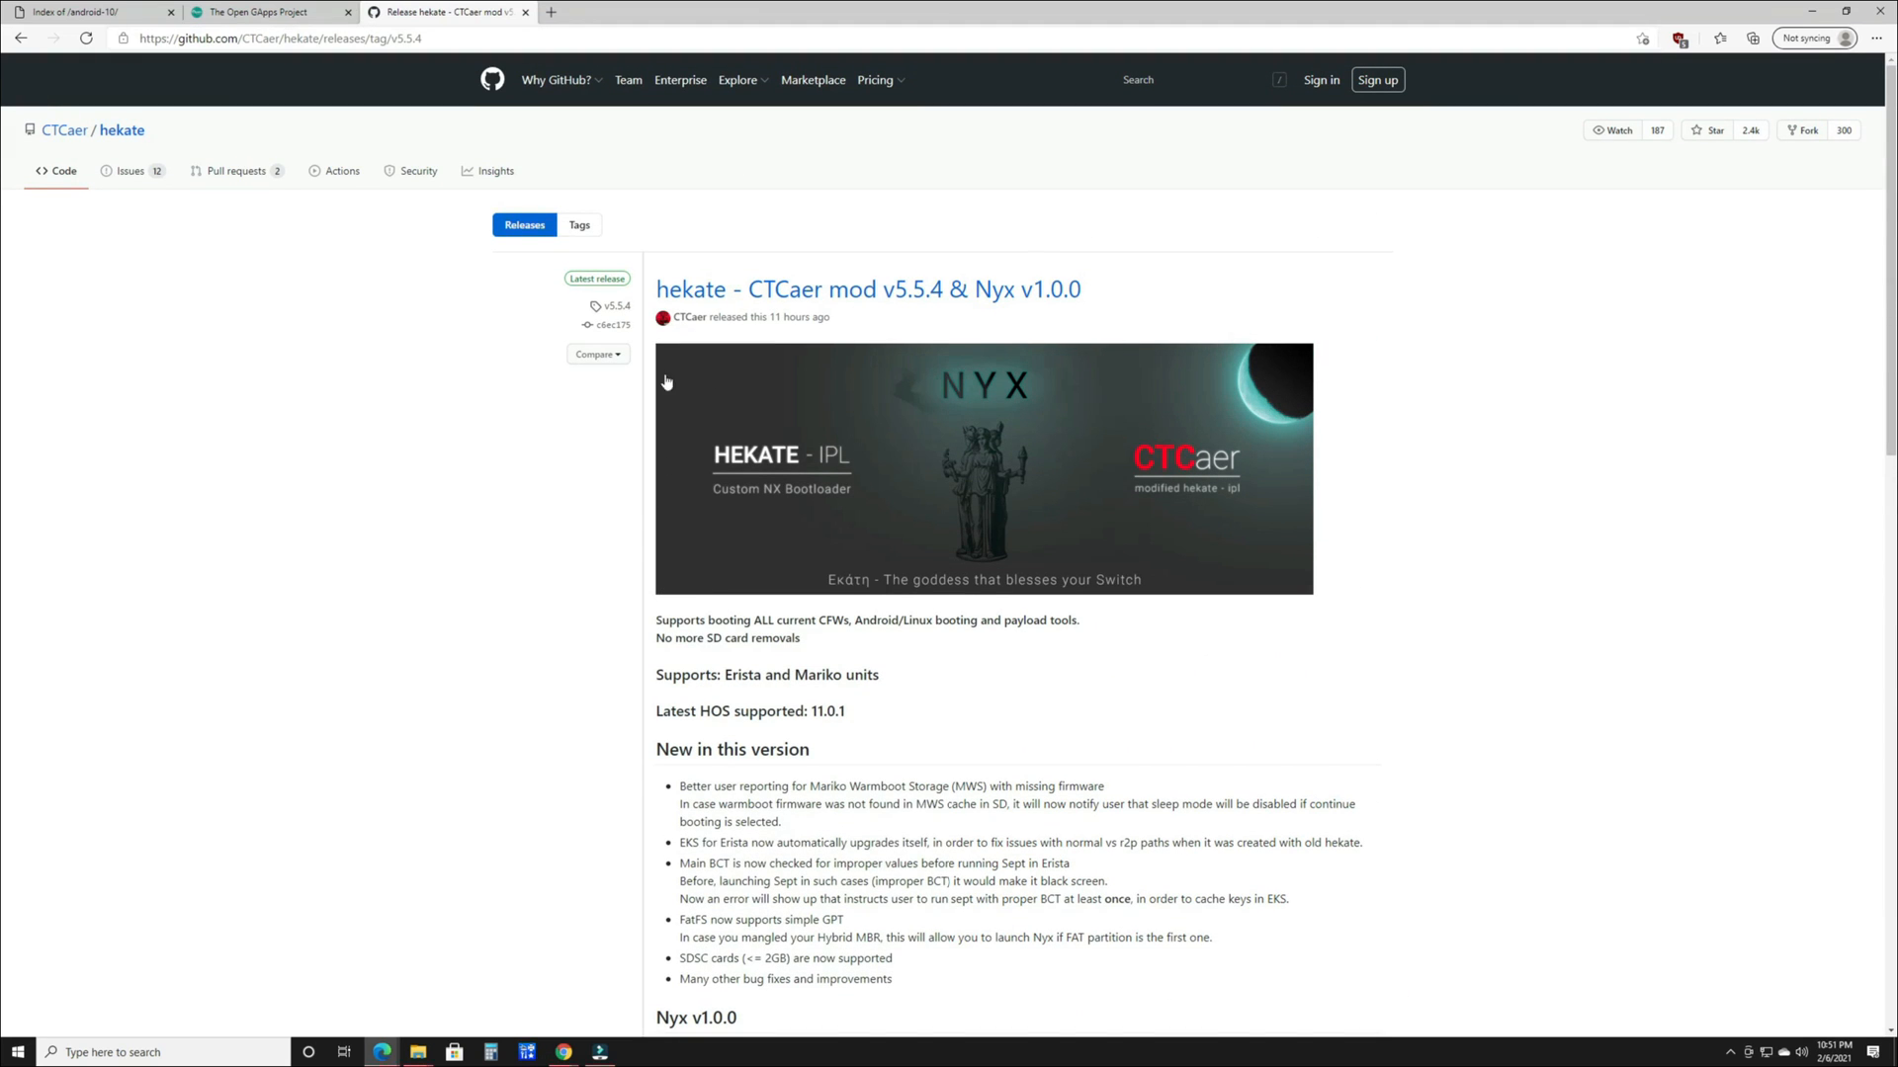
mouse_move(880, 317)
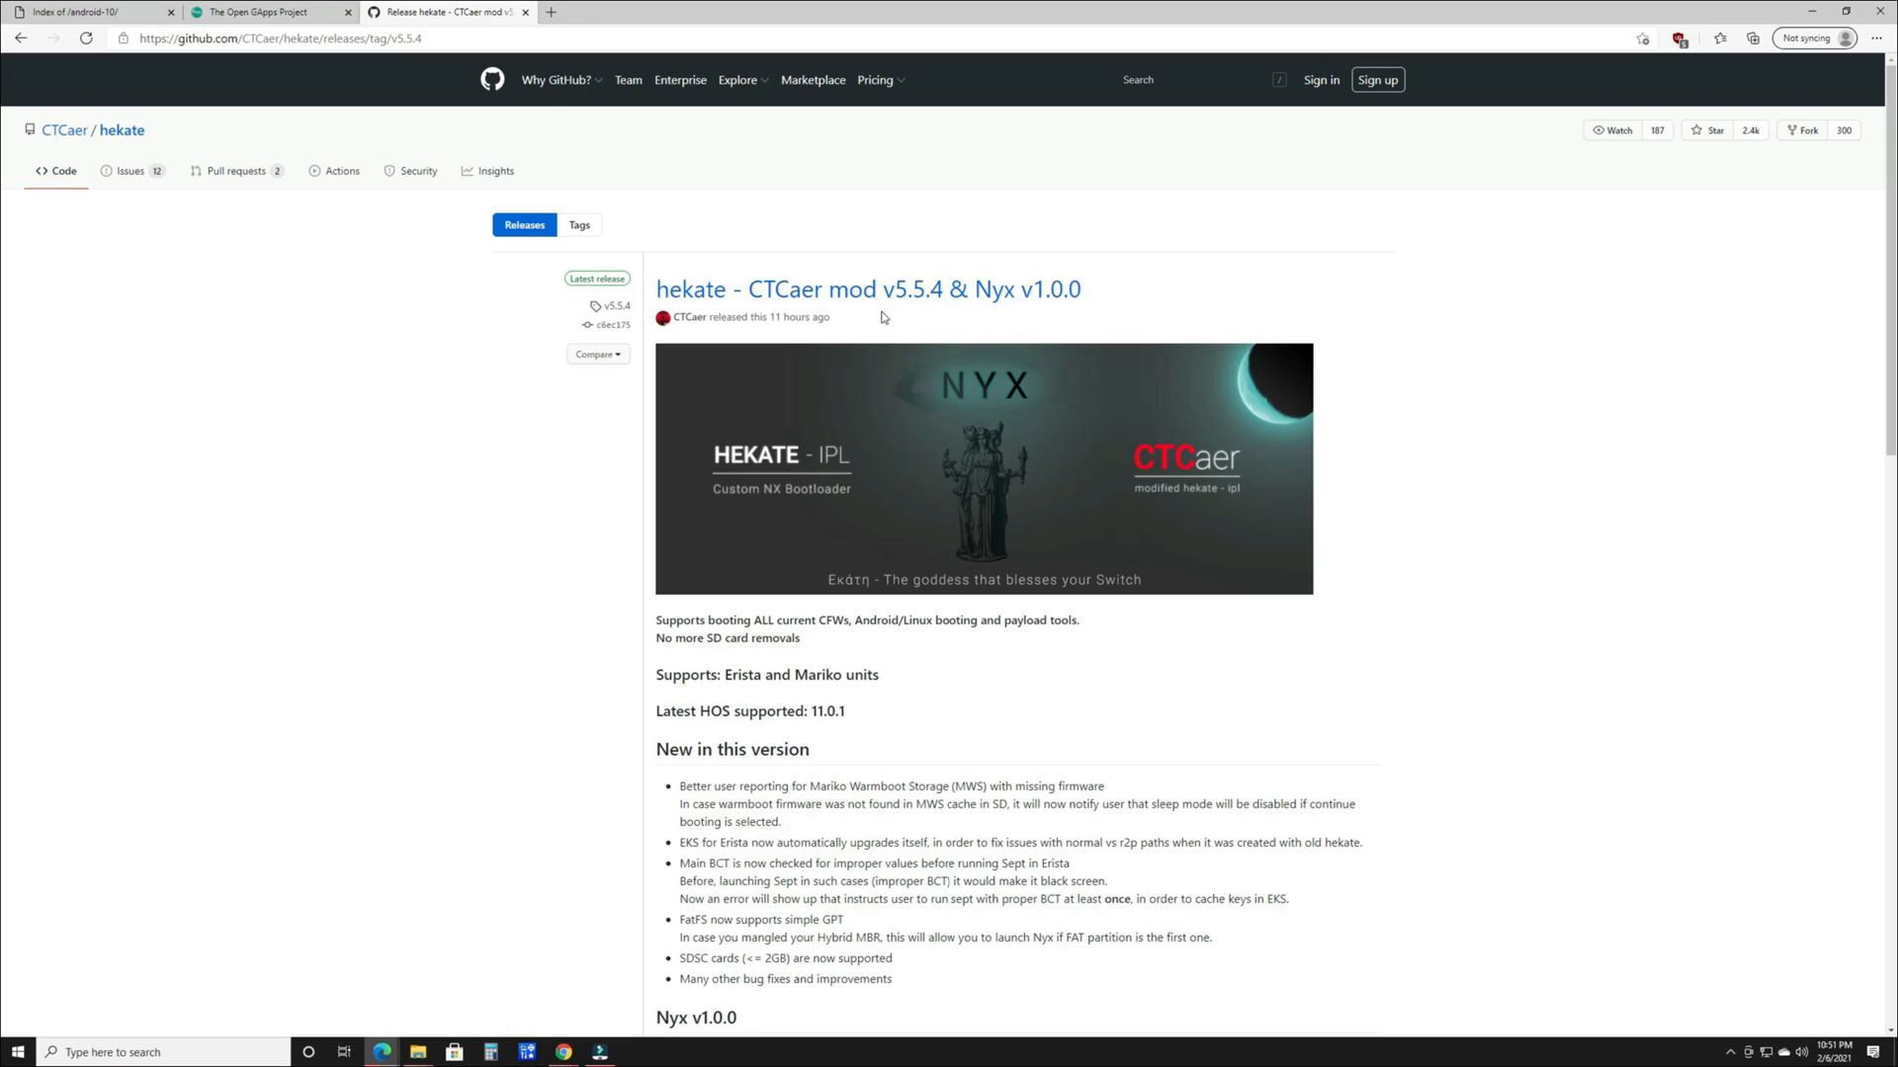
mouse_move(1105, 431)
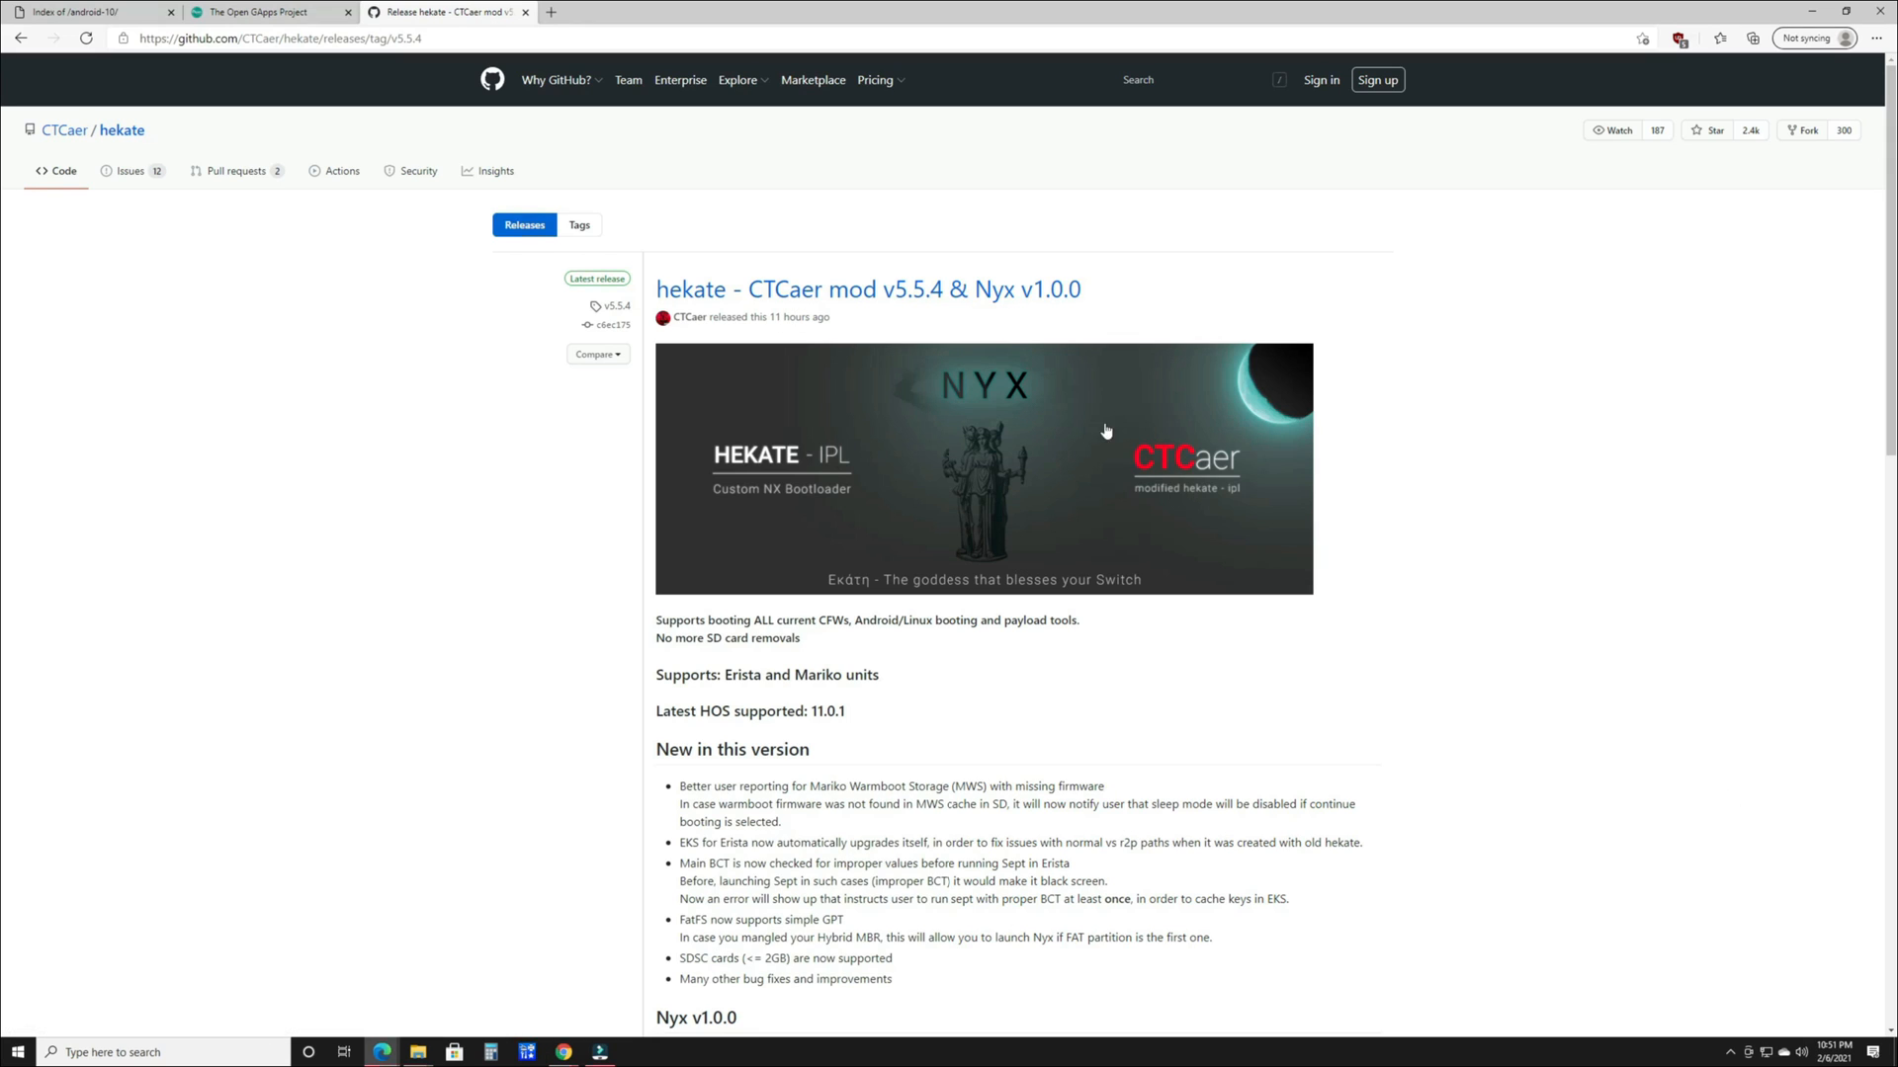
mouse_move(1006, 289)
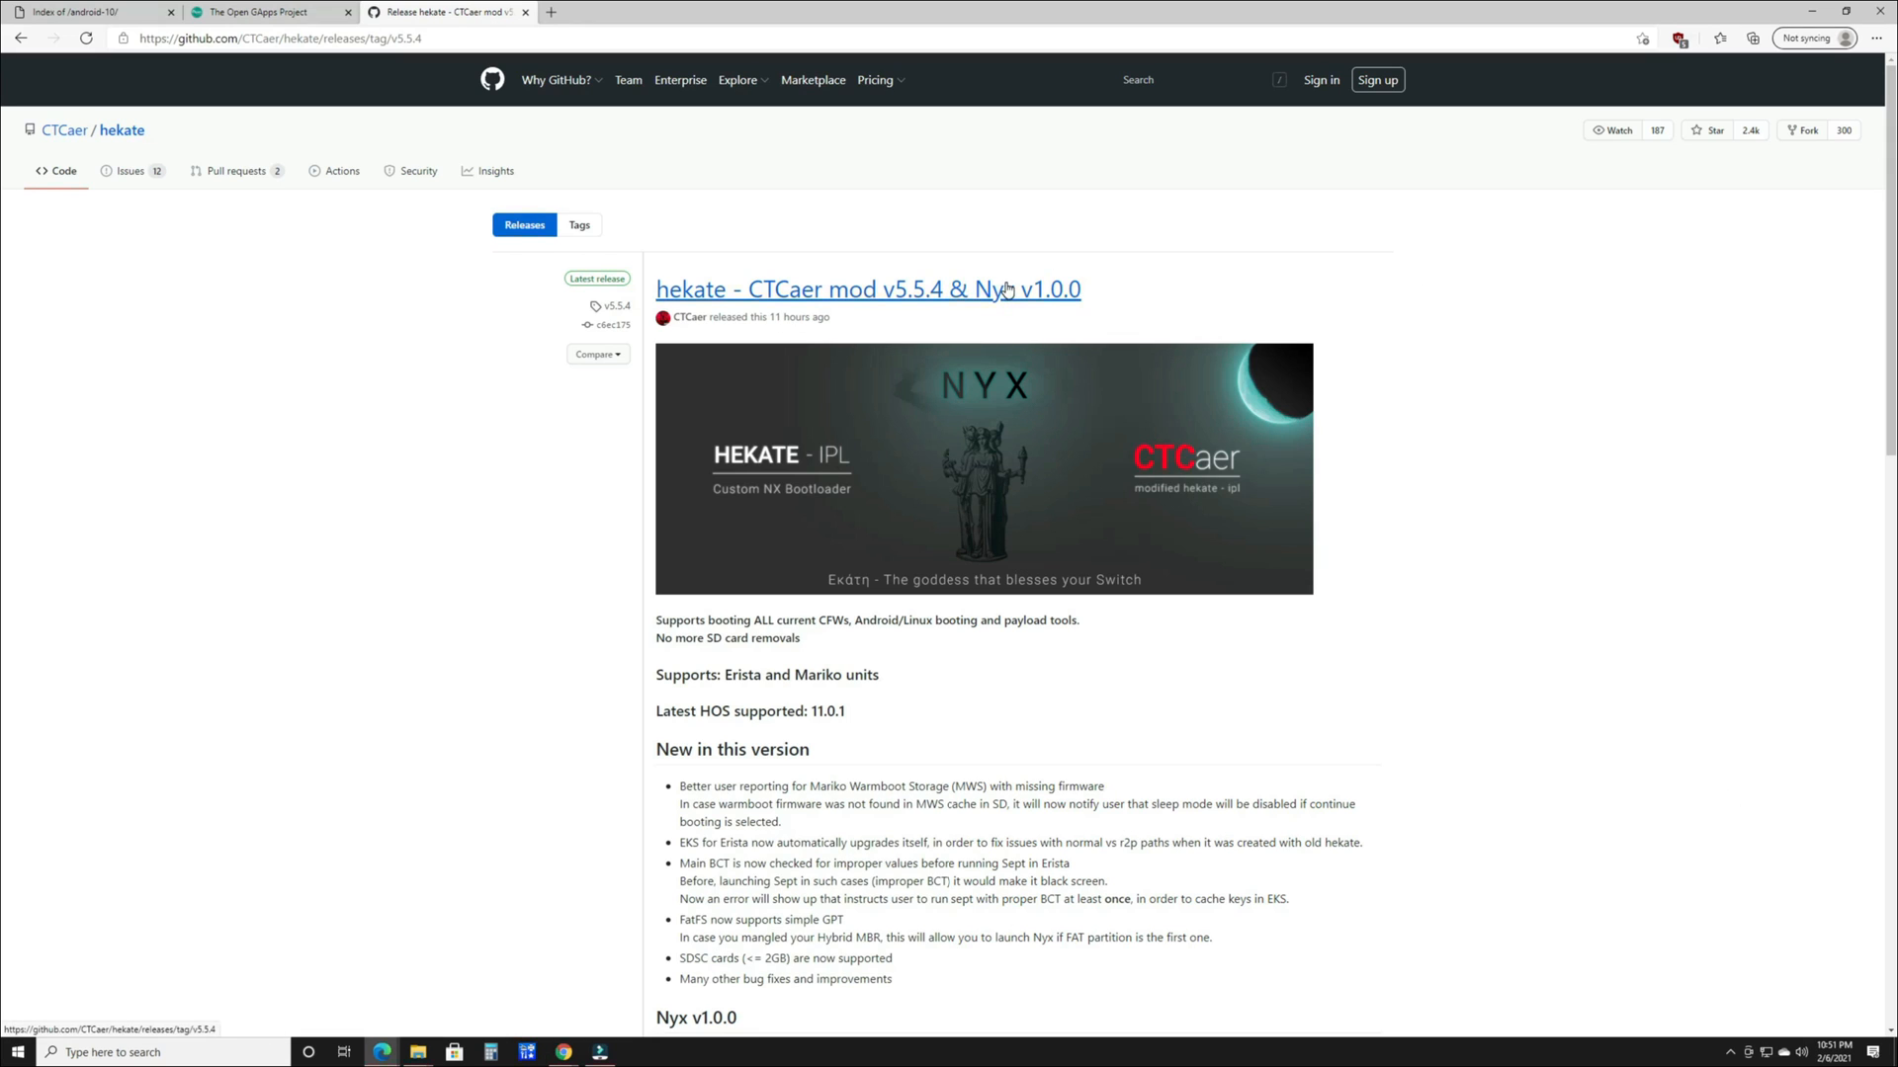
mouse_move(927, 285)
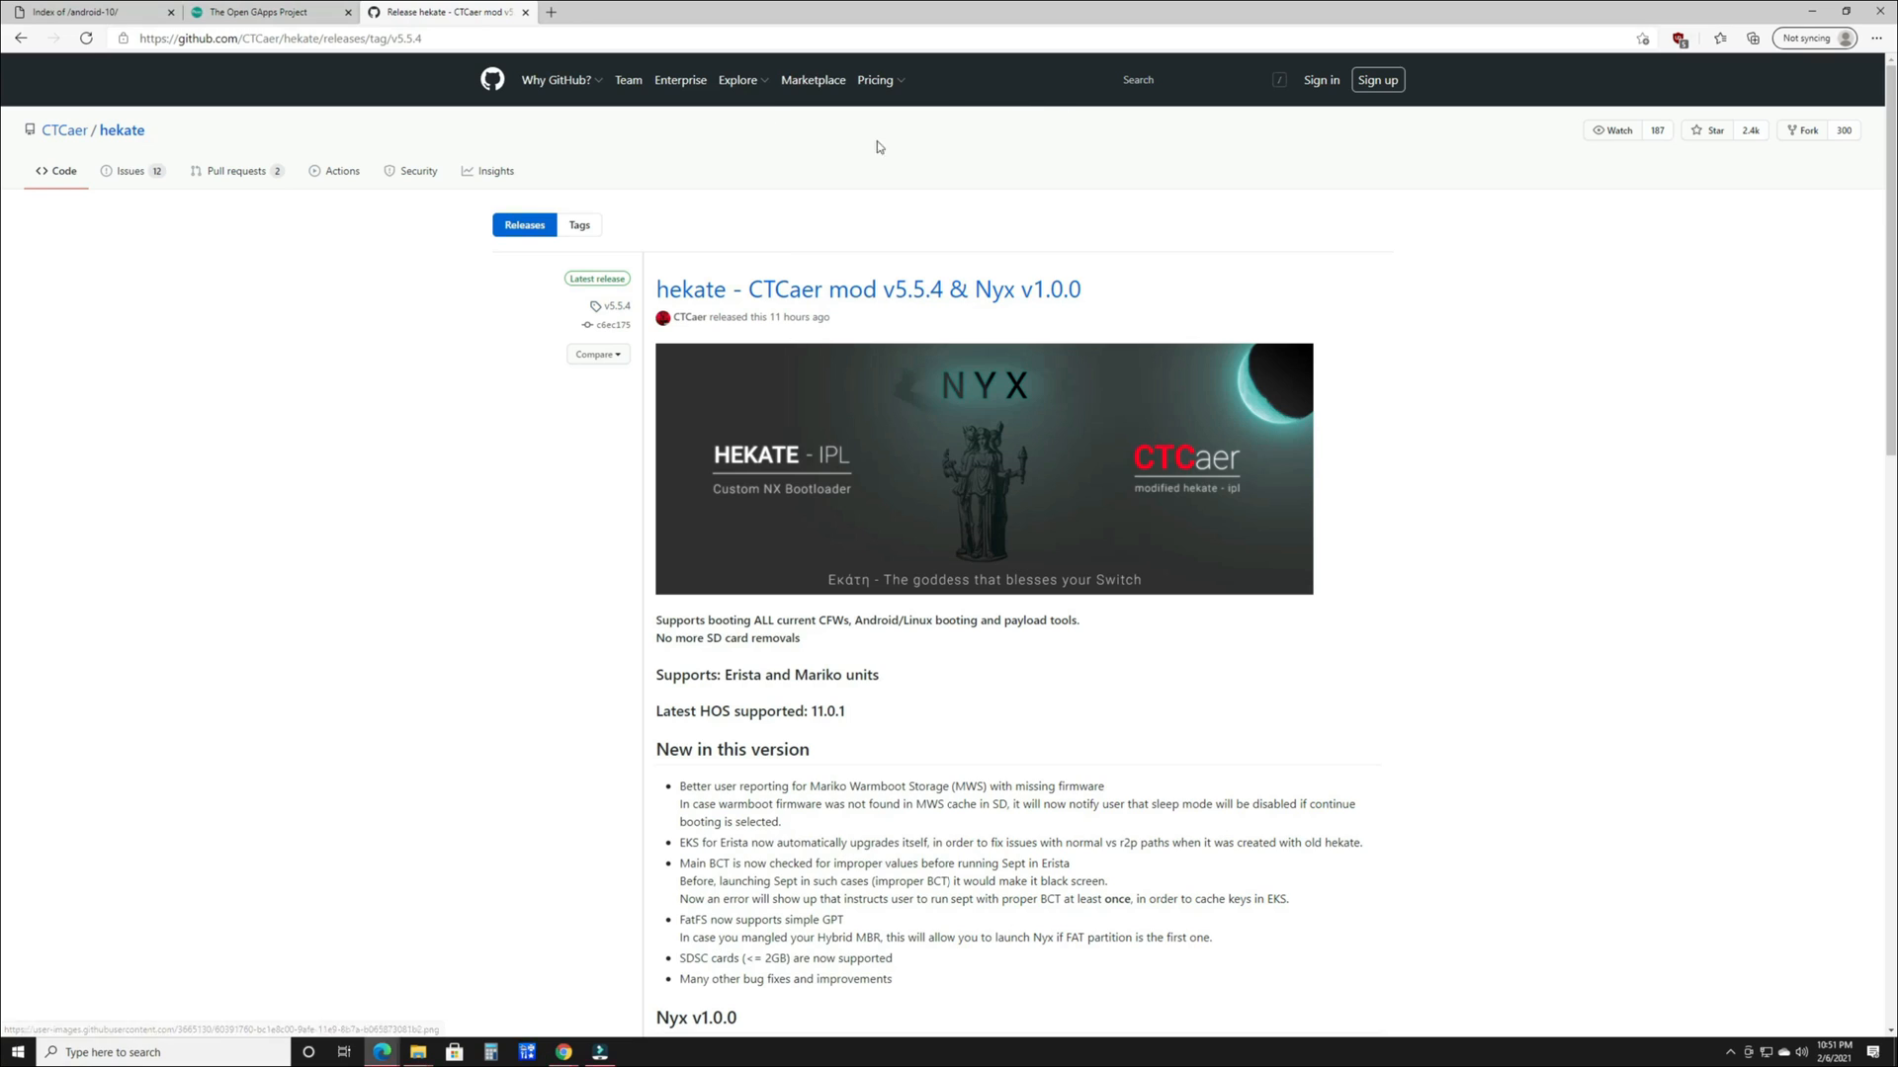
mouse_move(483, 593)
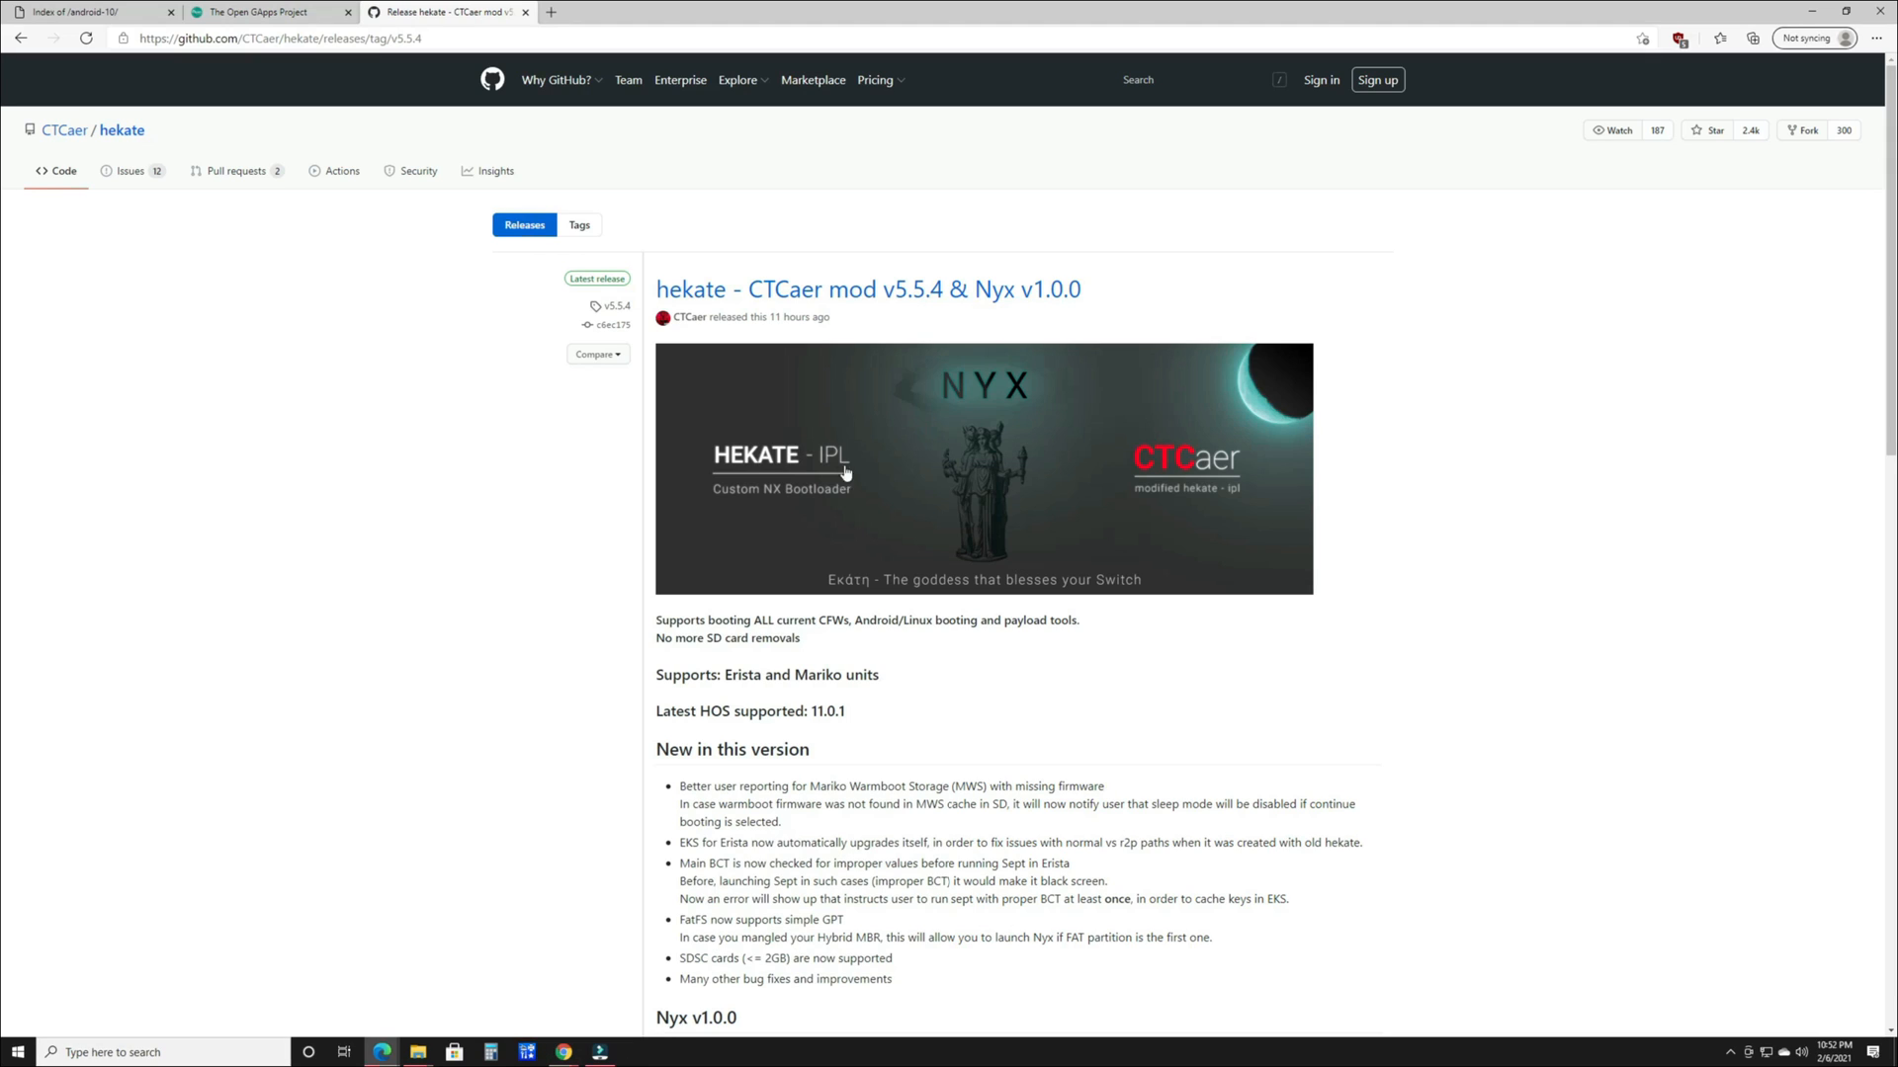
mouse_move(982, 659)
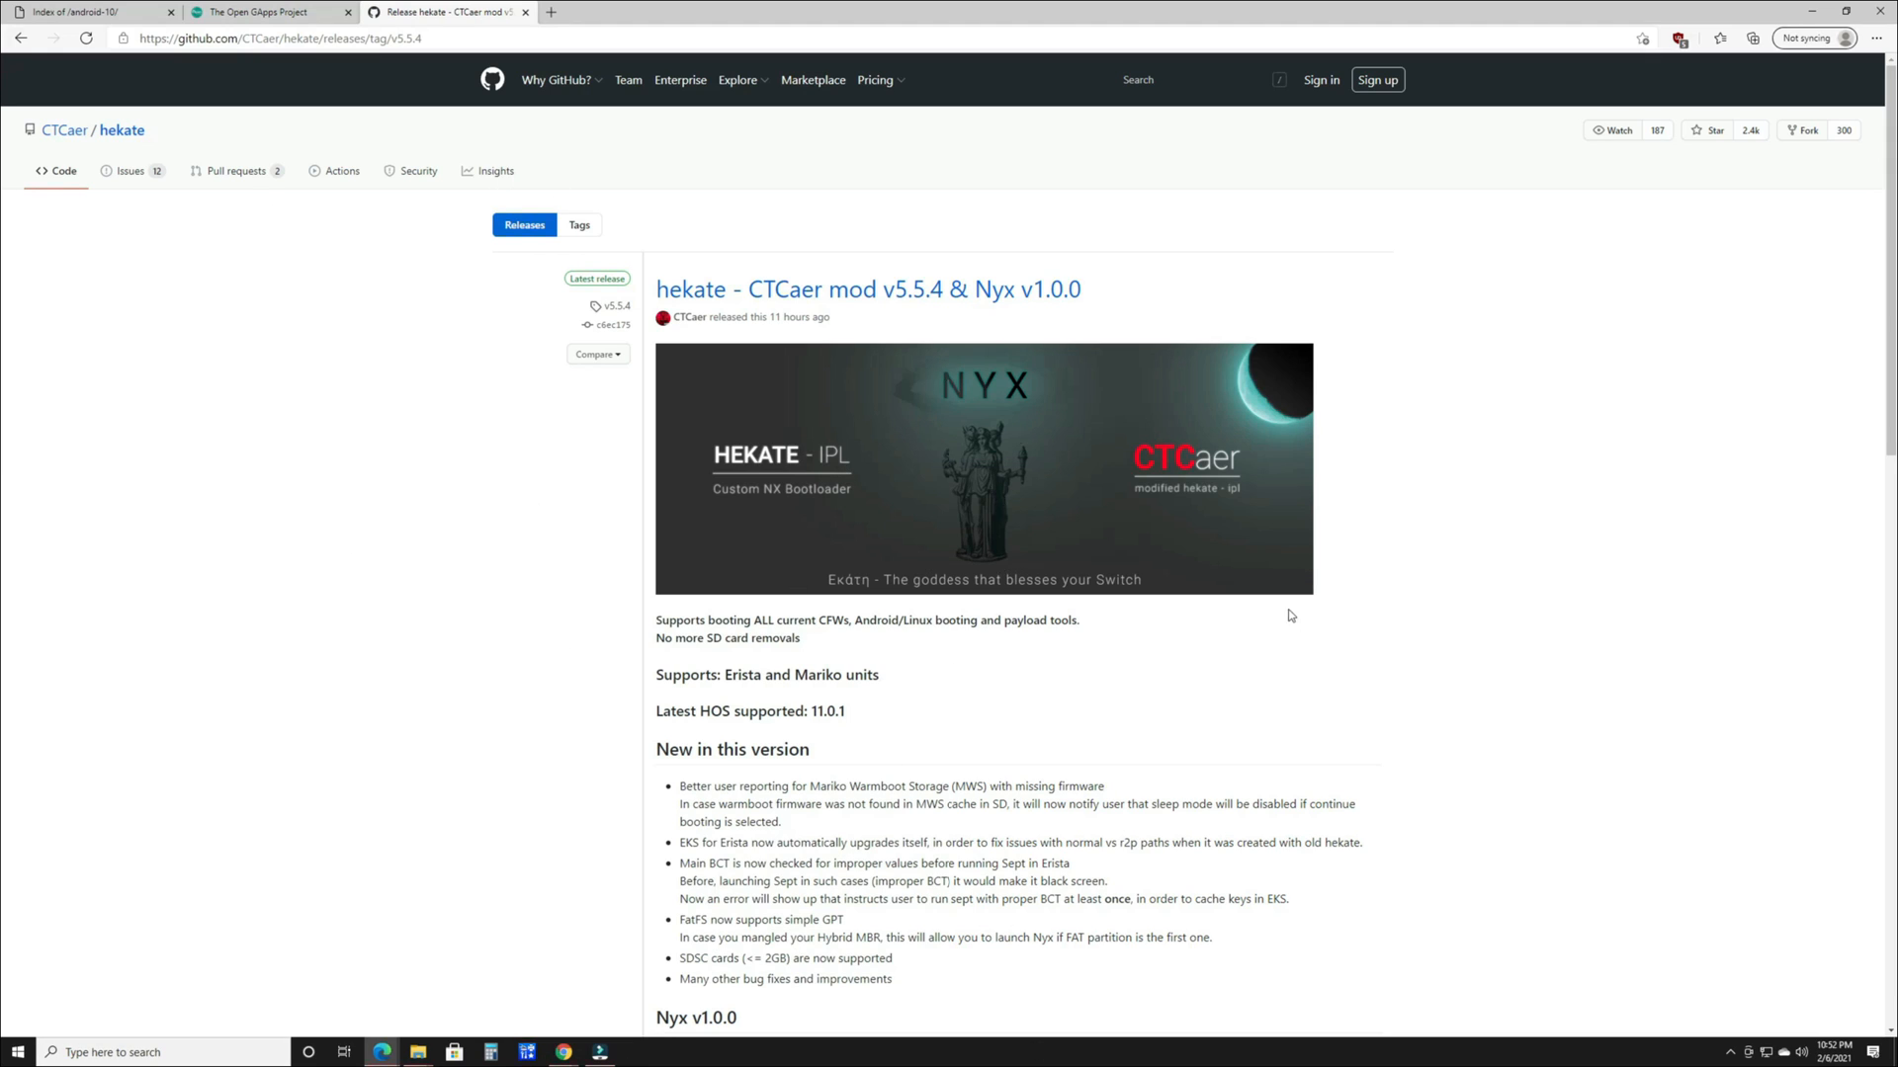
Scroll down to the assets listing hekate_ctcaer_5.5.4_Nyx_1.0.0.zip
scroll(down, 3)
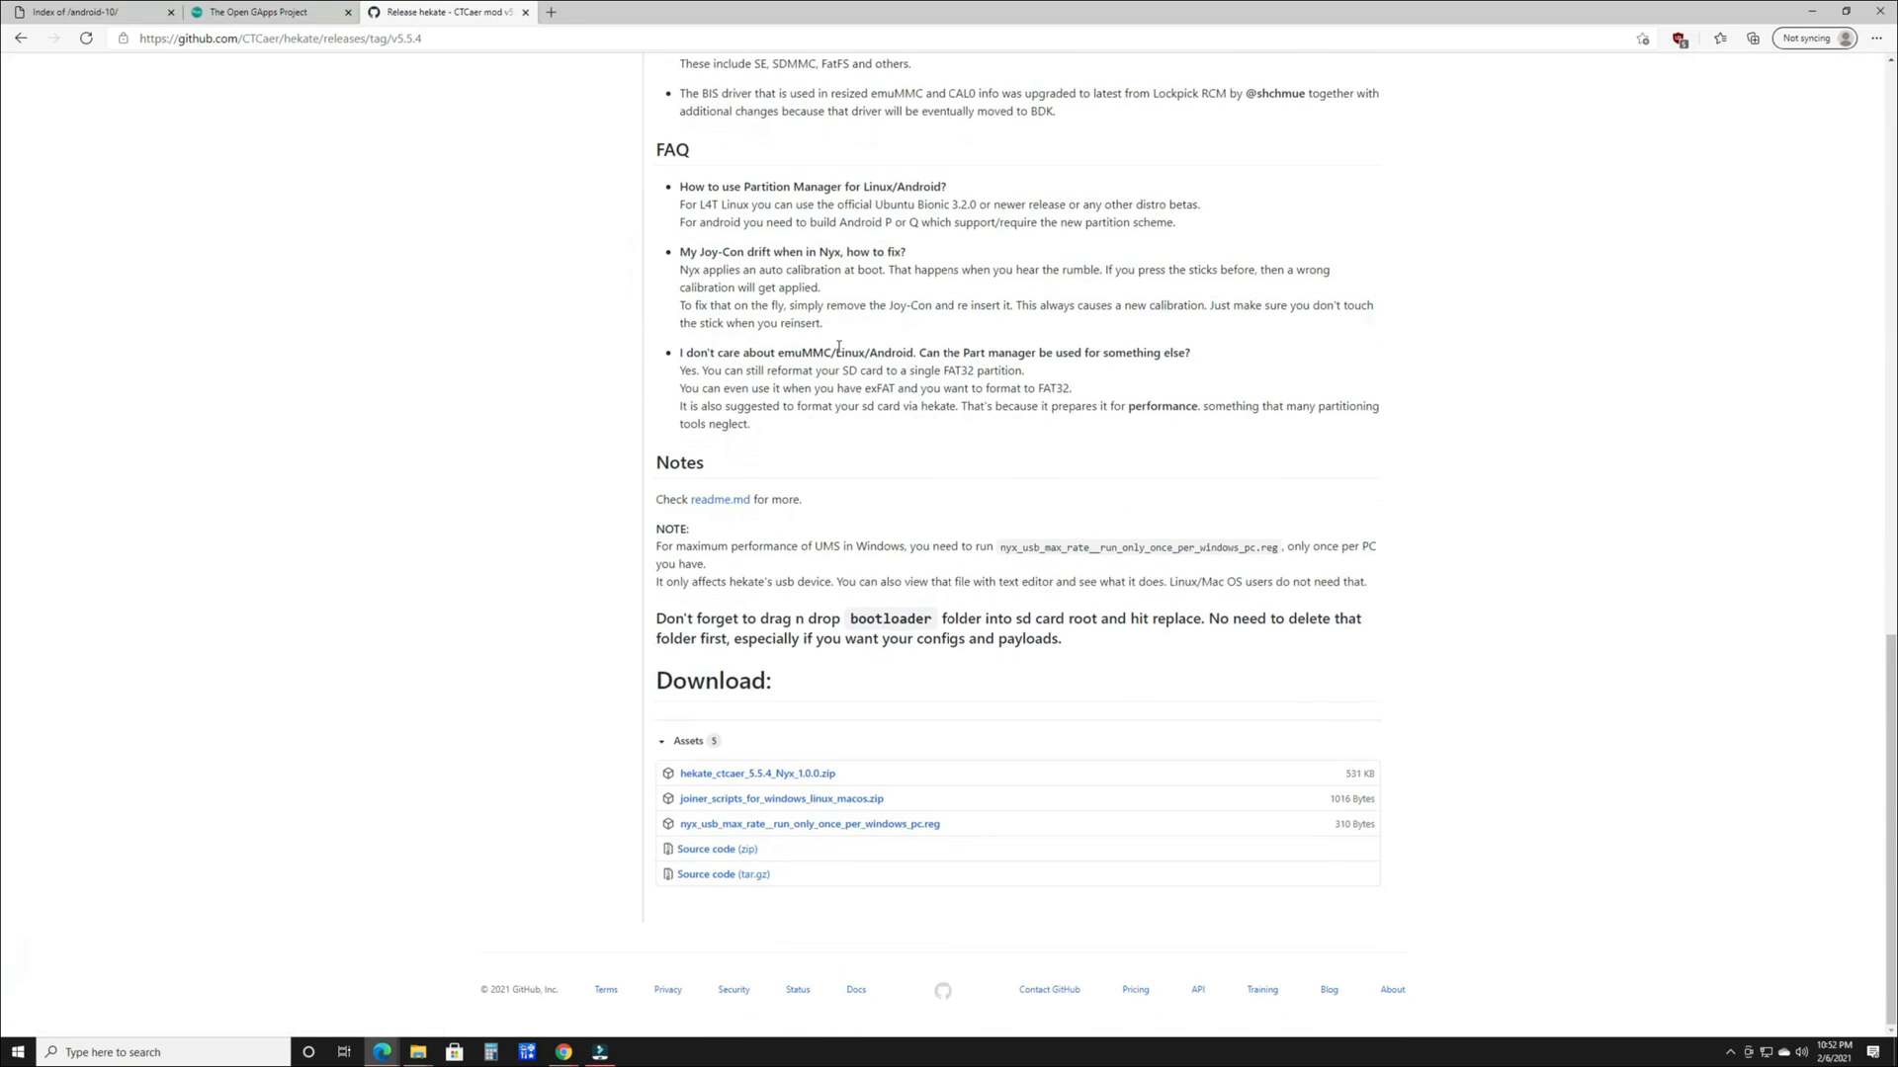
mouse_move(755, 773)
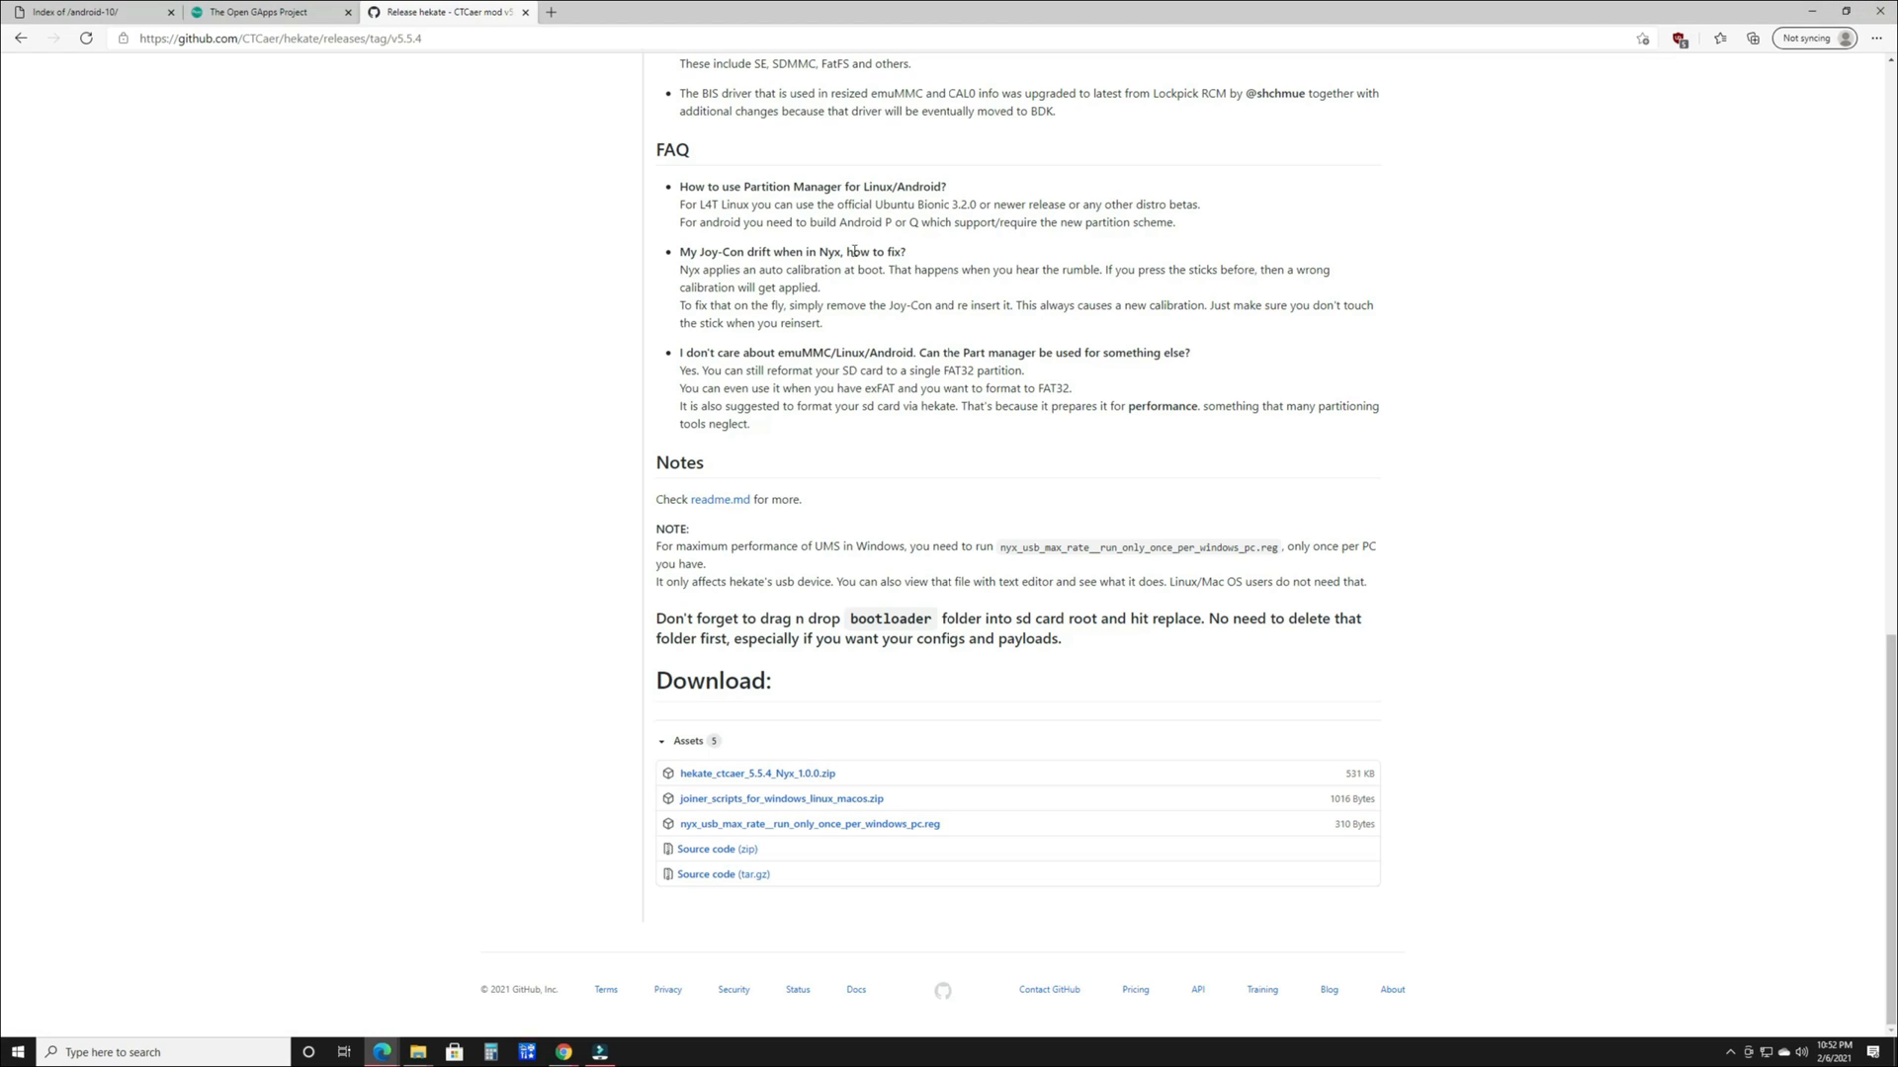
Return to the android-10 listing and open extras, showing joycon-xbox.zip
click(85, 12)
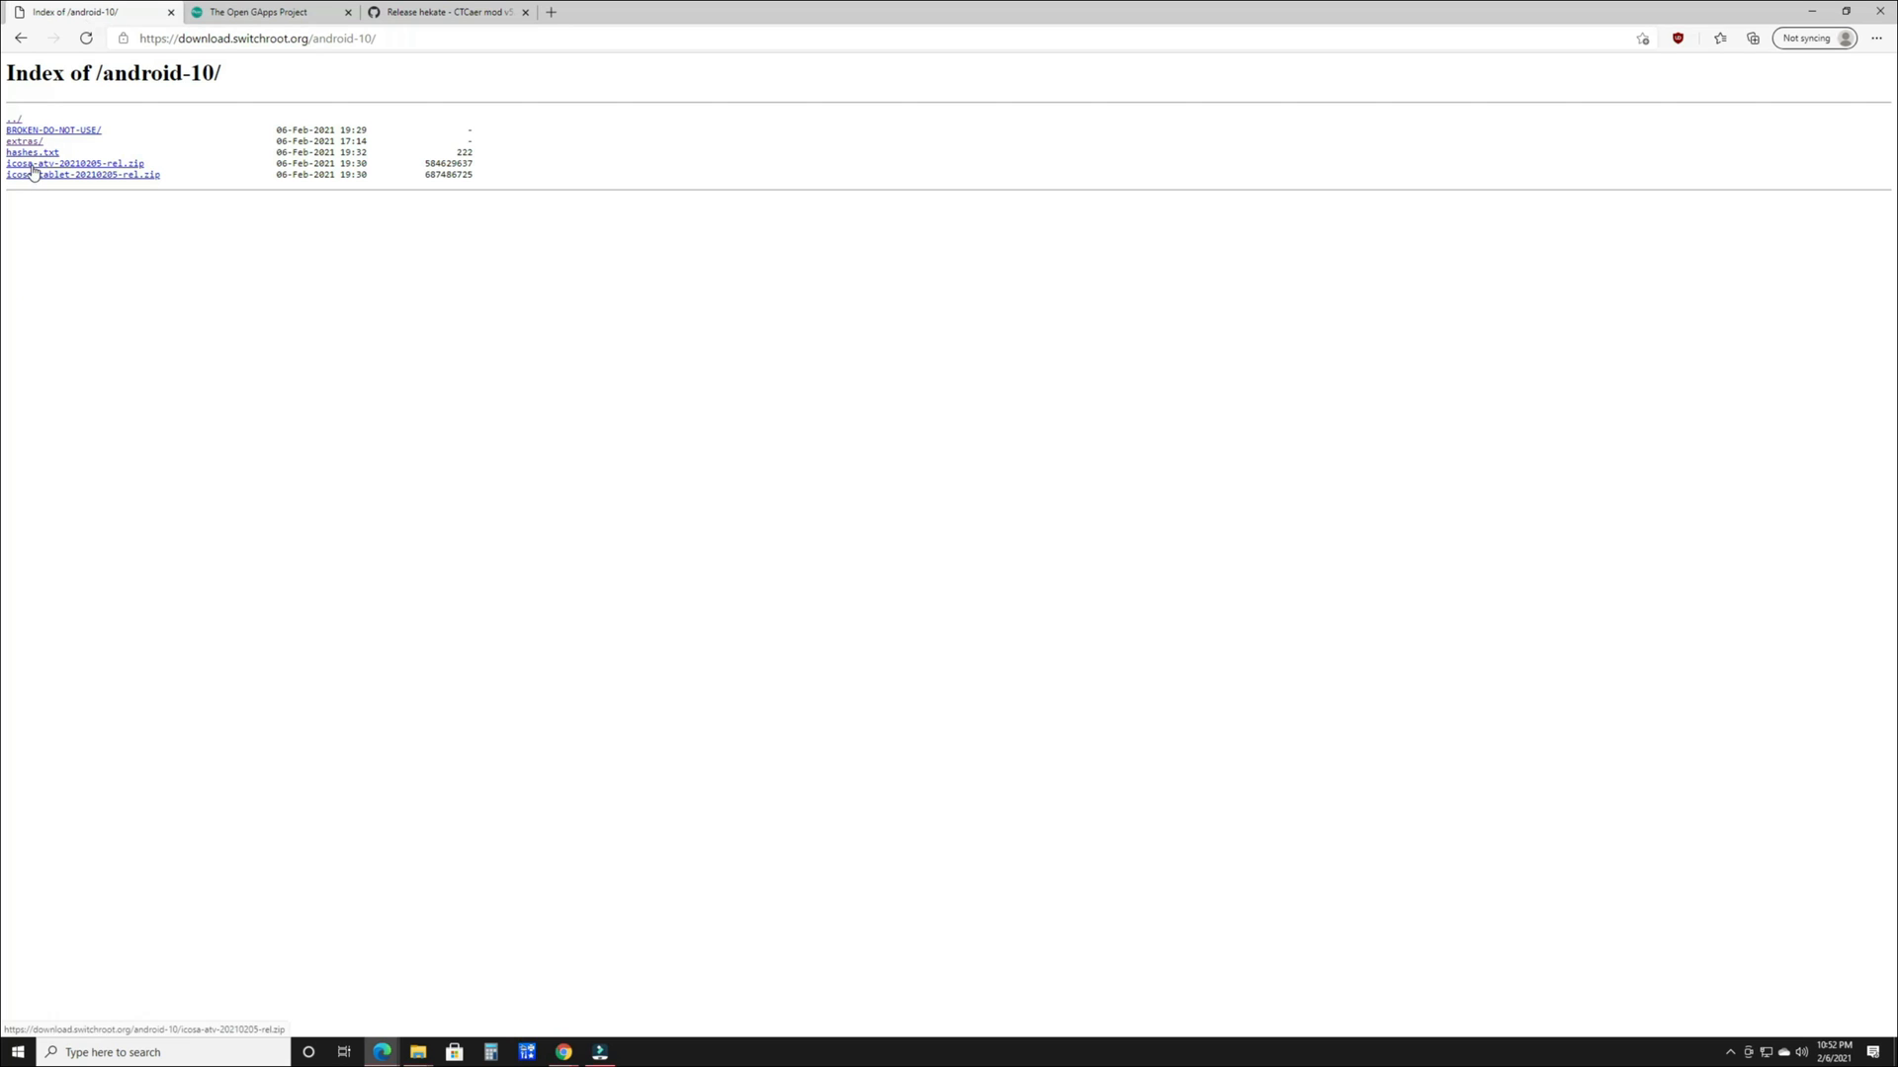
mouse_move(65, 210)
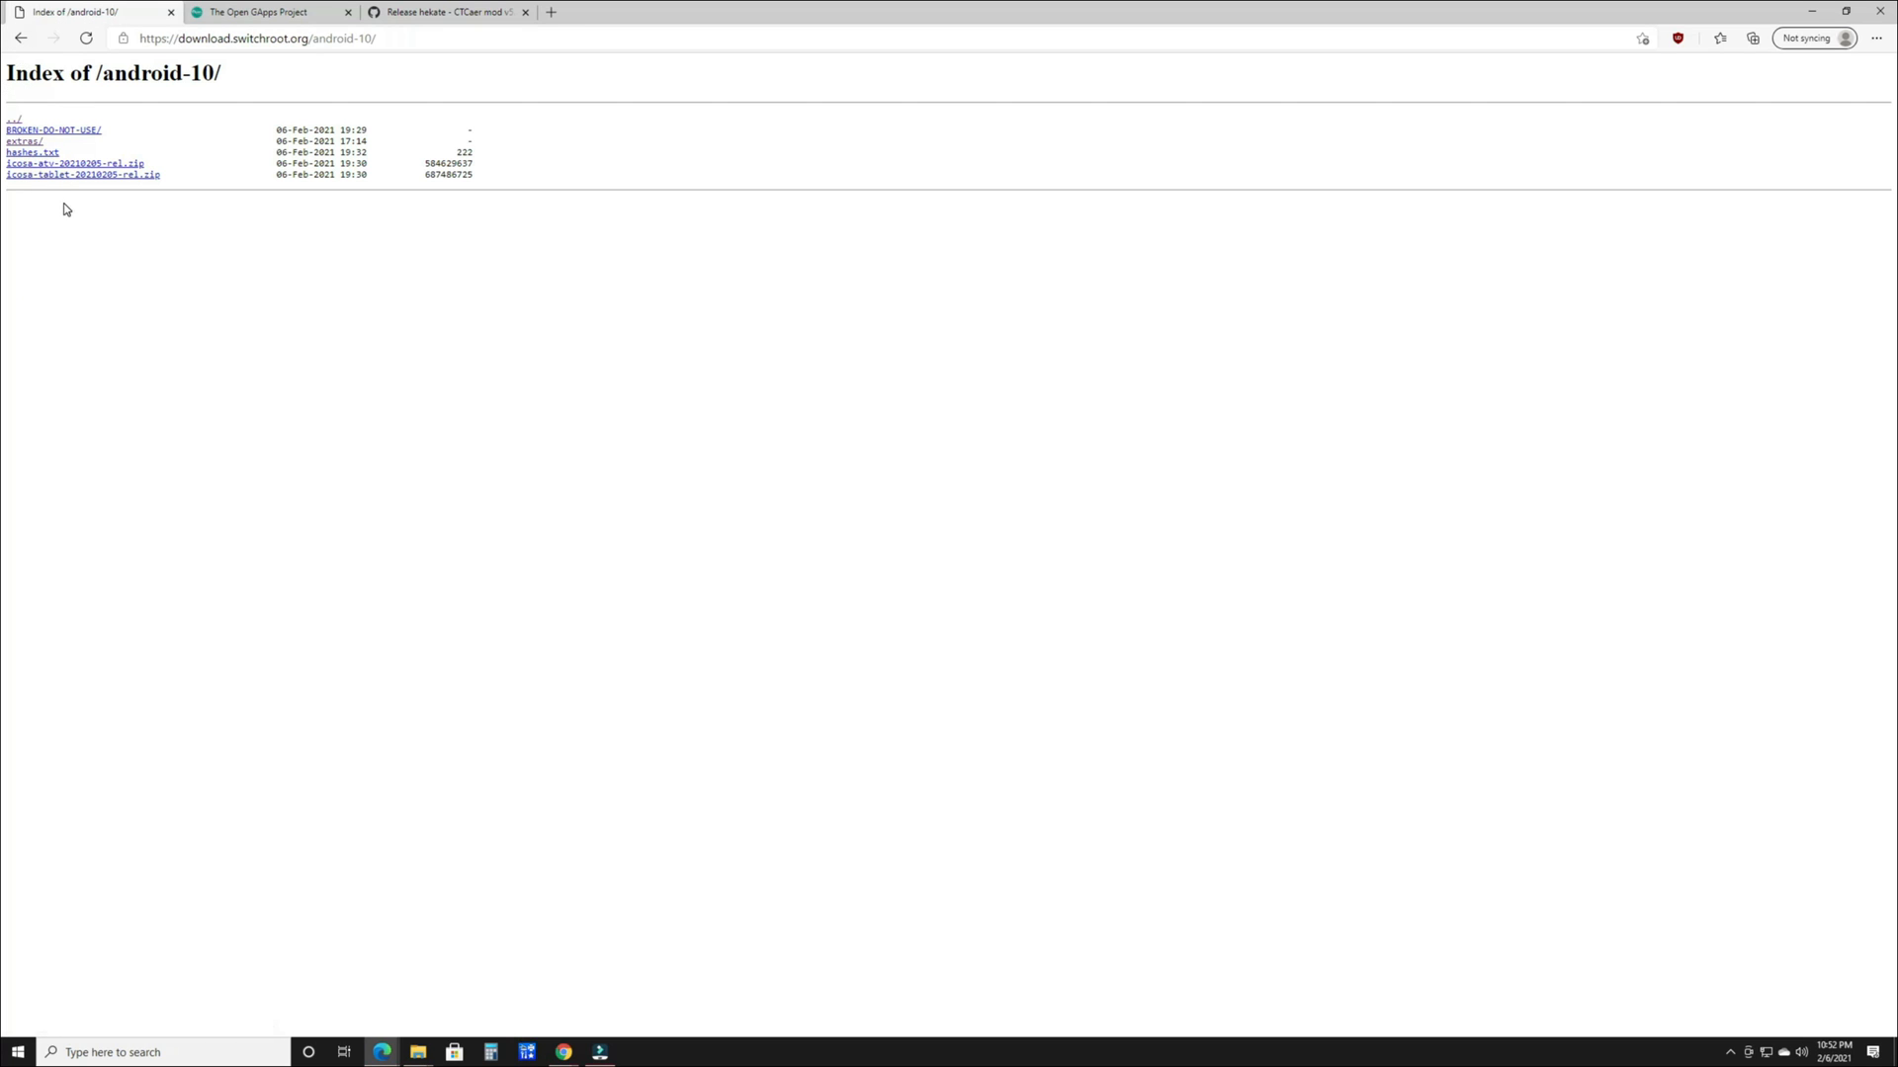
click(24, 141)
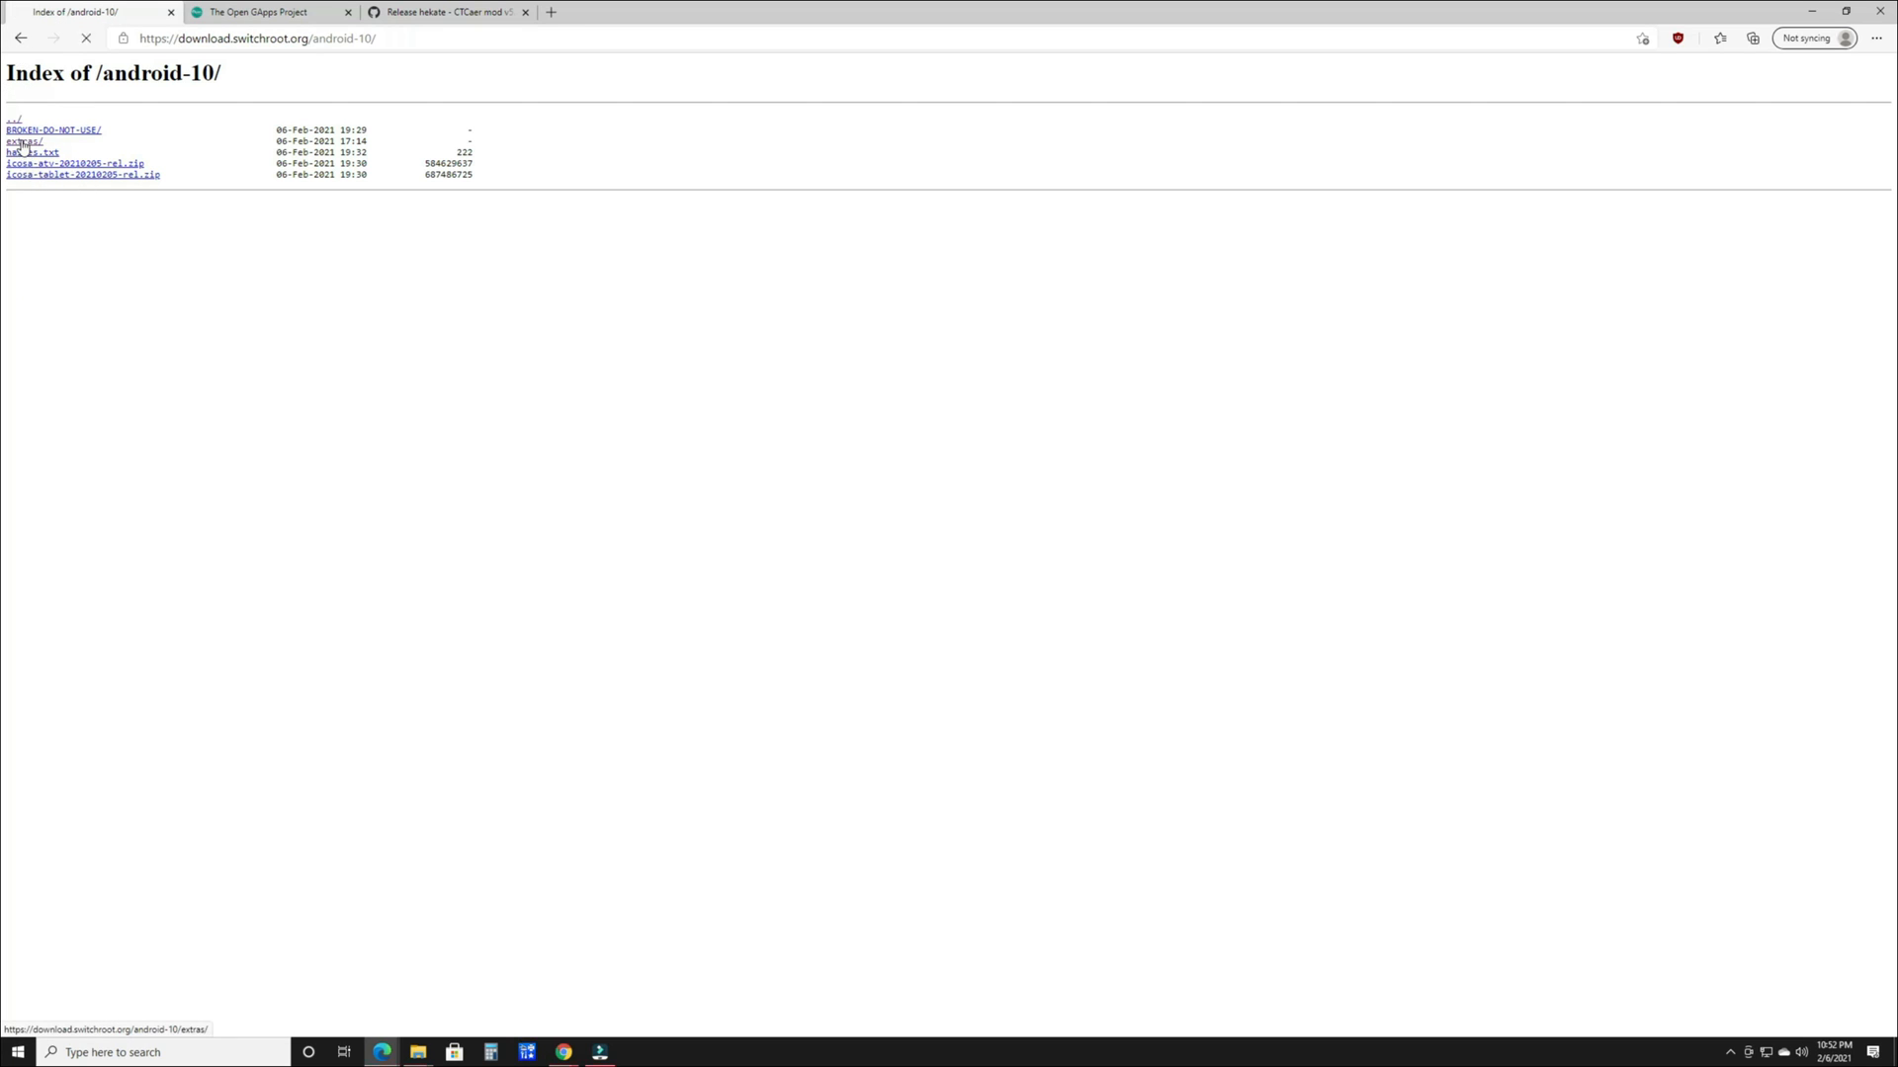
click(24, 141)
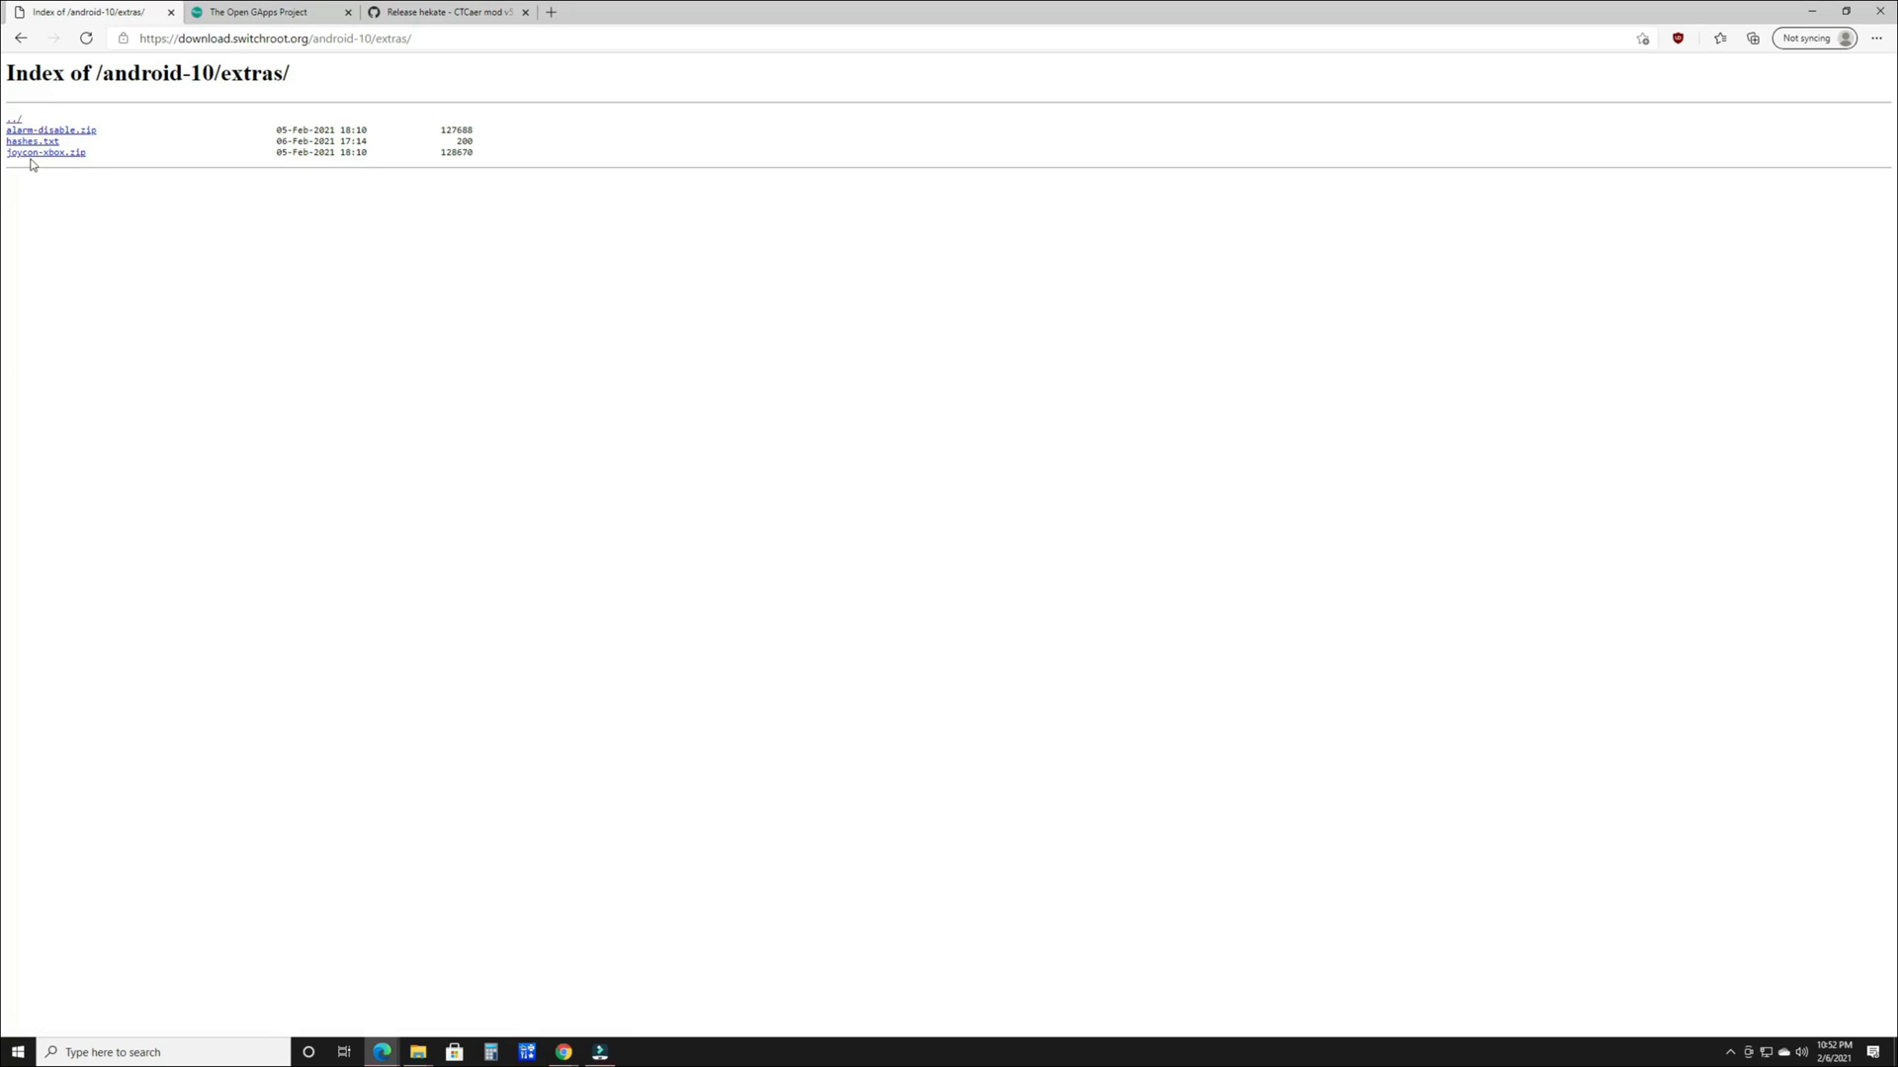
mouse_move(46, 153)
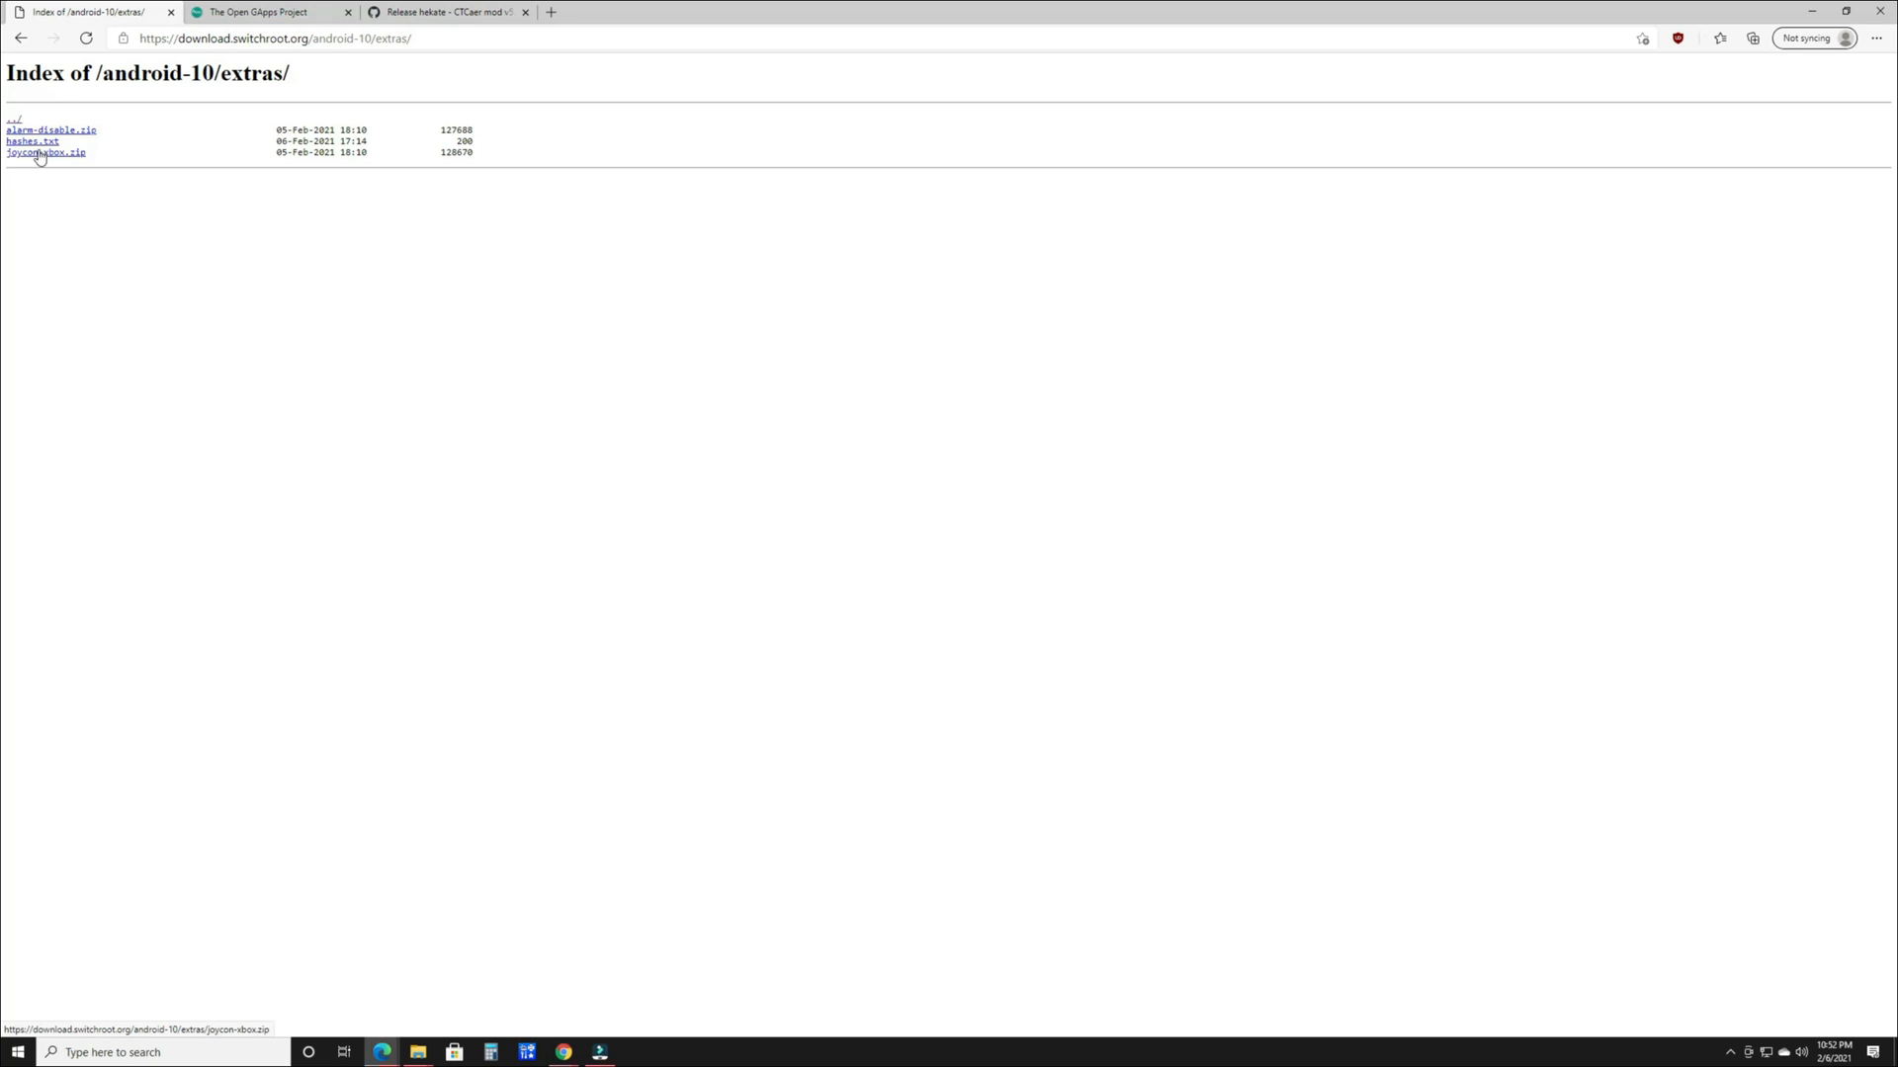
mouse_move(77, 182)
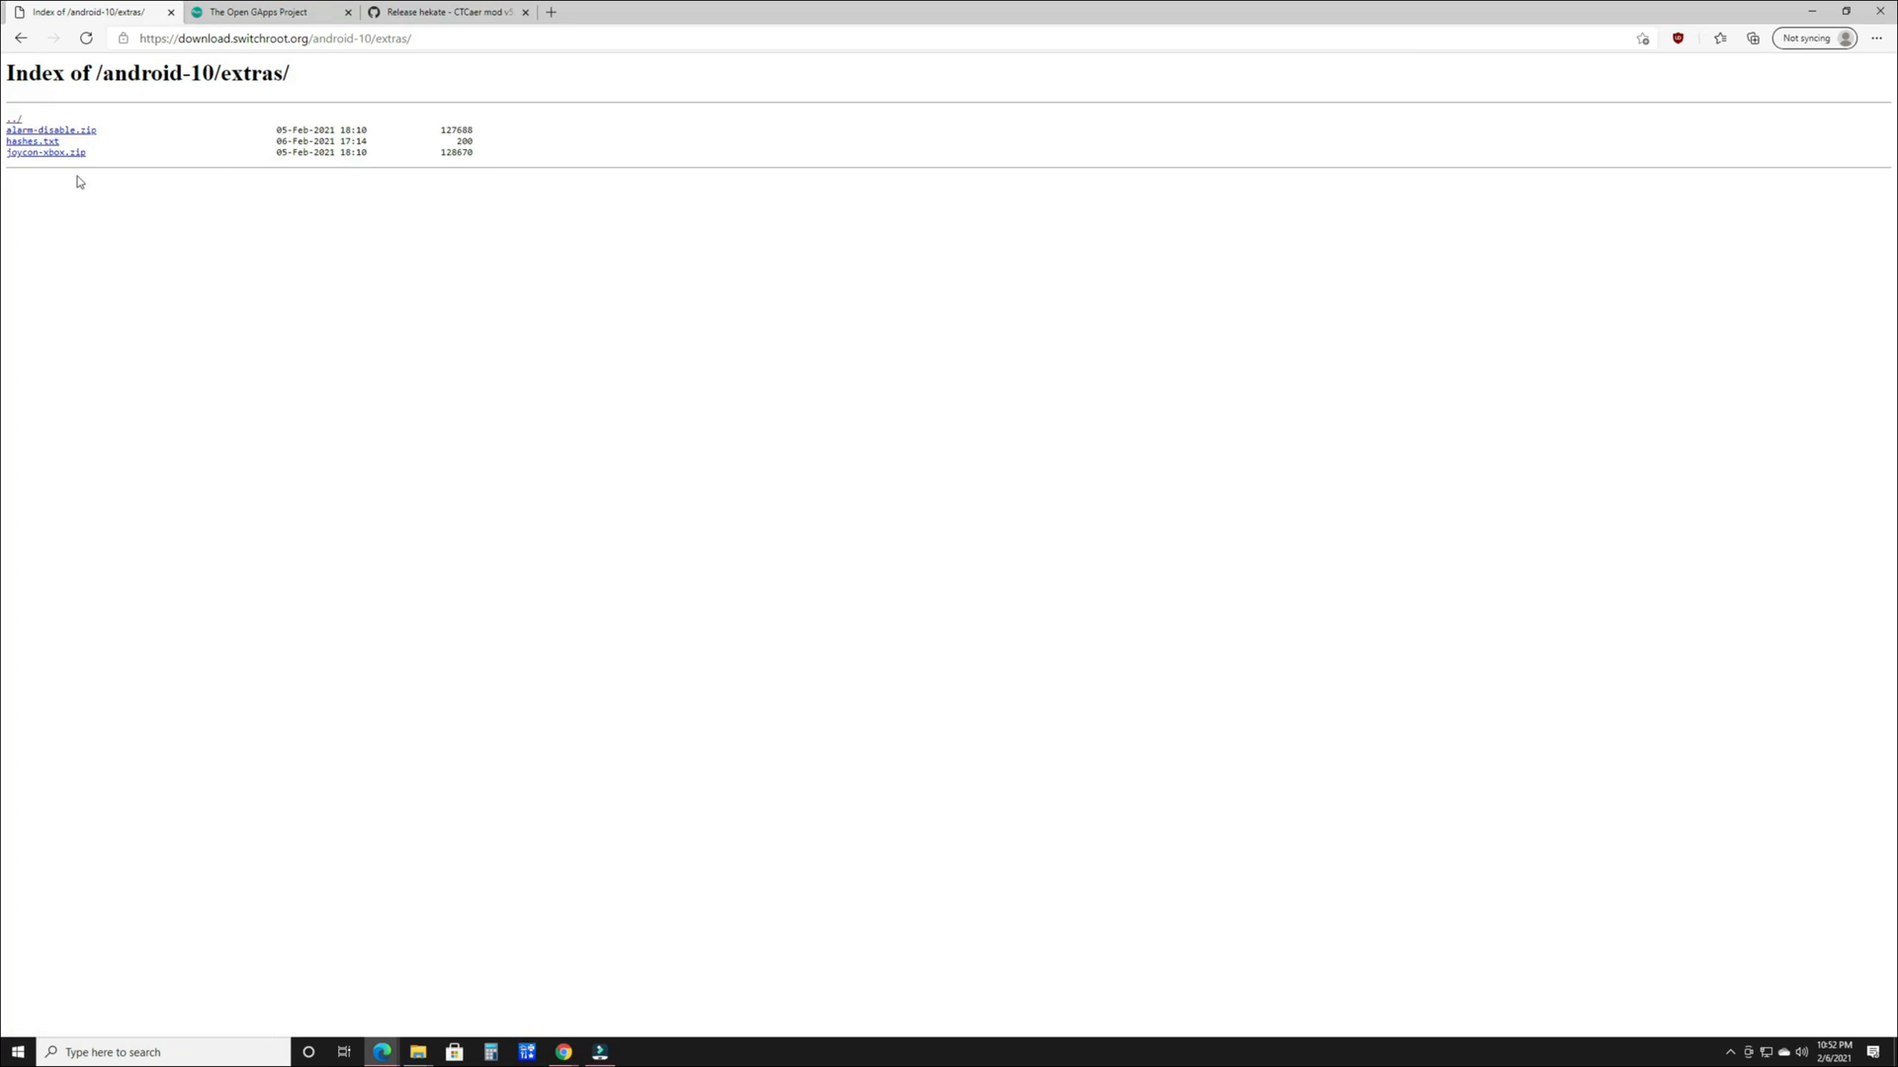
mouse_move(168, 192)
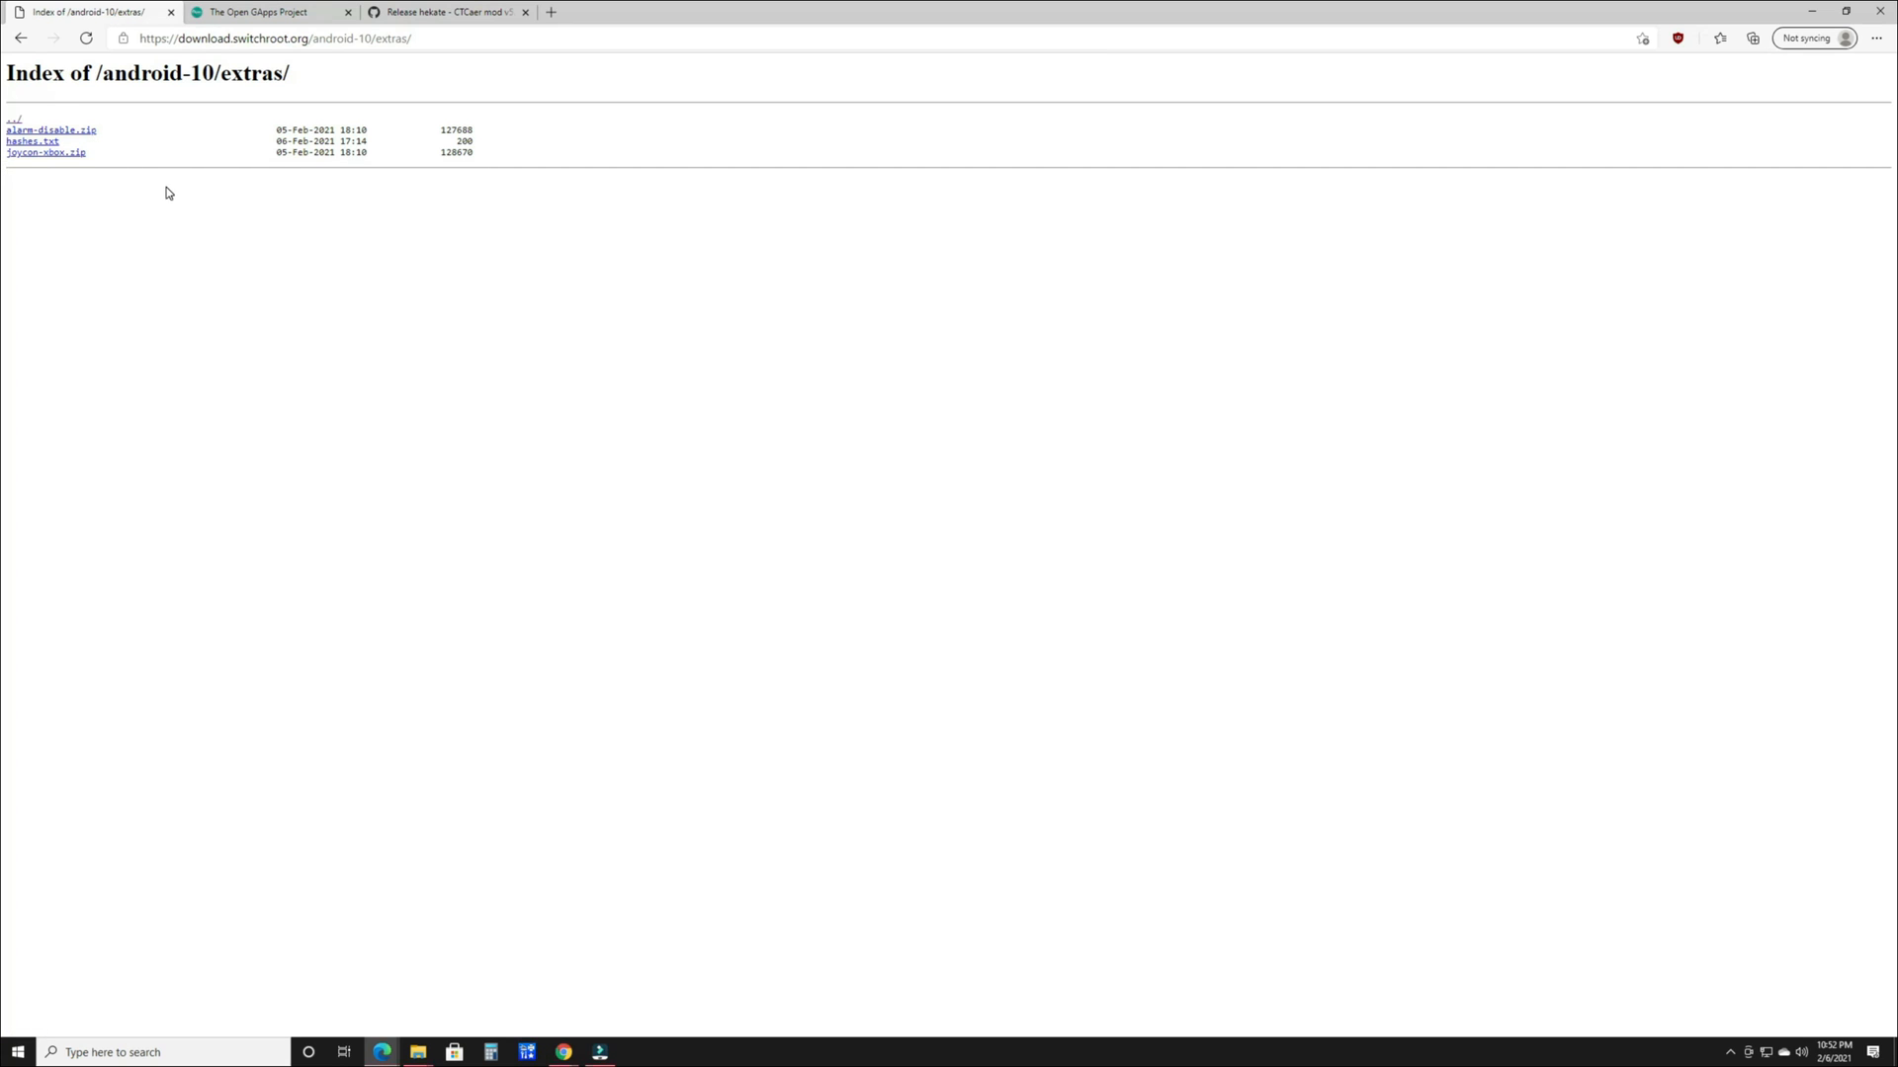
mouse_move(155, 184)
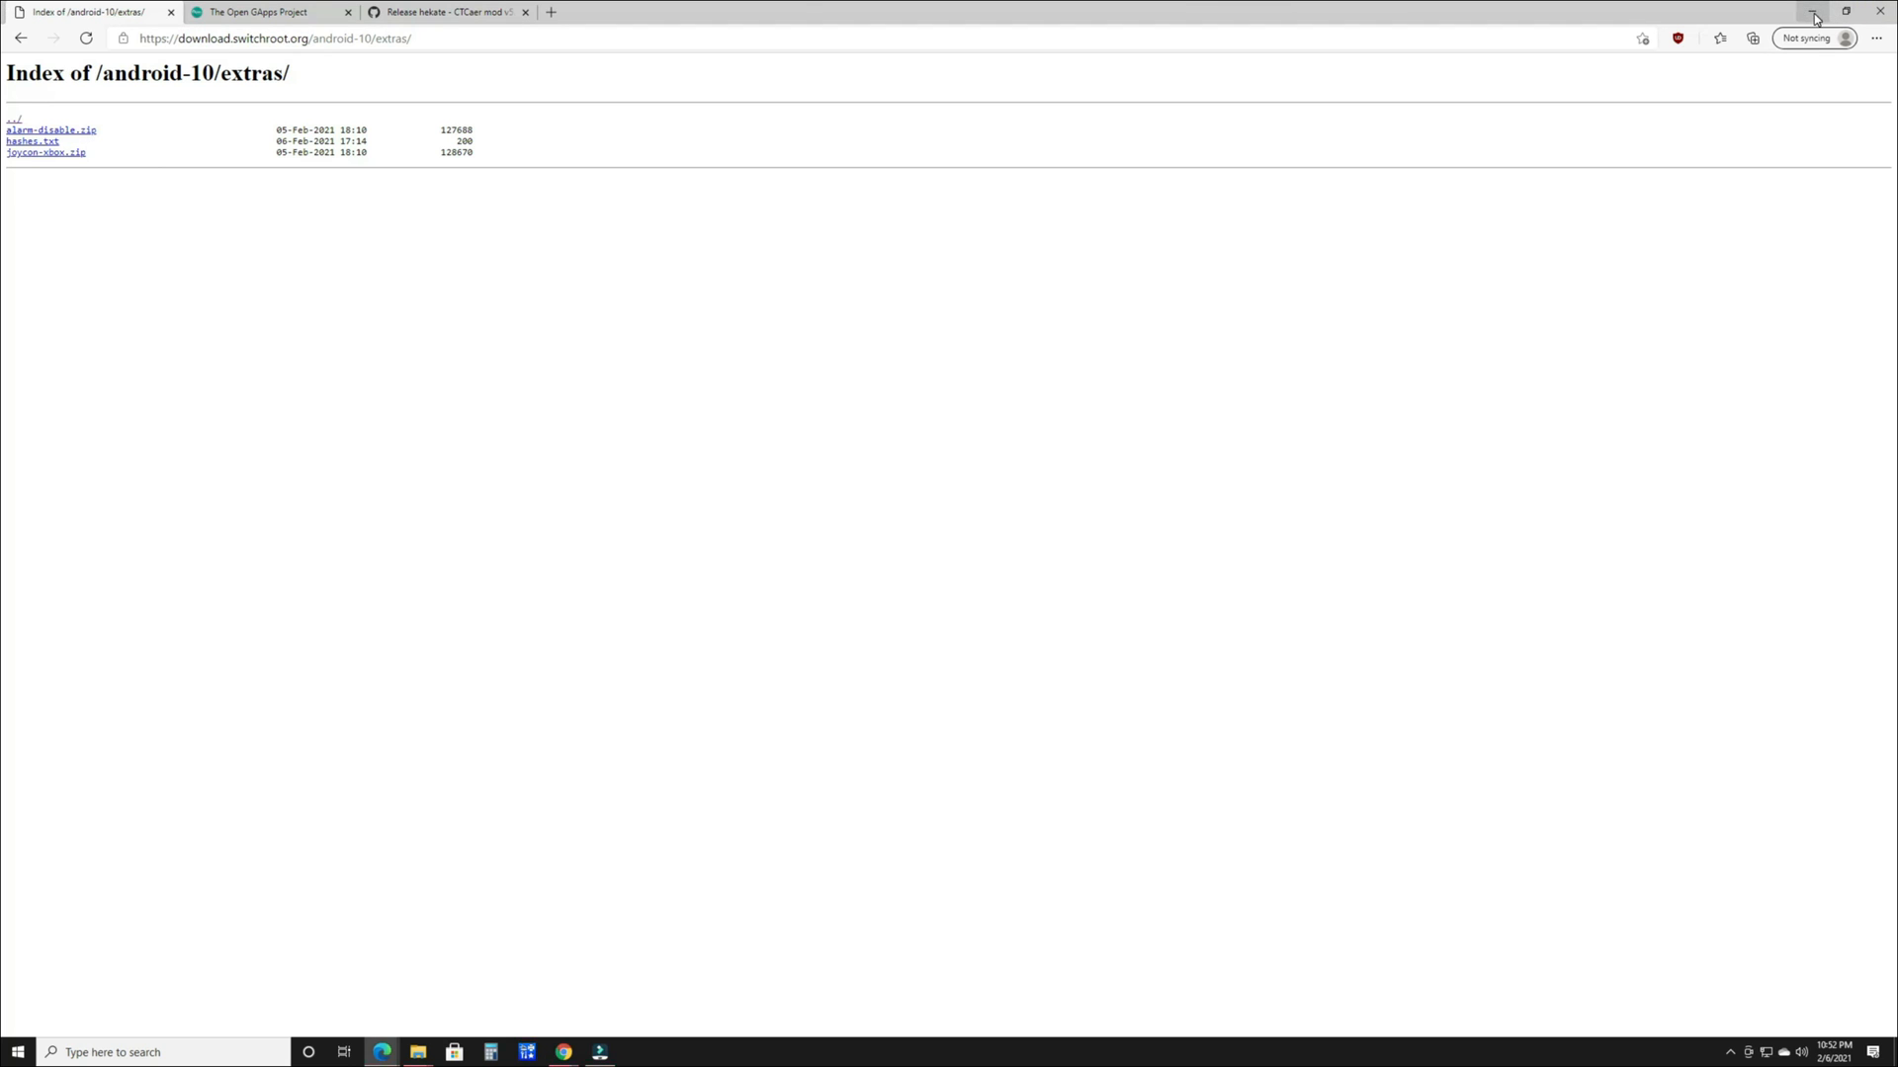
mouse_move(1813, 12)
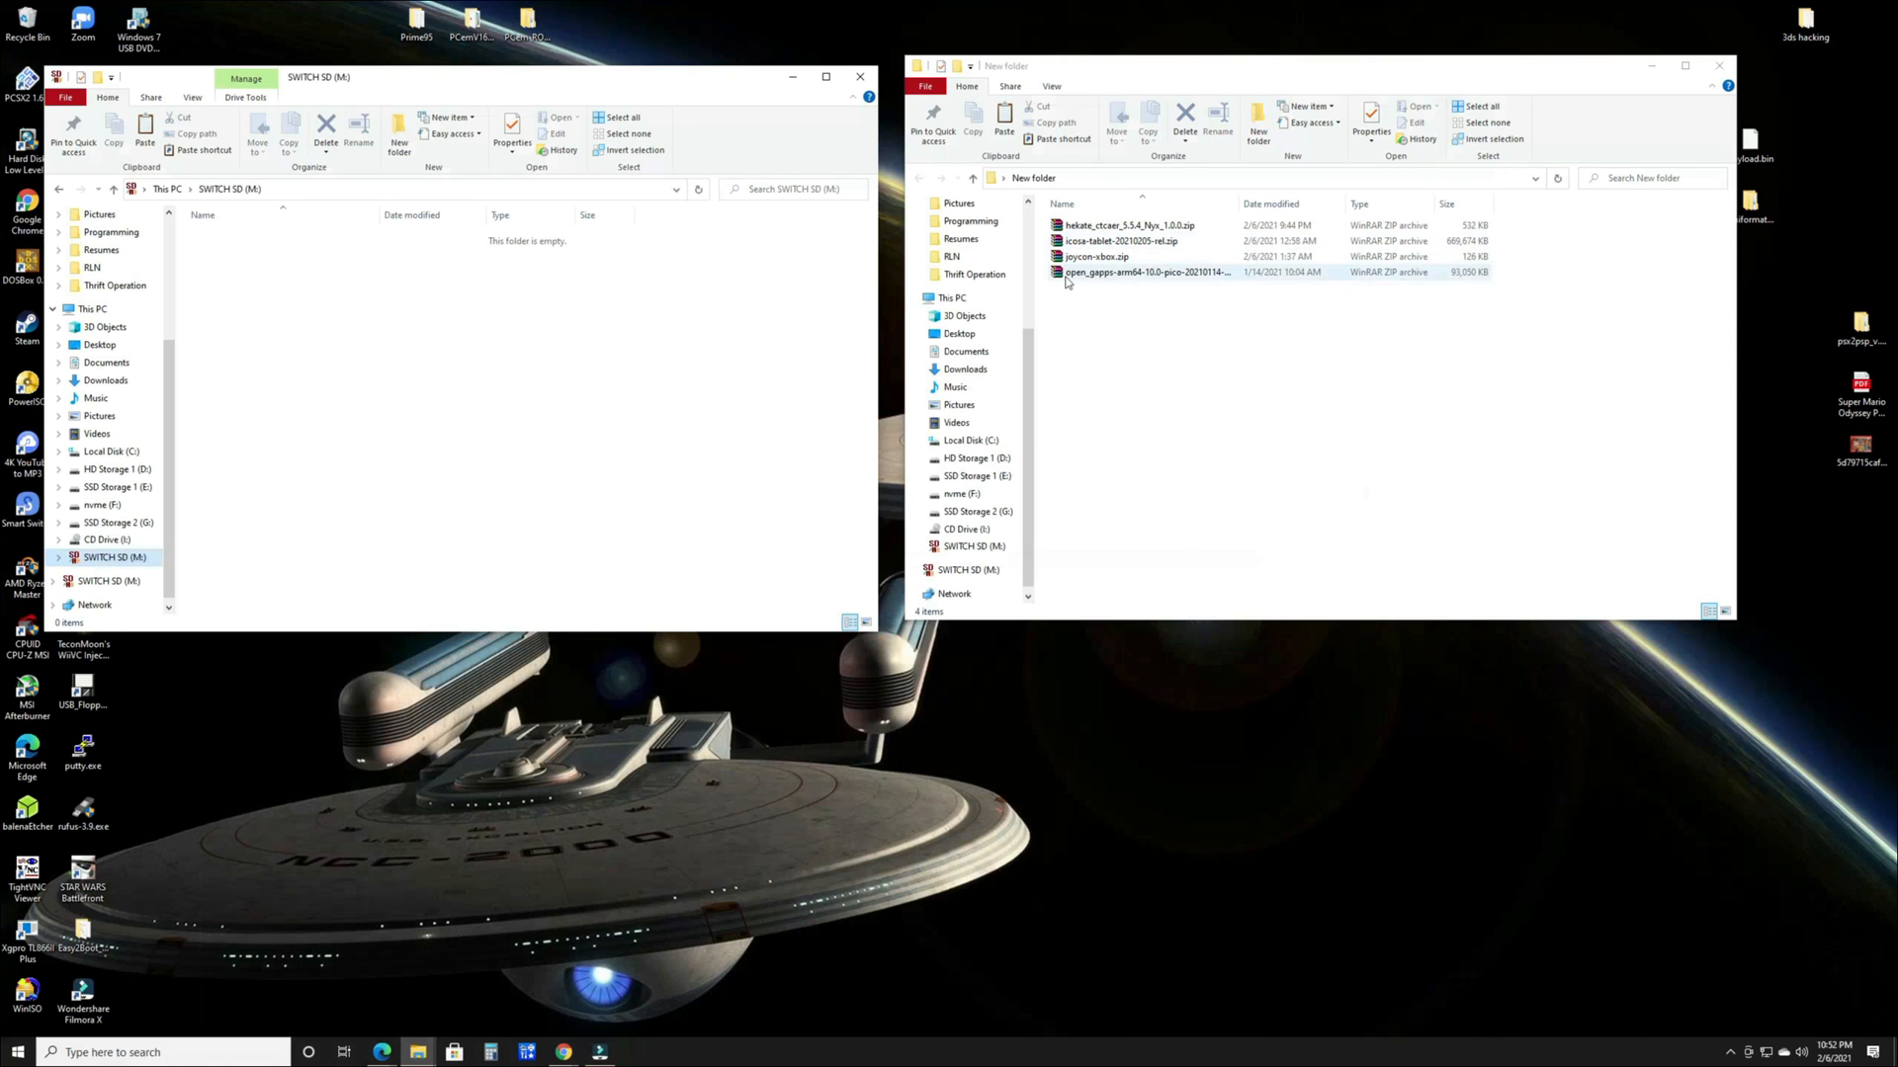
Show empty SWITCH SD (M:) beside the folder with hekate, icosa-tablet, joycon-xbox and GApps zips
click(1120, 241)
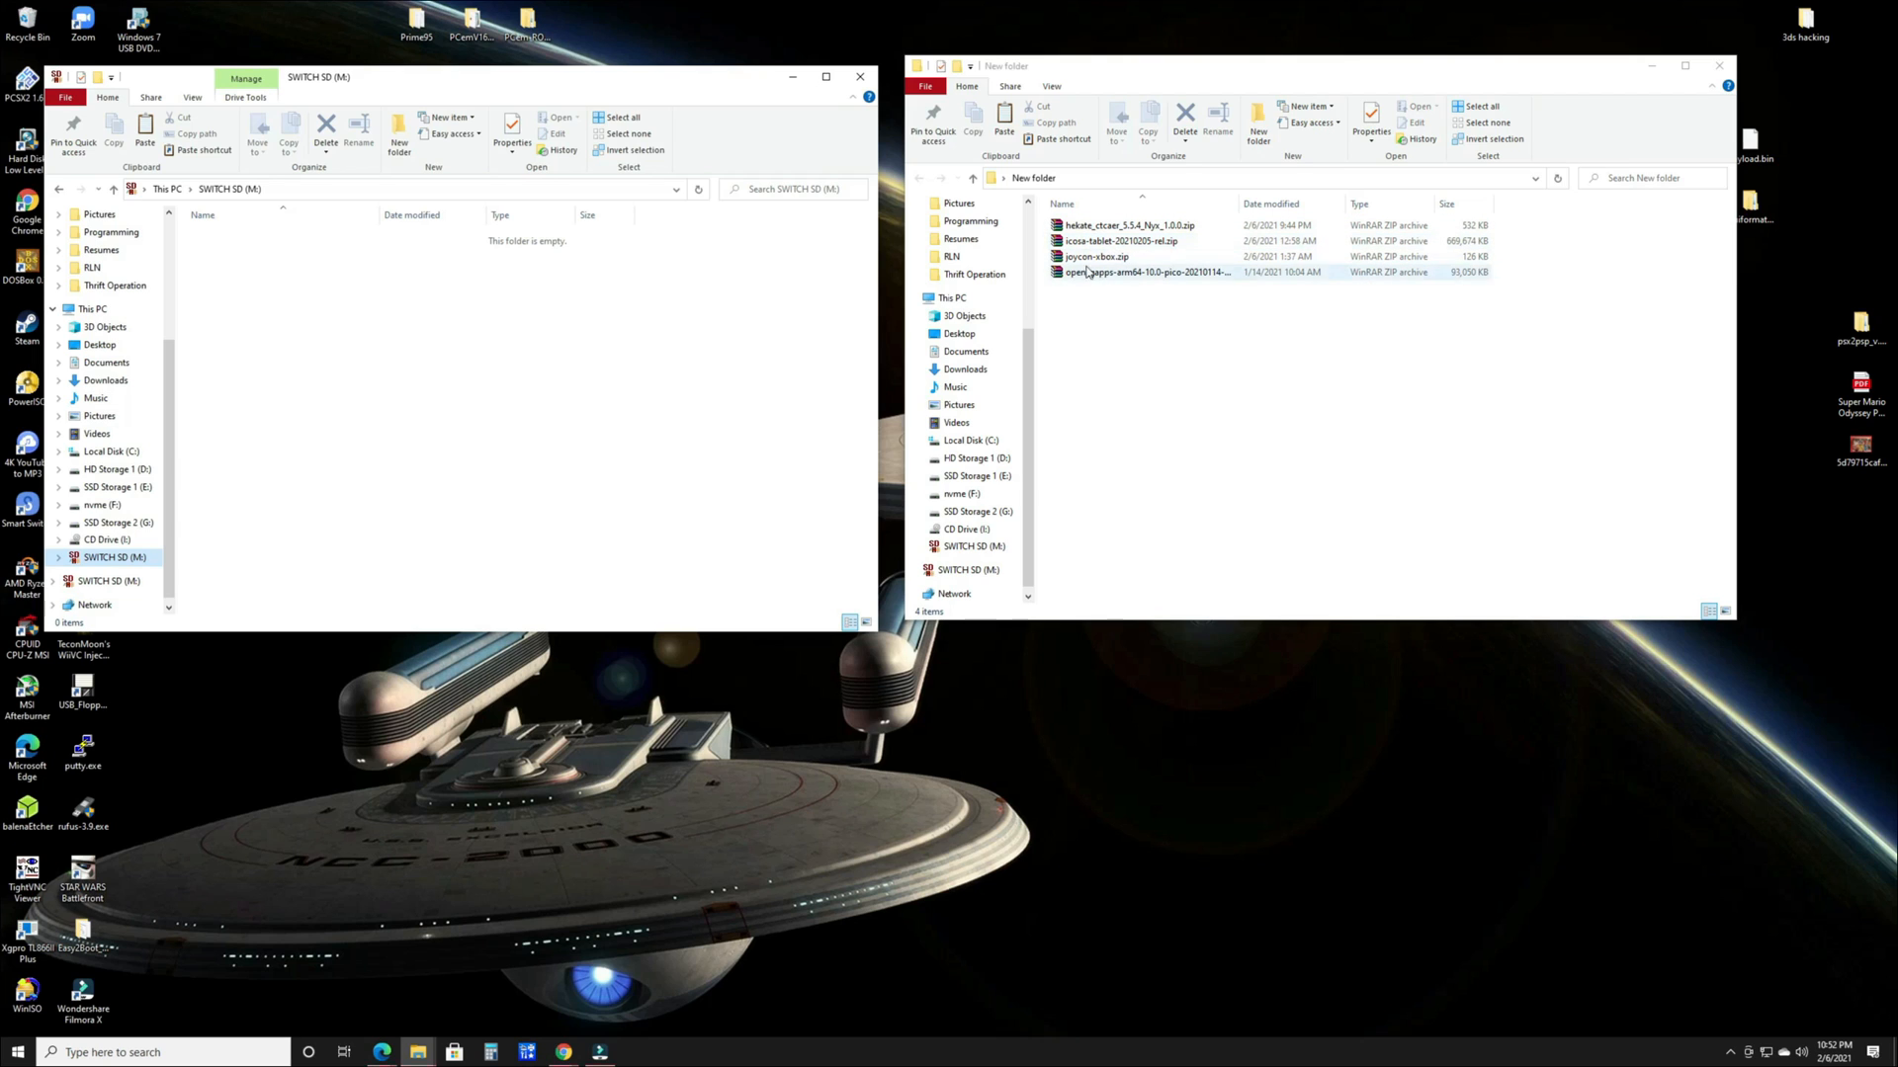
click(1096, 255)
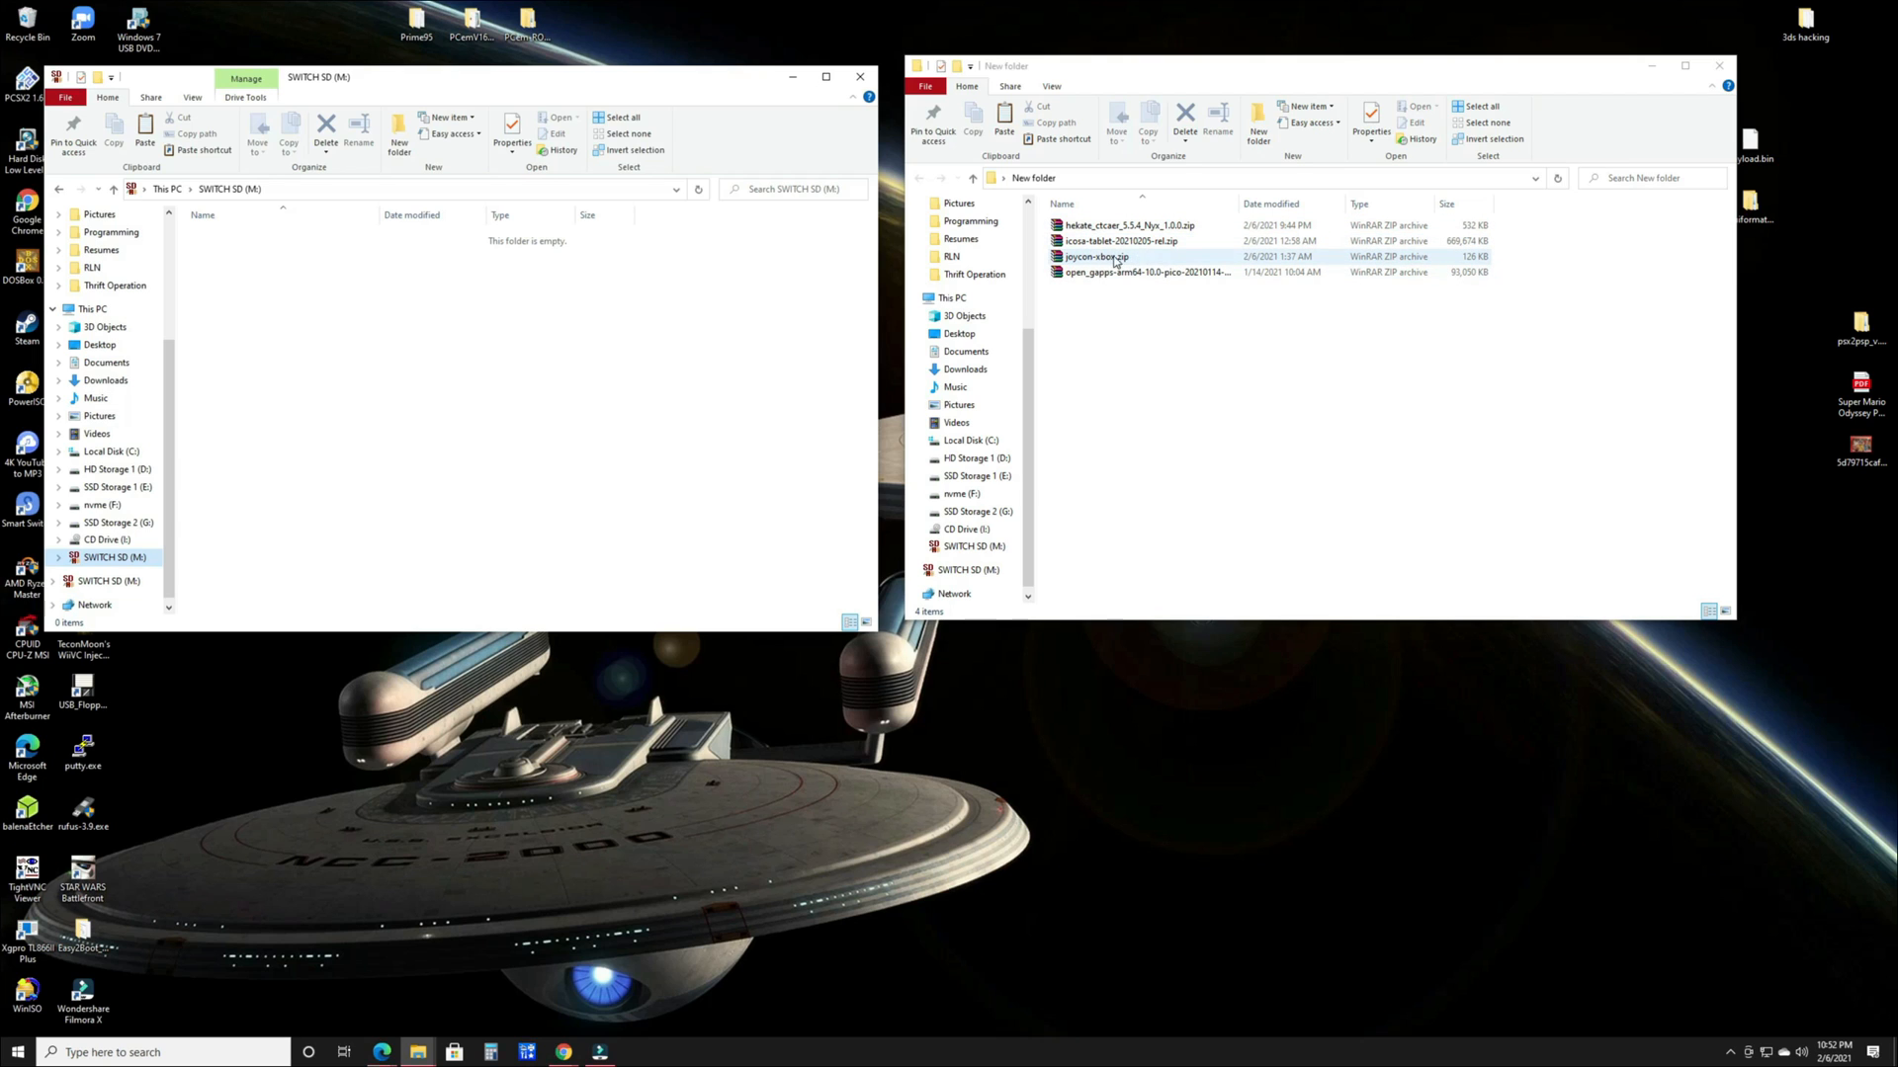
click(1143, 271)
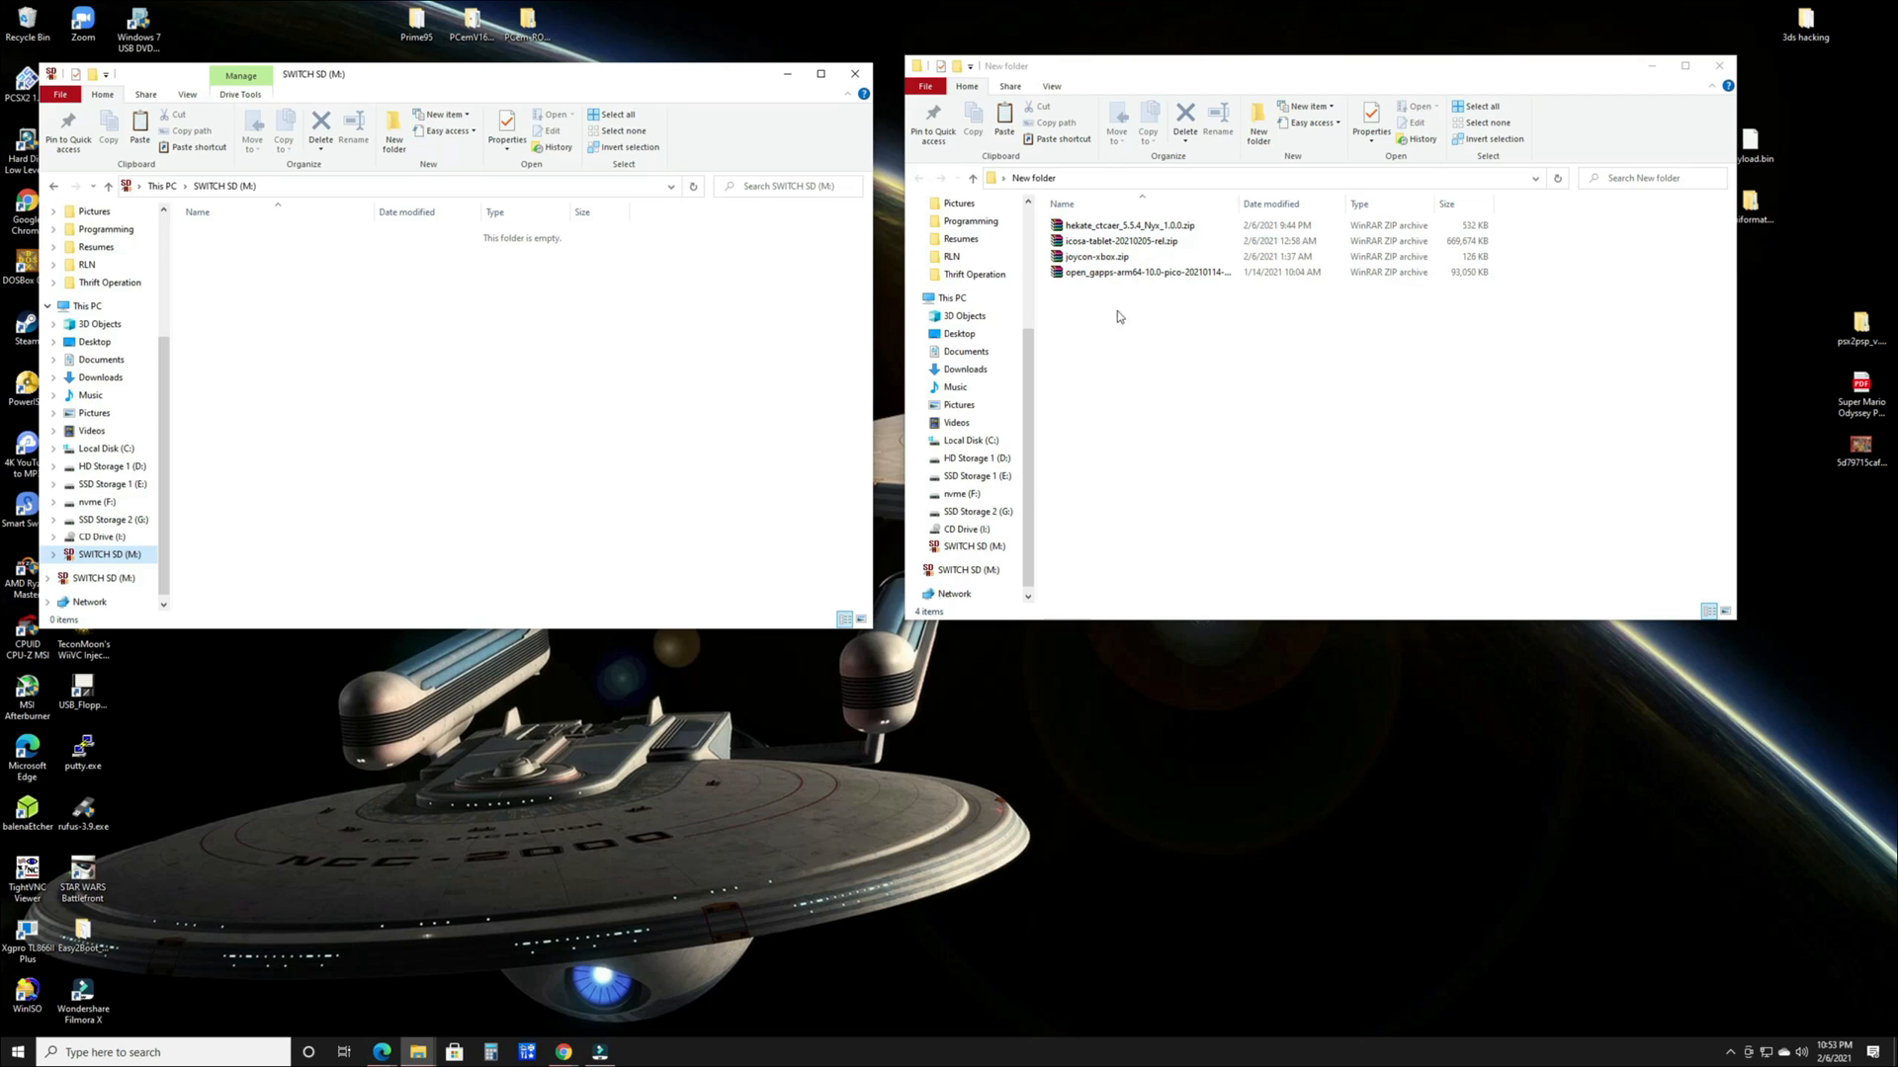
Extract icosa-tablet-20210205-rel.zip here and open the resulting folder
right_click(1119, 241)
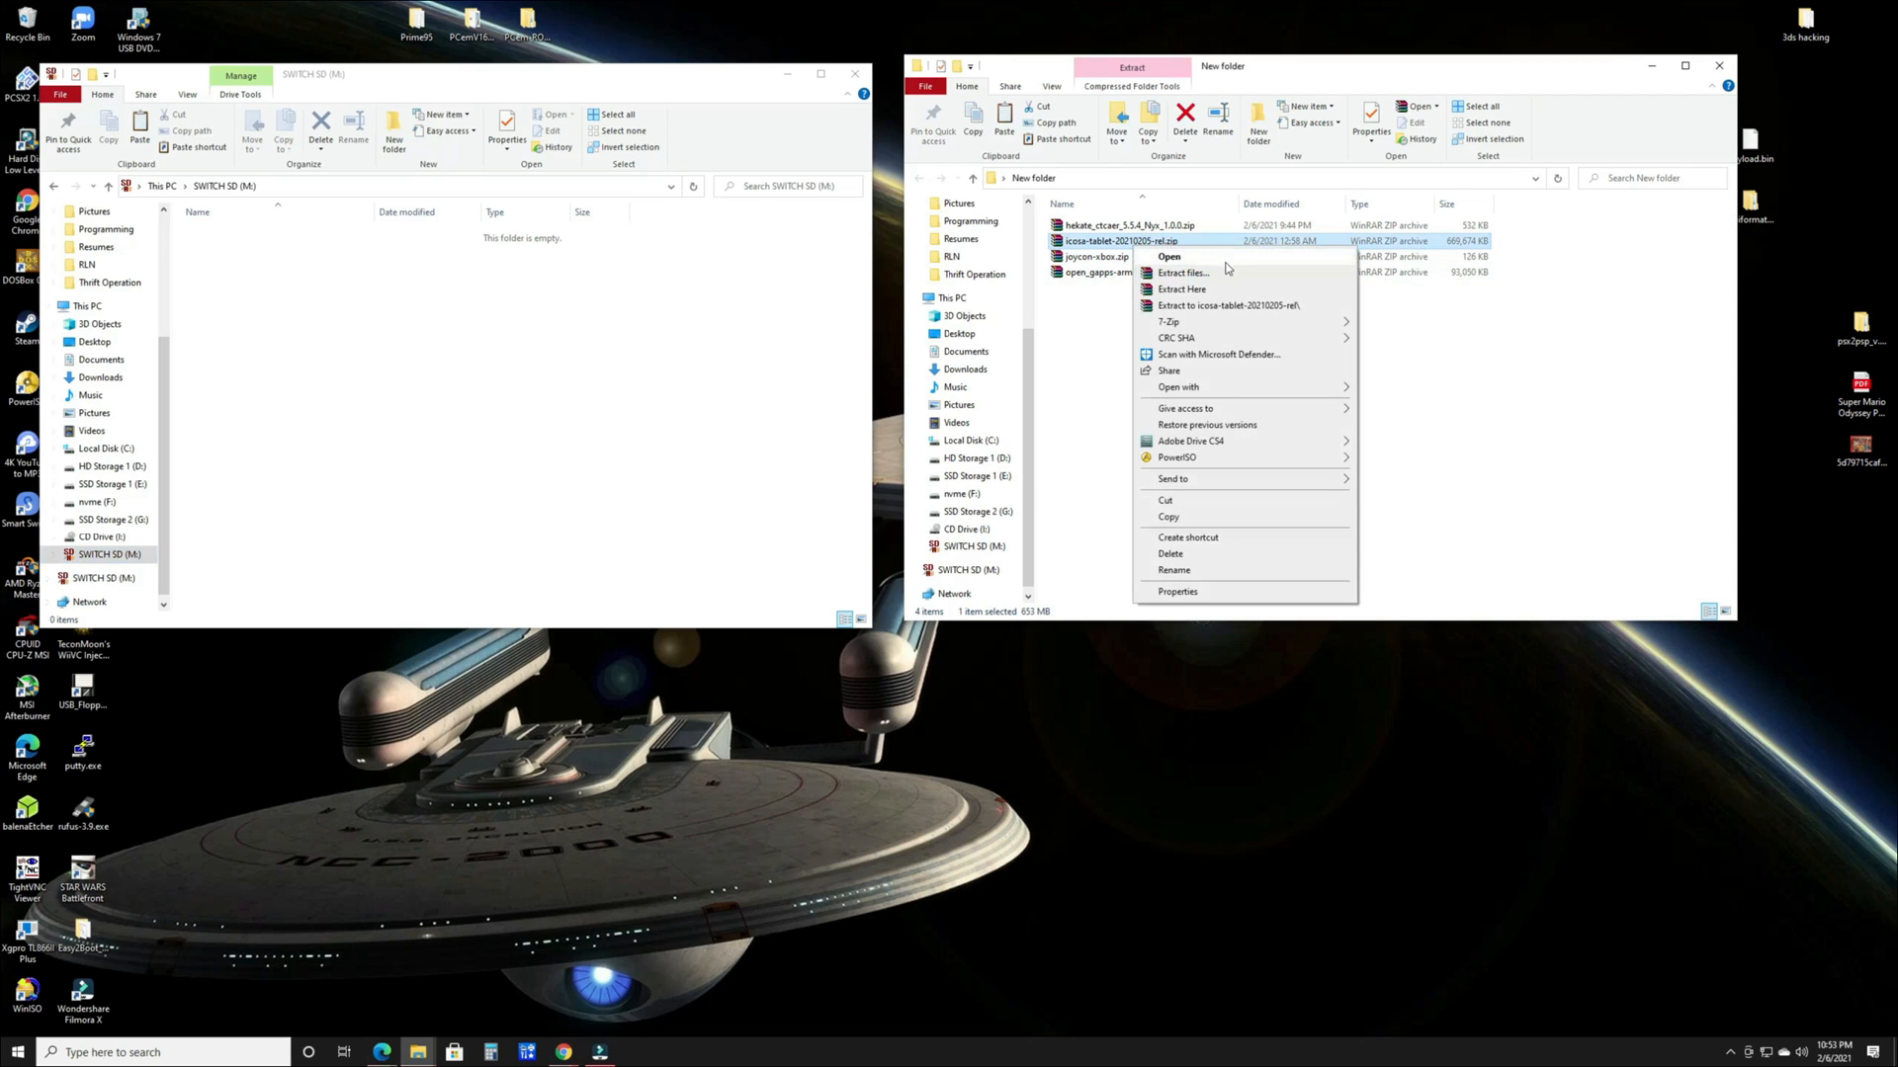
mouse_move(1229, 276)
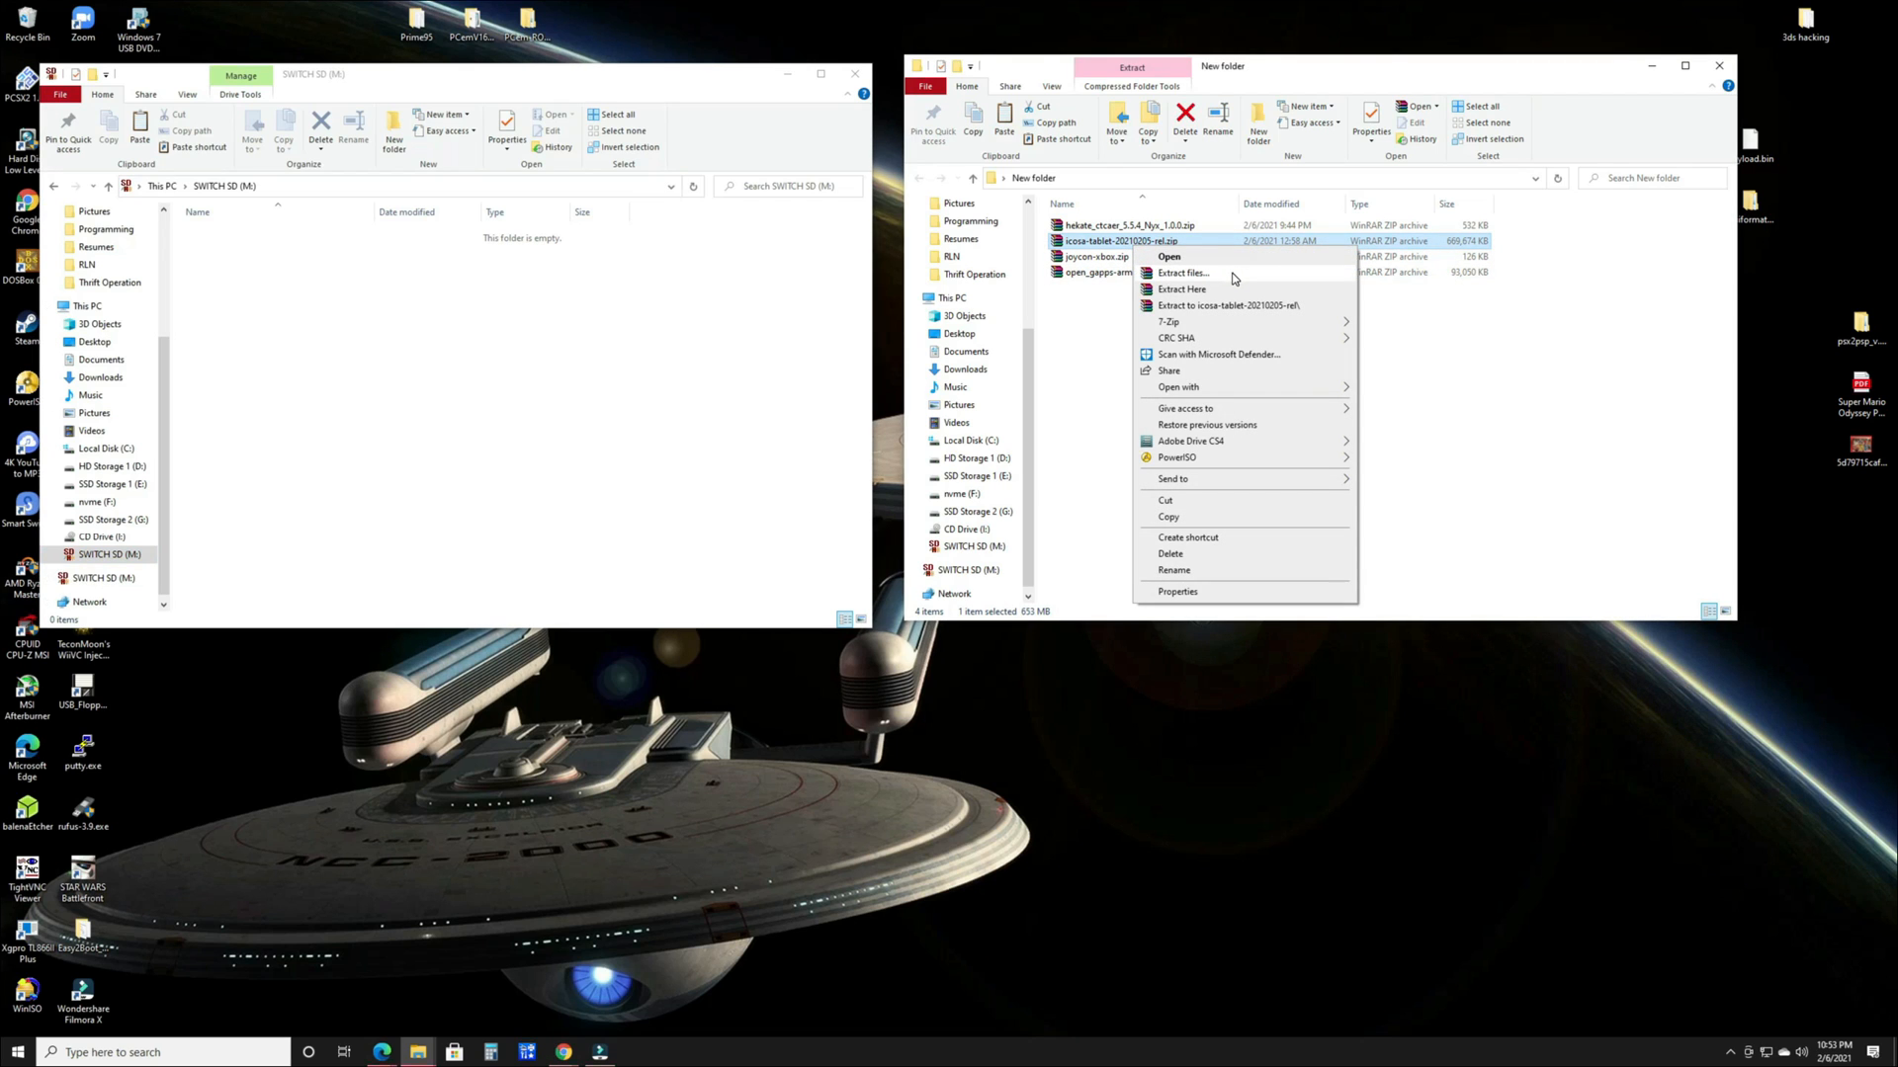
click(1182, 272)
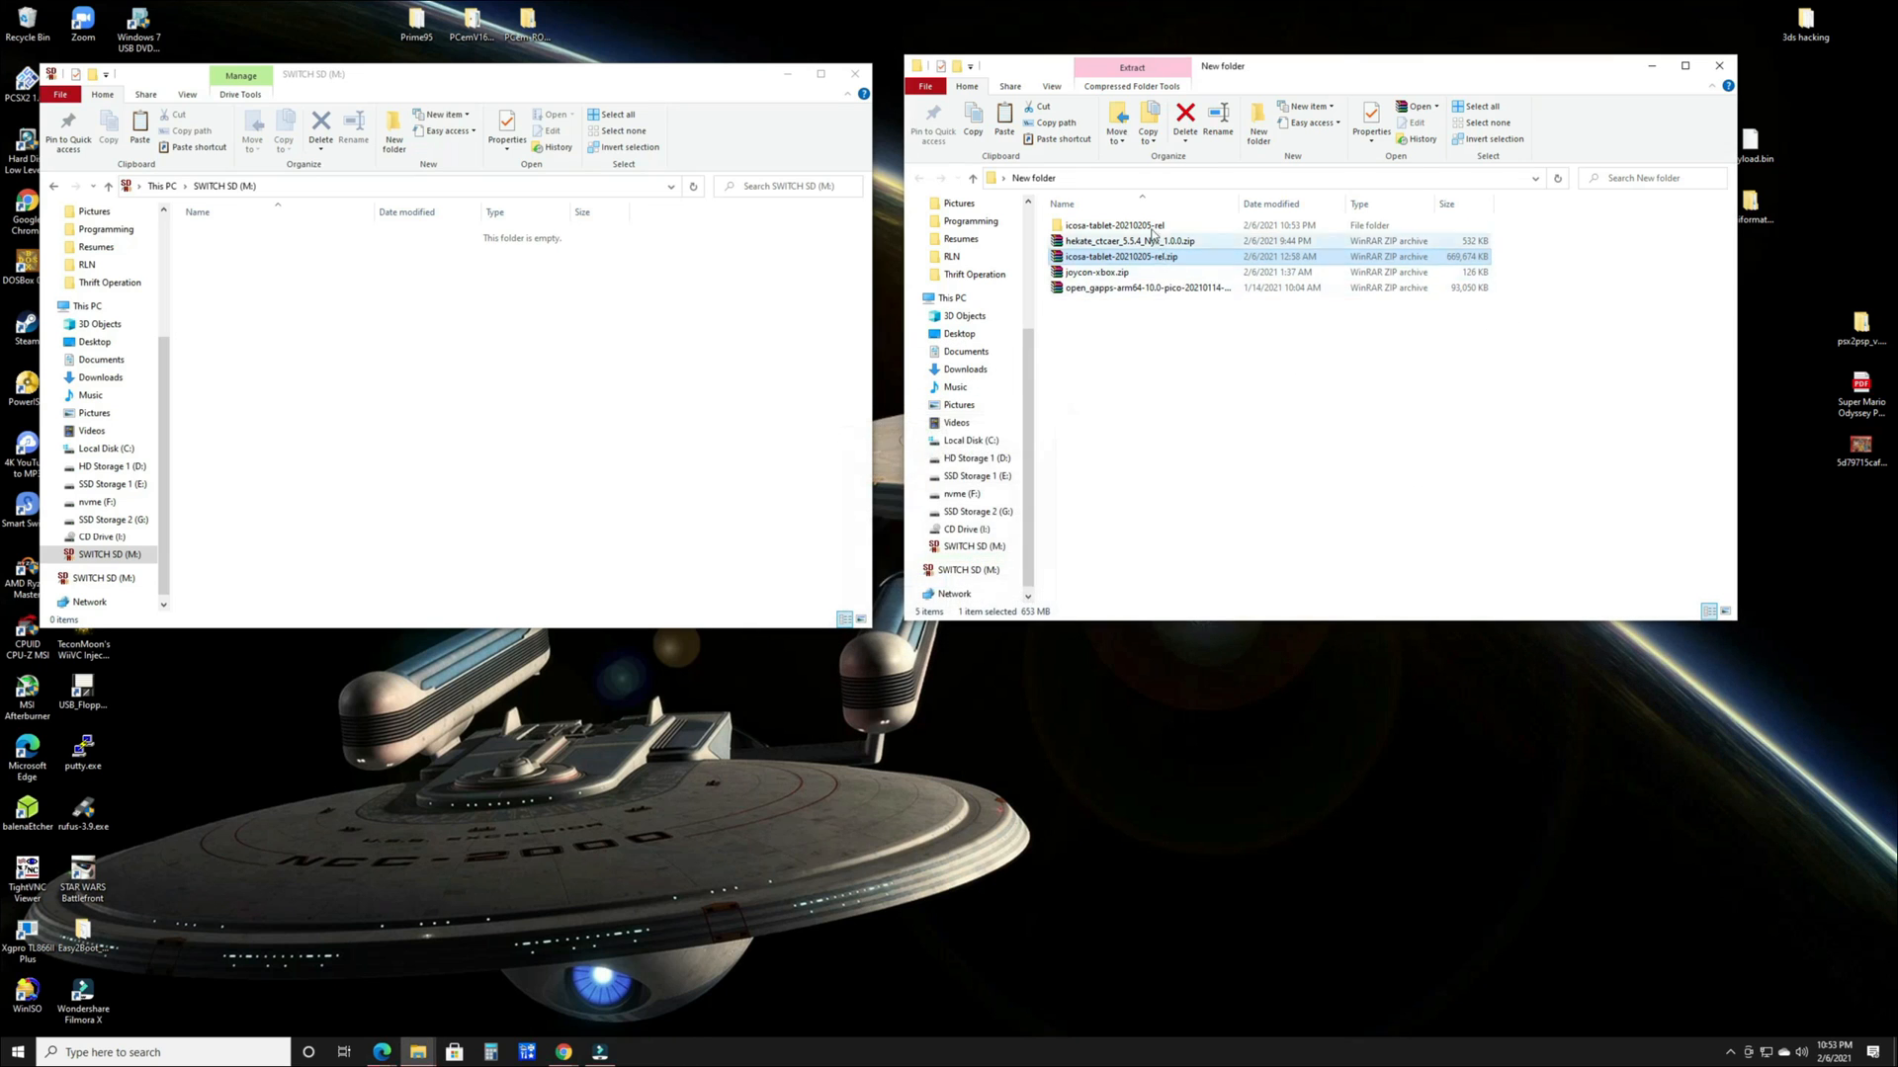
double_click(1112, 225)
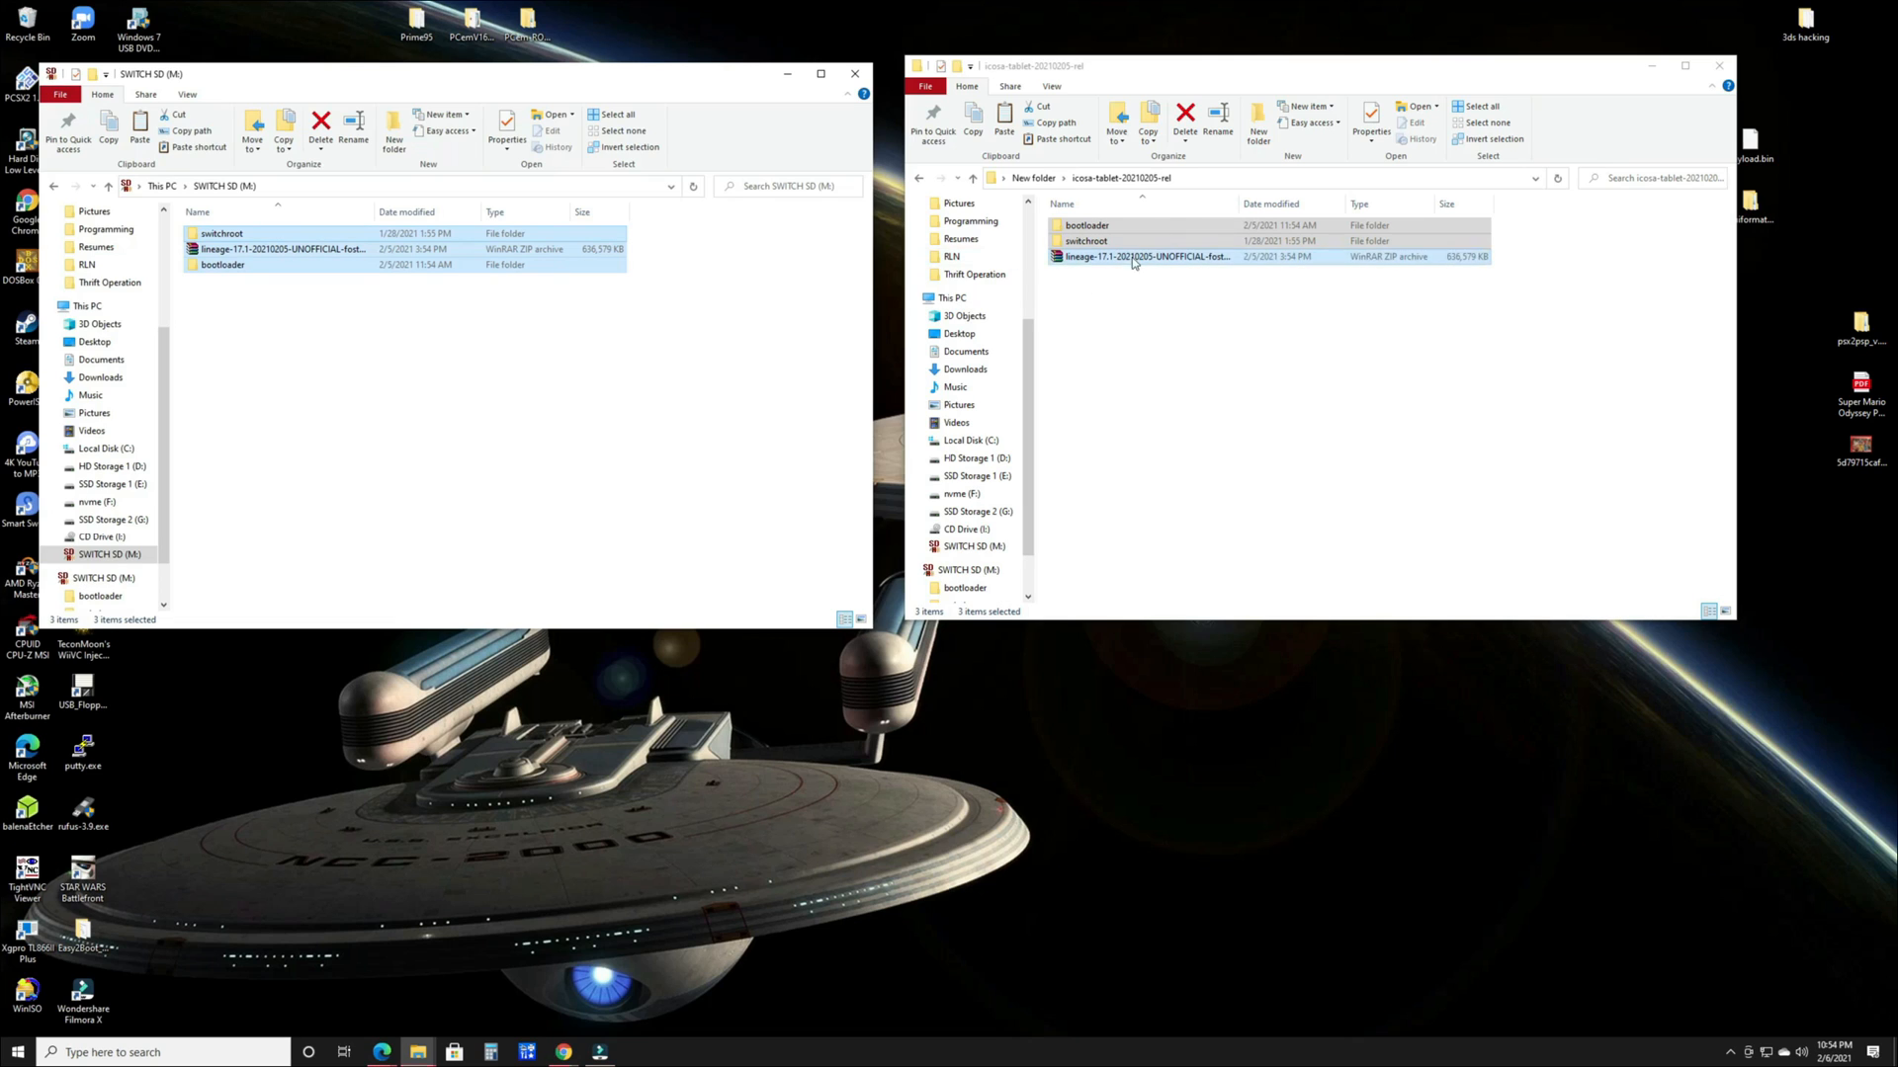
Copy bootloader, switchroot and the lineage zip to SWITCH SD (M:), then go back to New folder
click(1188, 285)
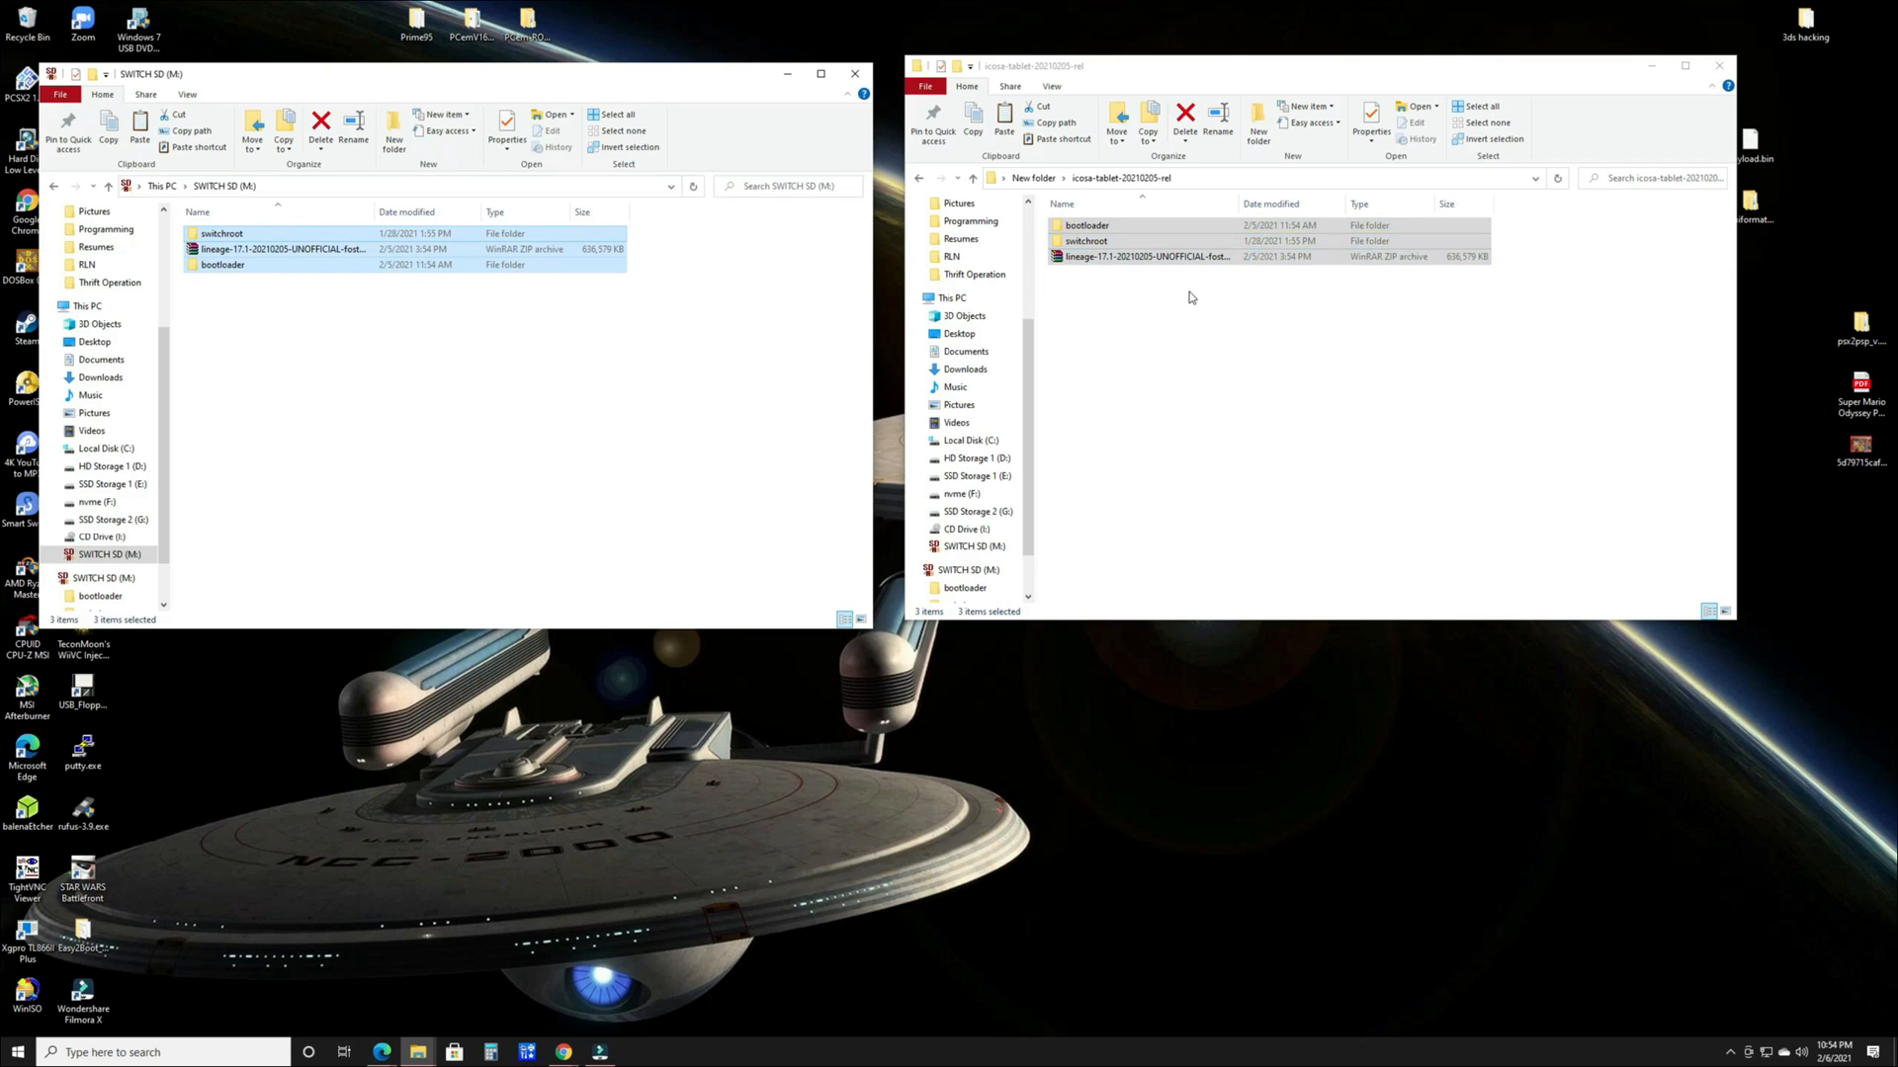
mouse_move(1202, 303)
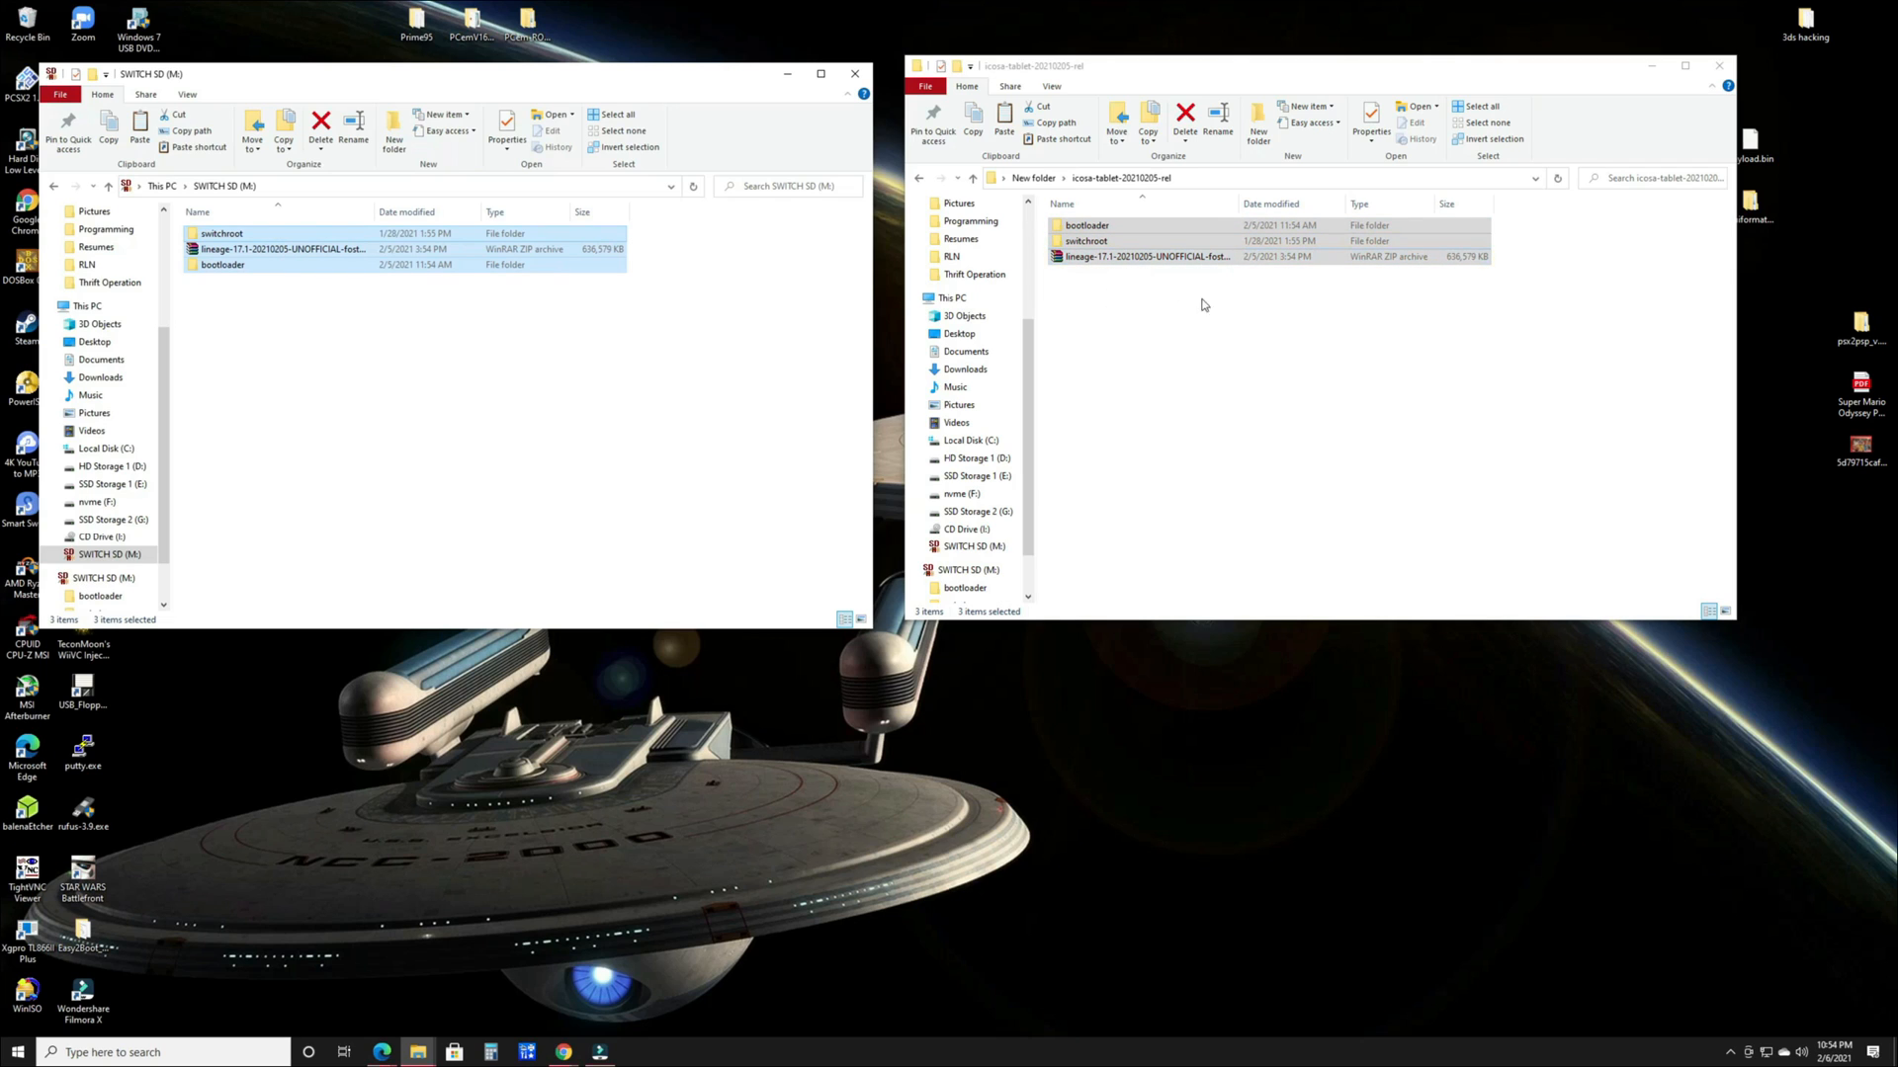
click(1143, 255)
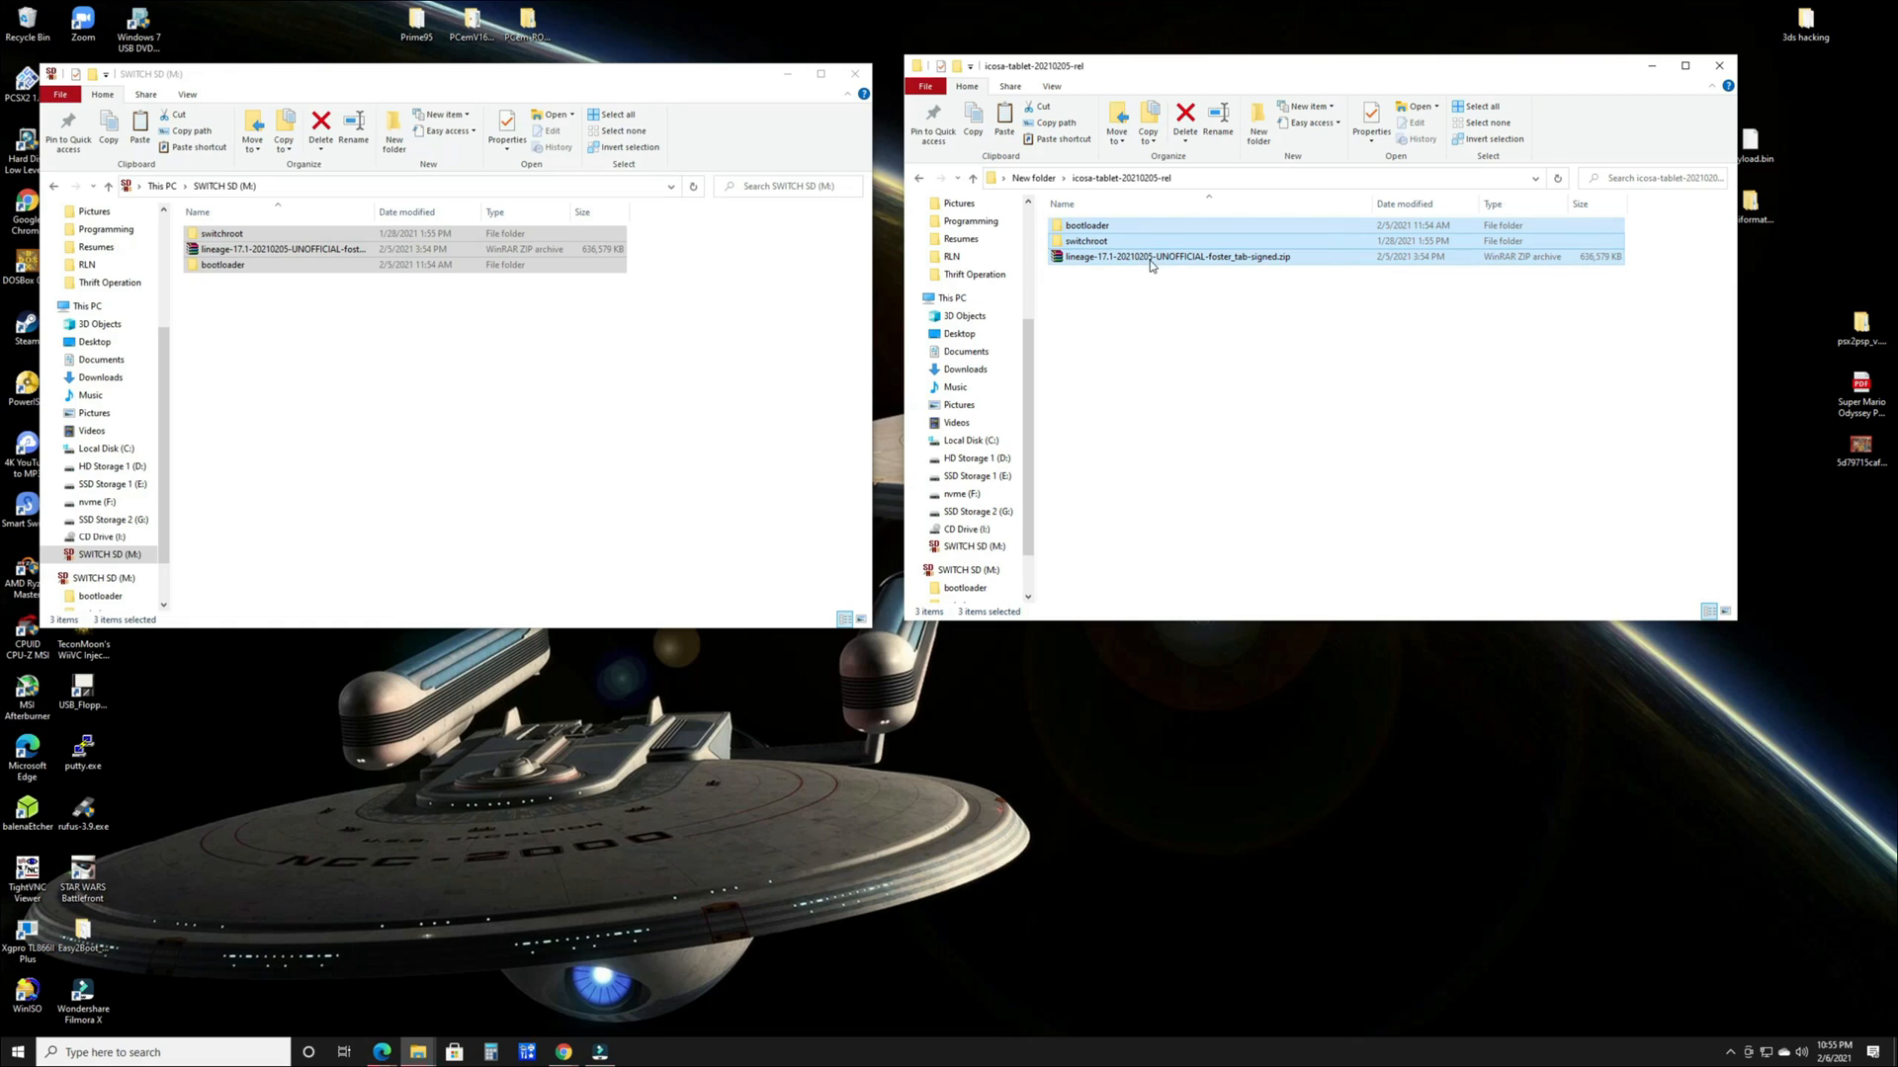
mouse_move(1256, 266)
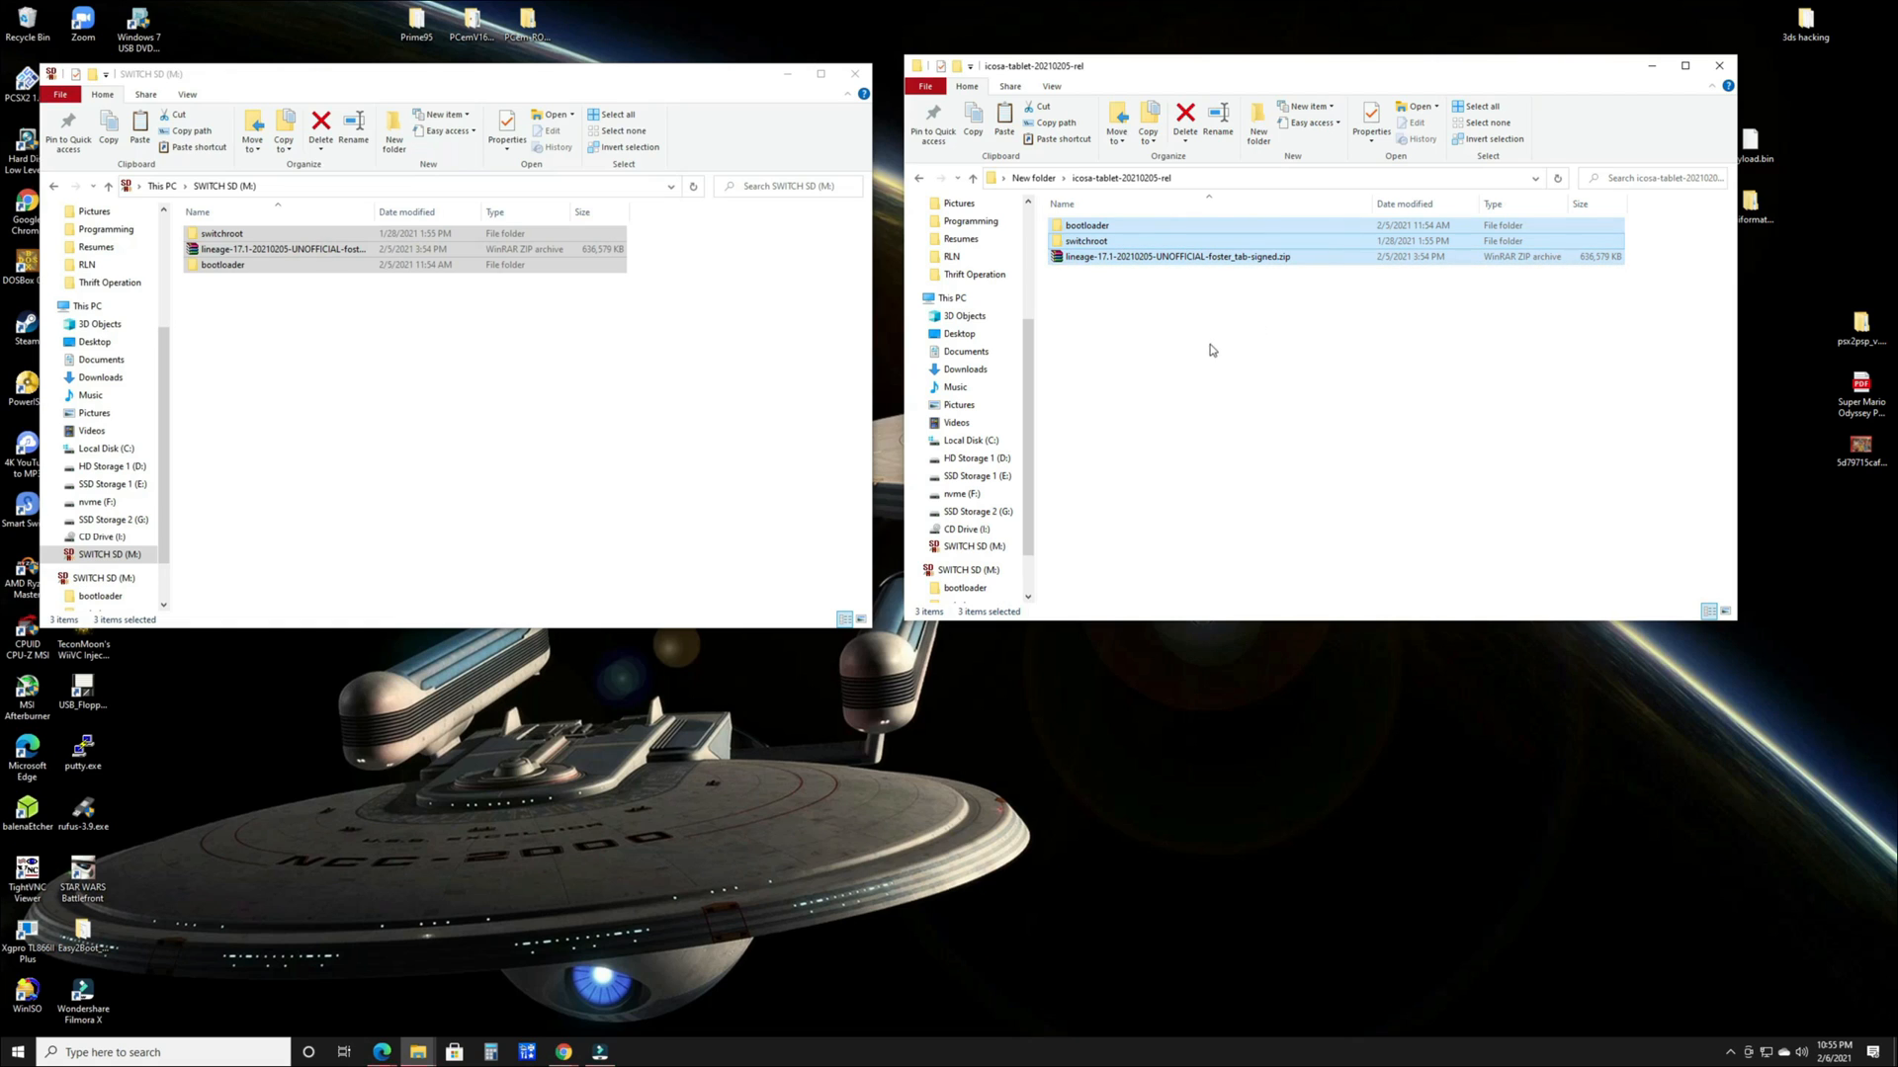
click(1322, 328)
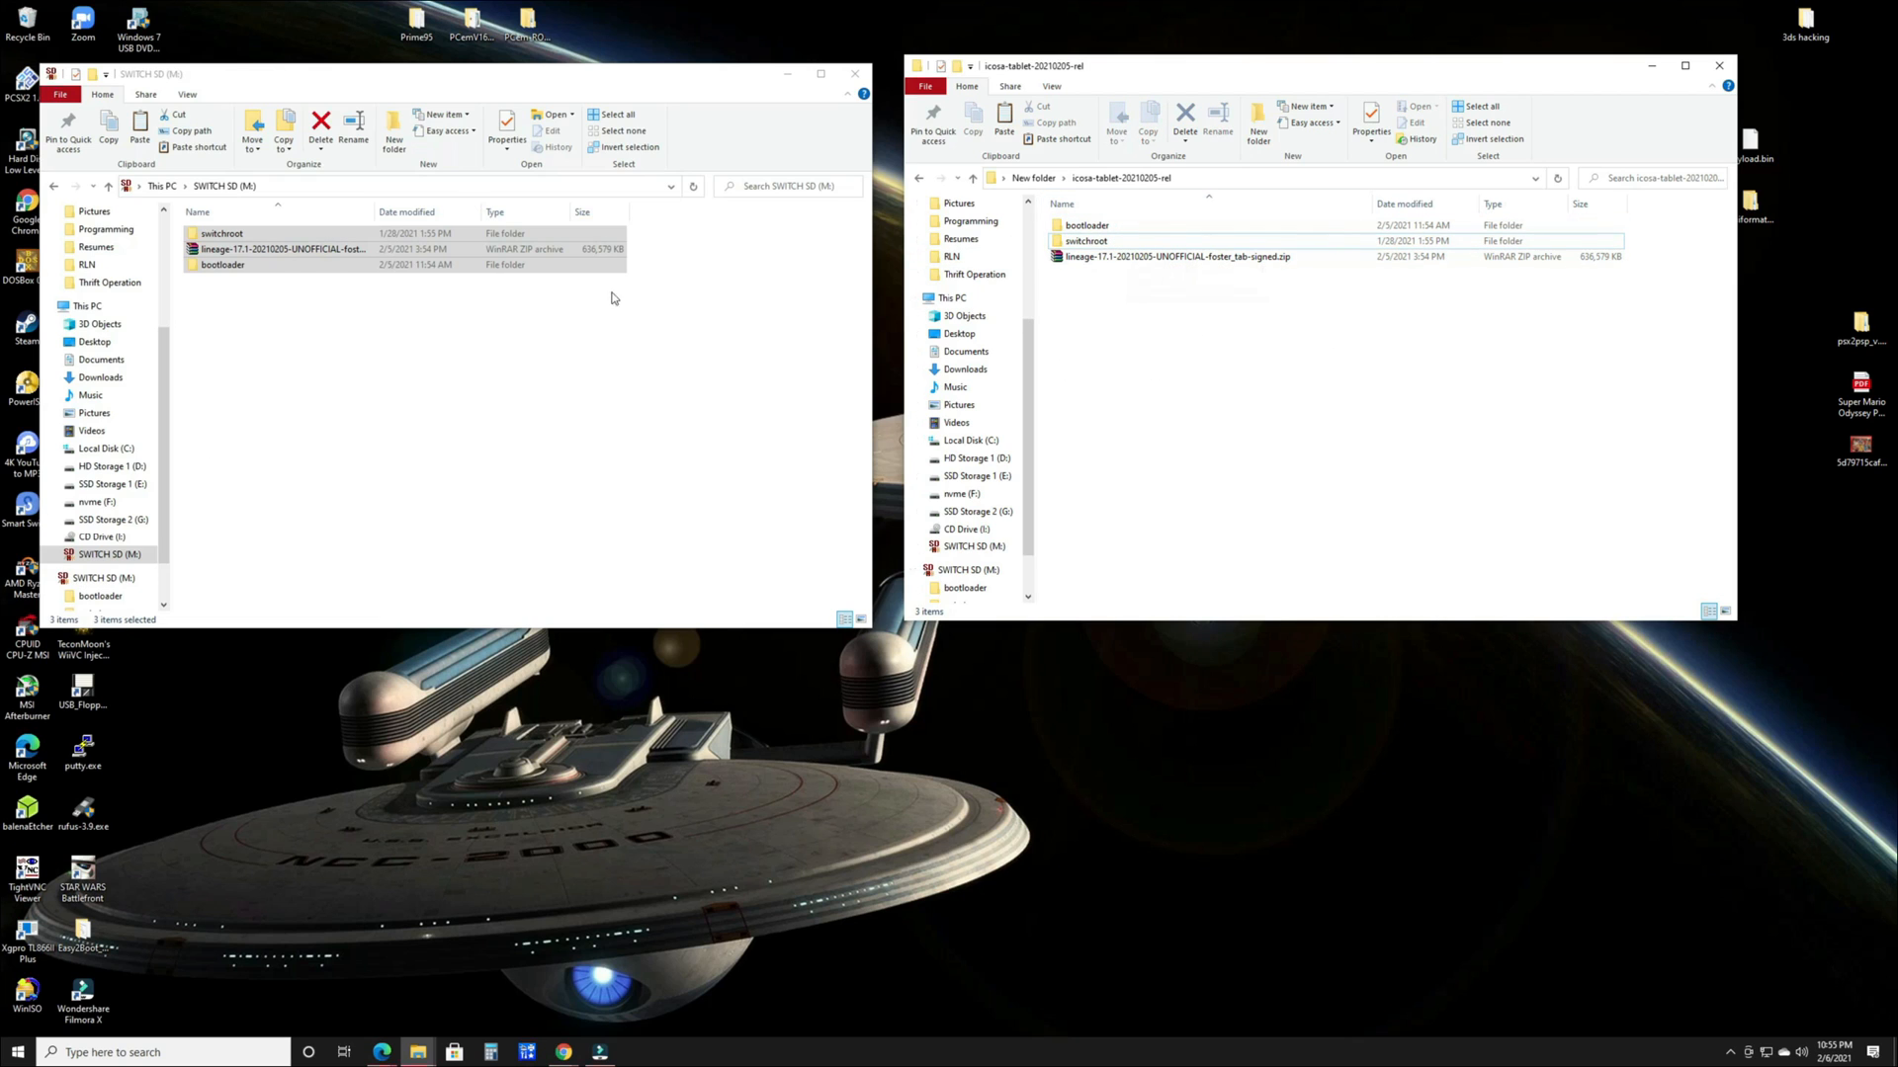
click(919, 178)
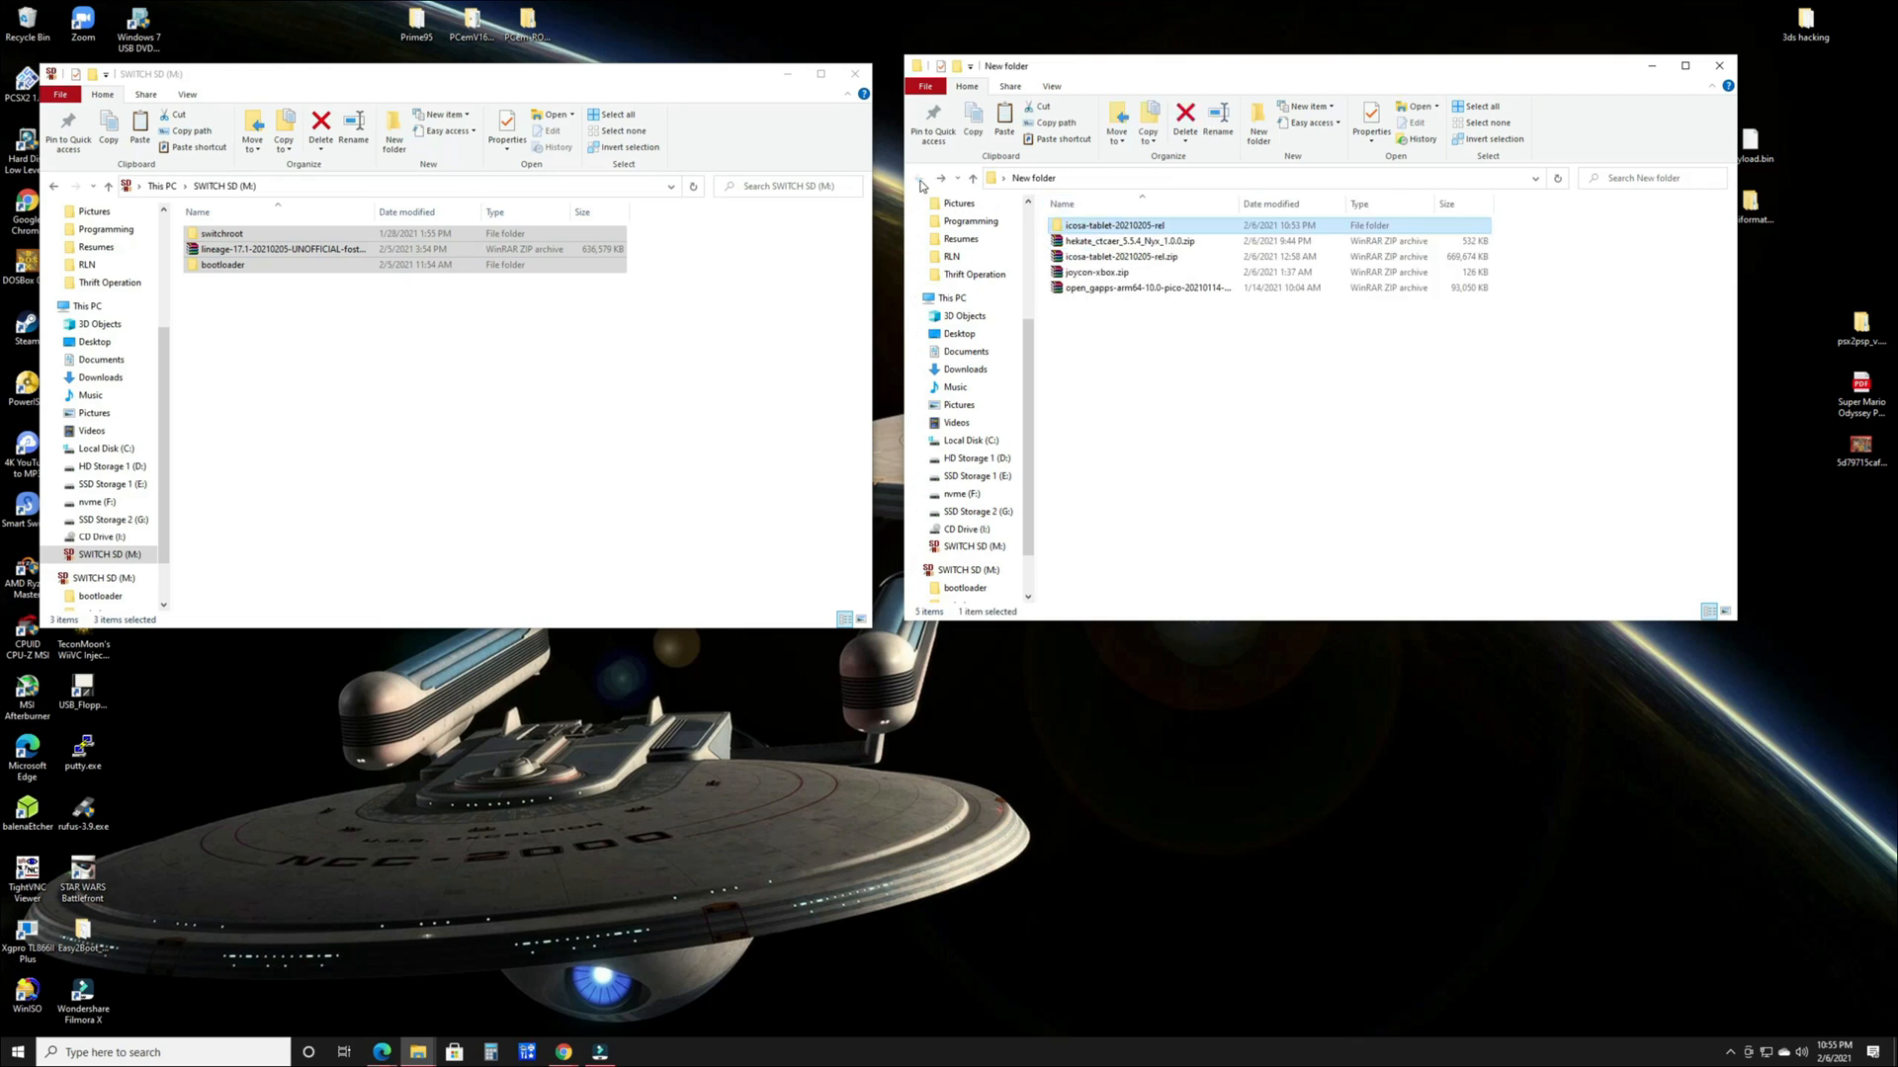
Extract the hekate zip to the suggested destination for bootloader and hekate_ctcaer_5.5.4.bin
right_click(1128, 241)
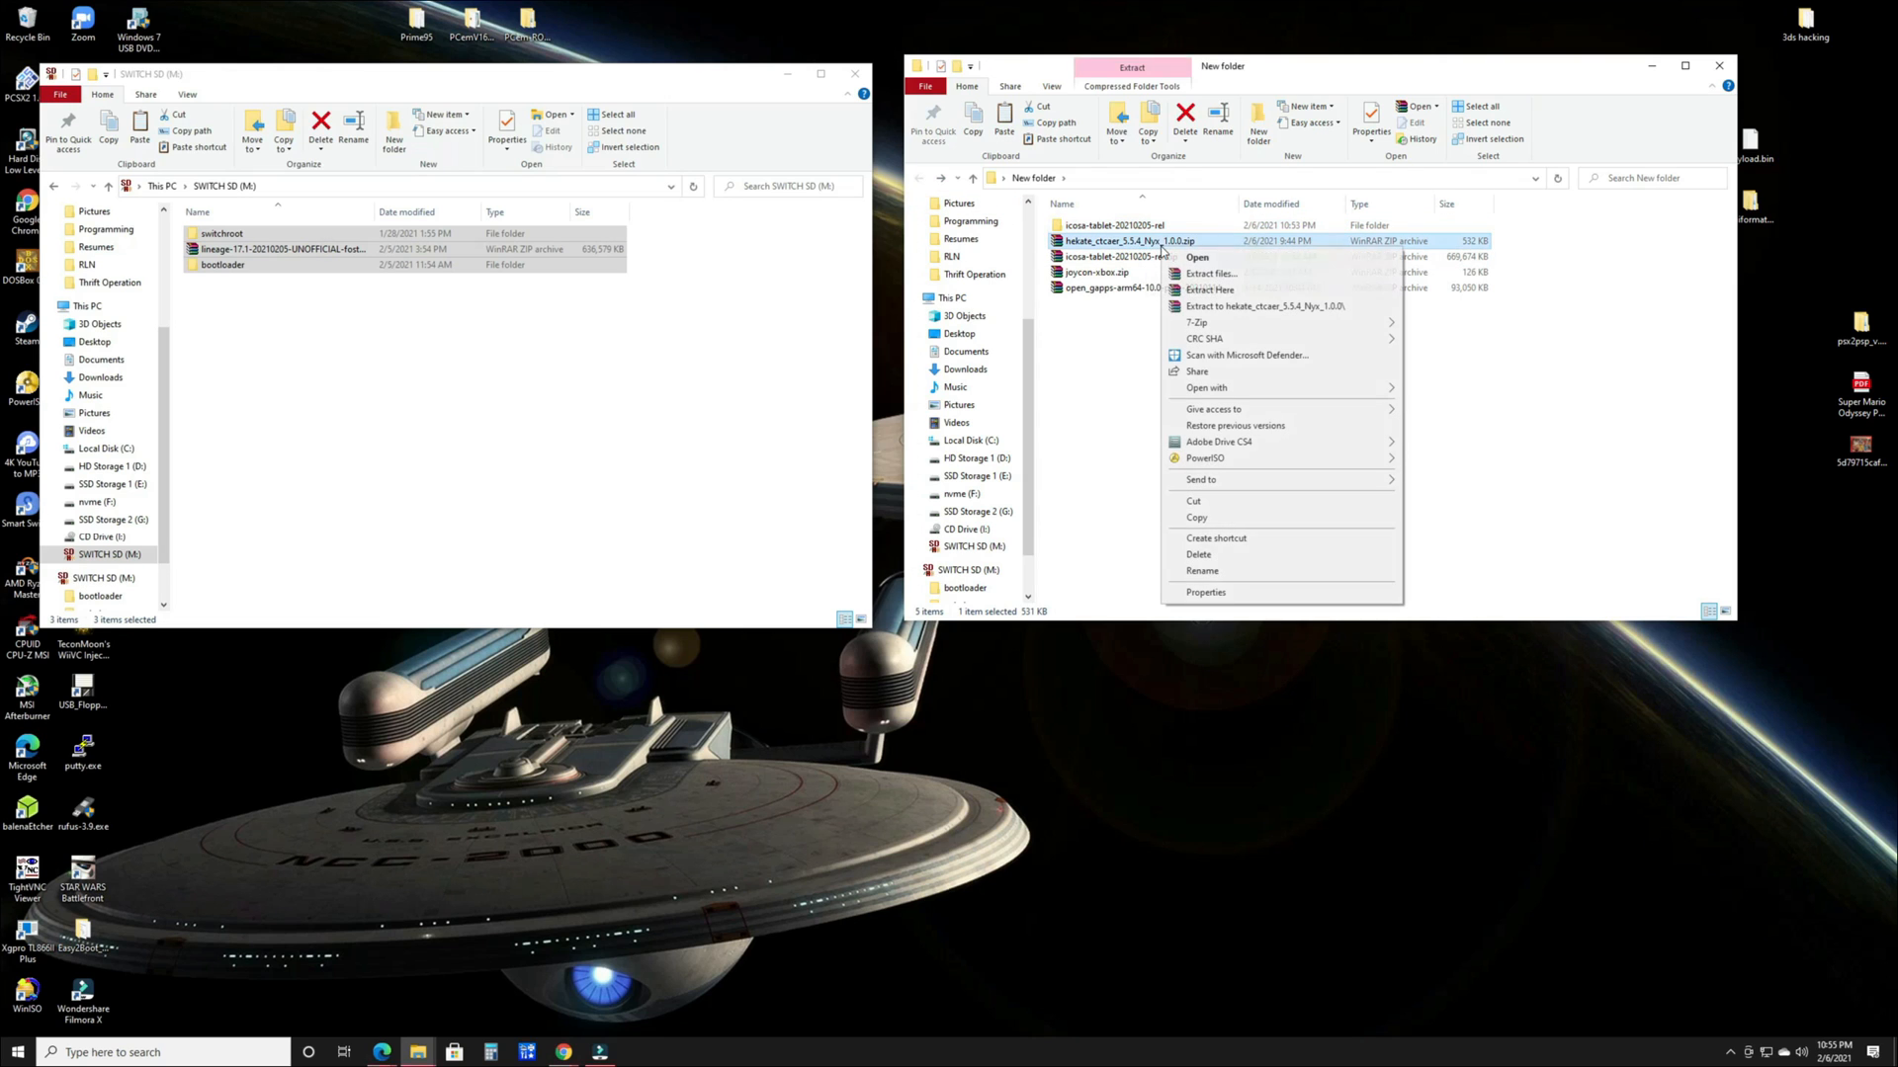
click(1208, 273)
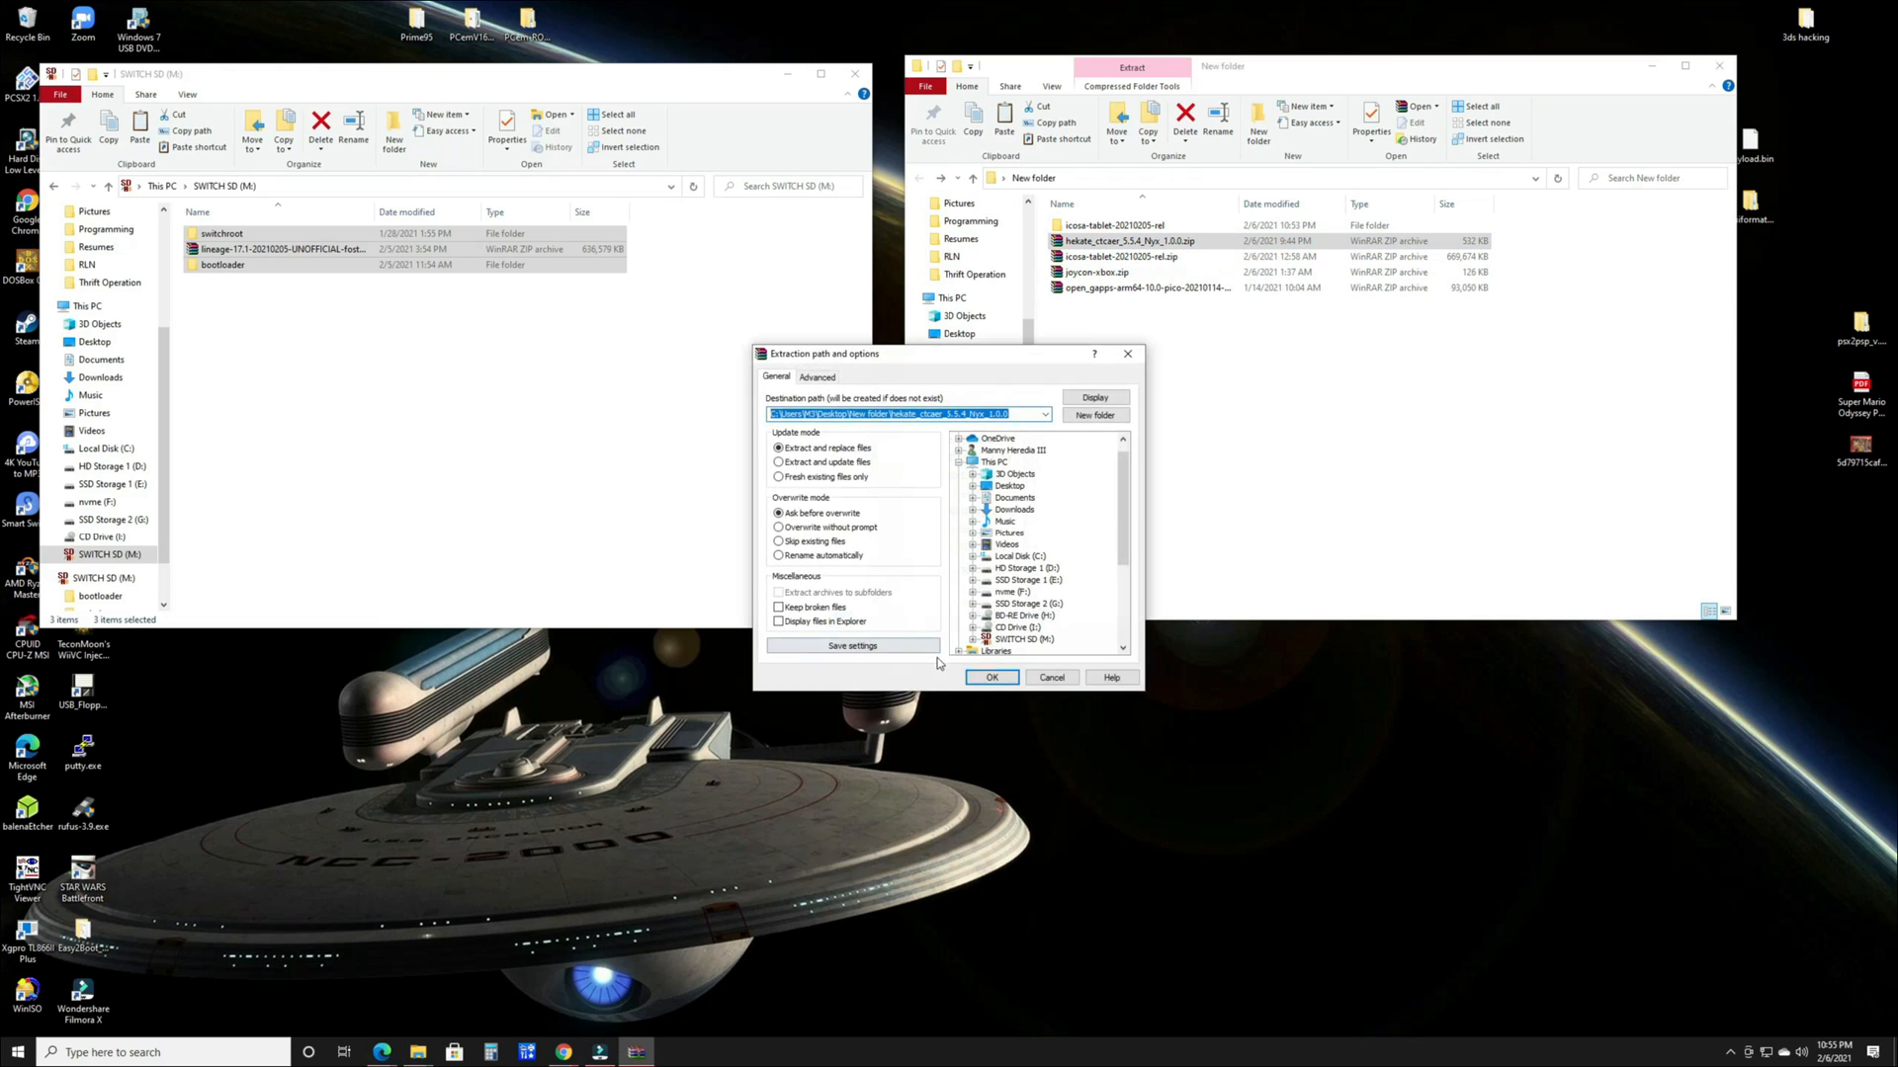
click(991, 676)
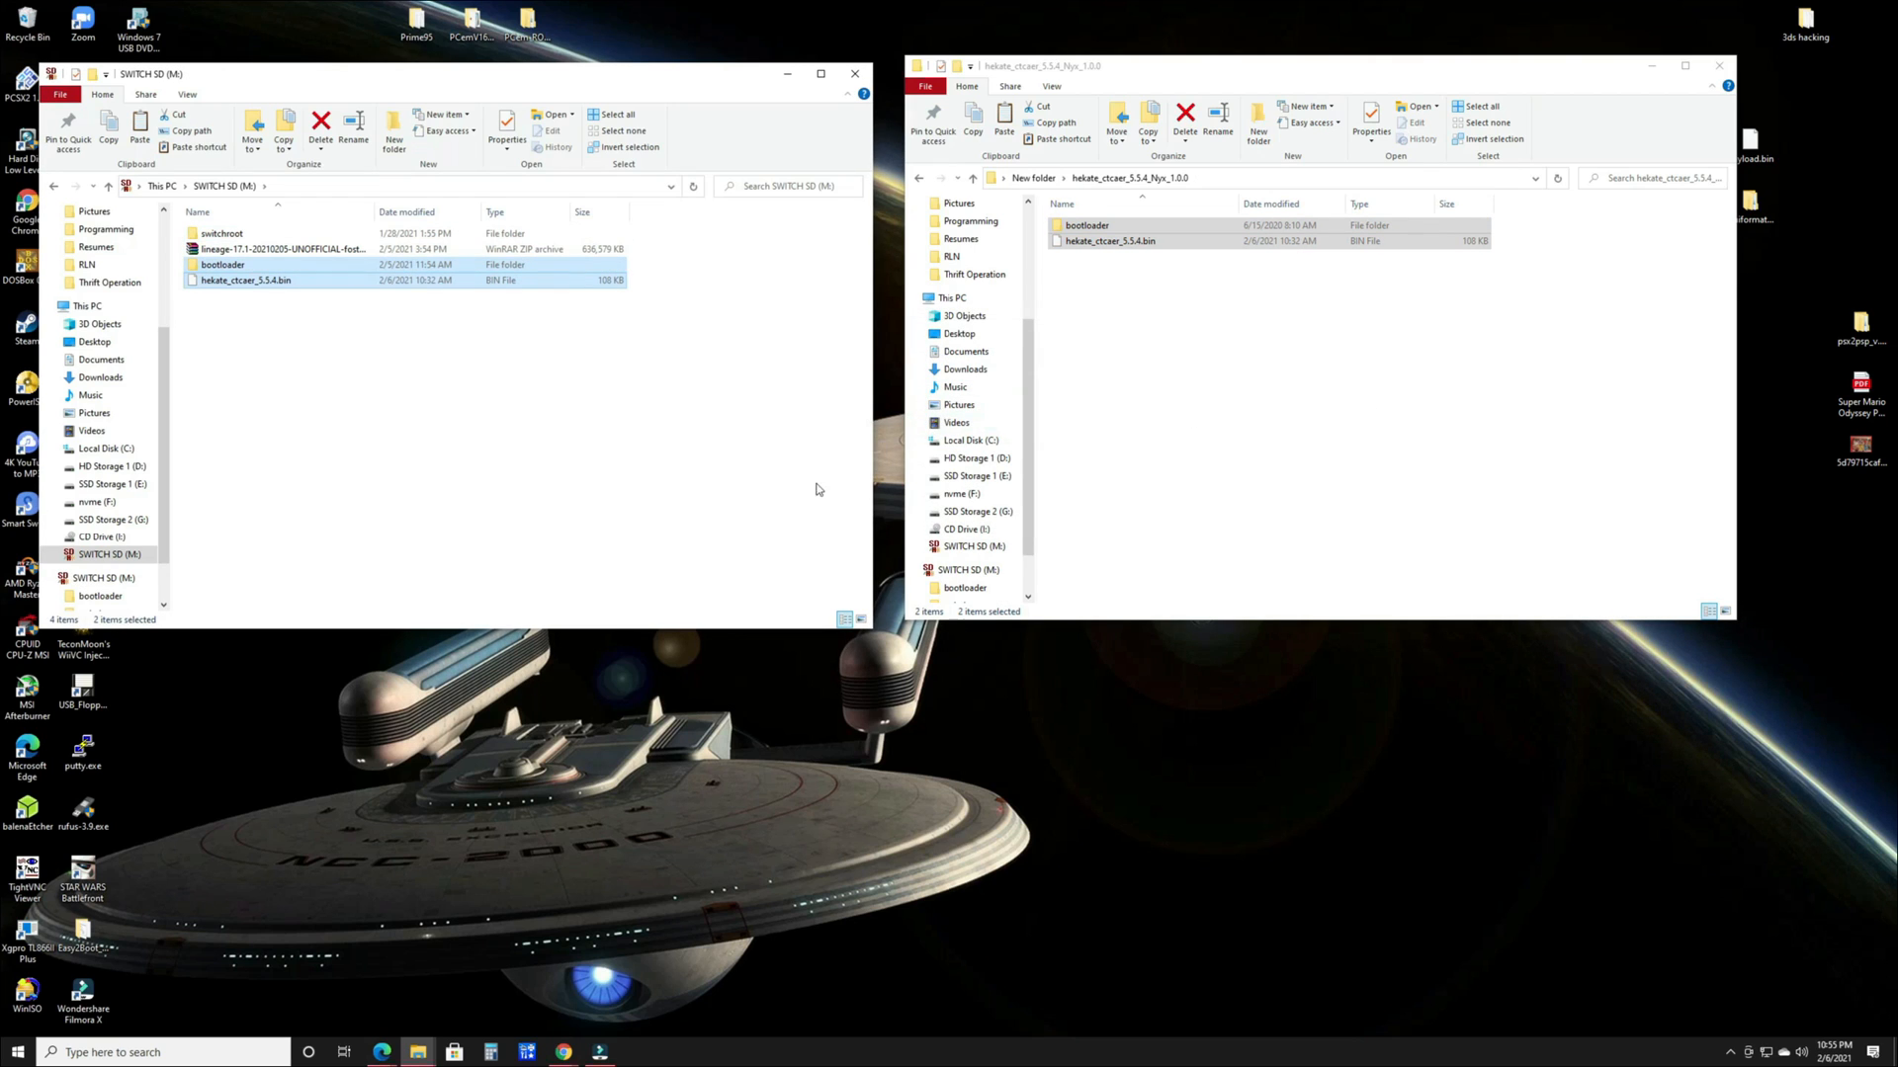
mouse_move(640, 417)
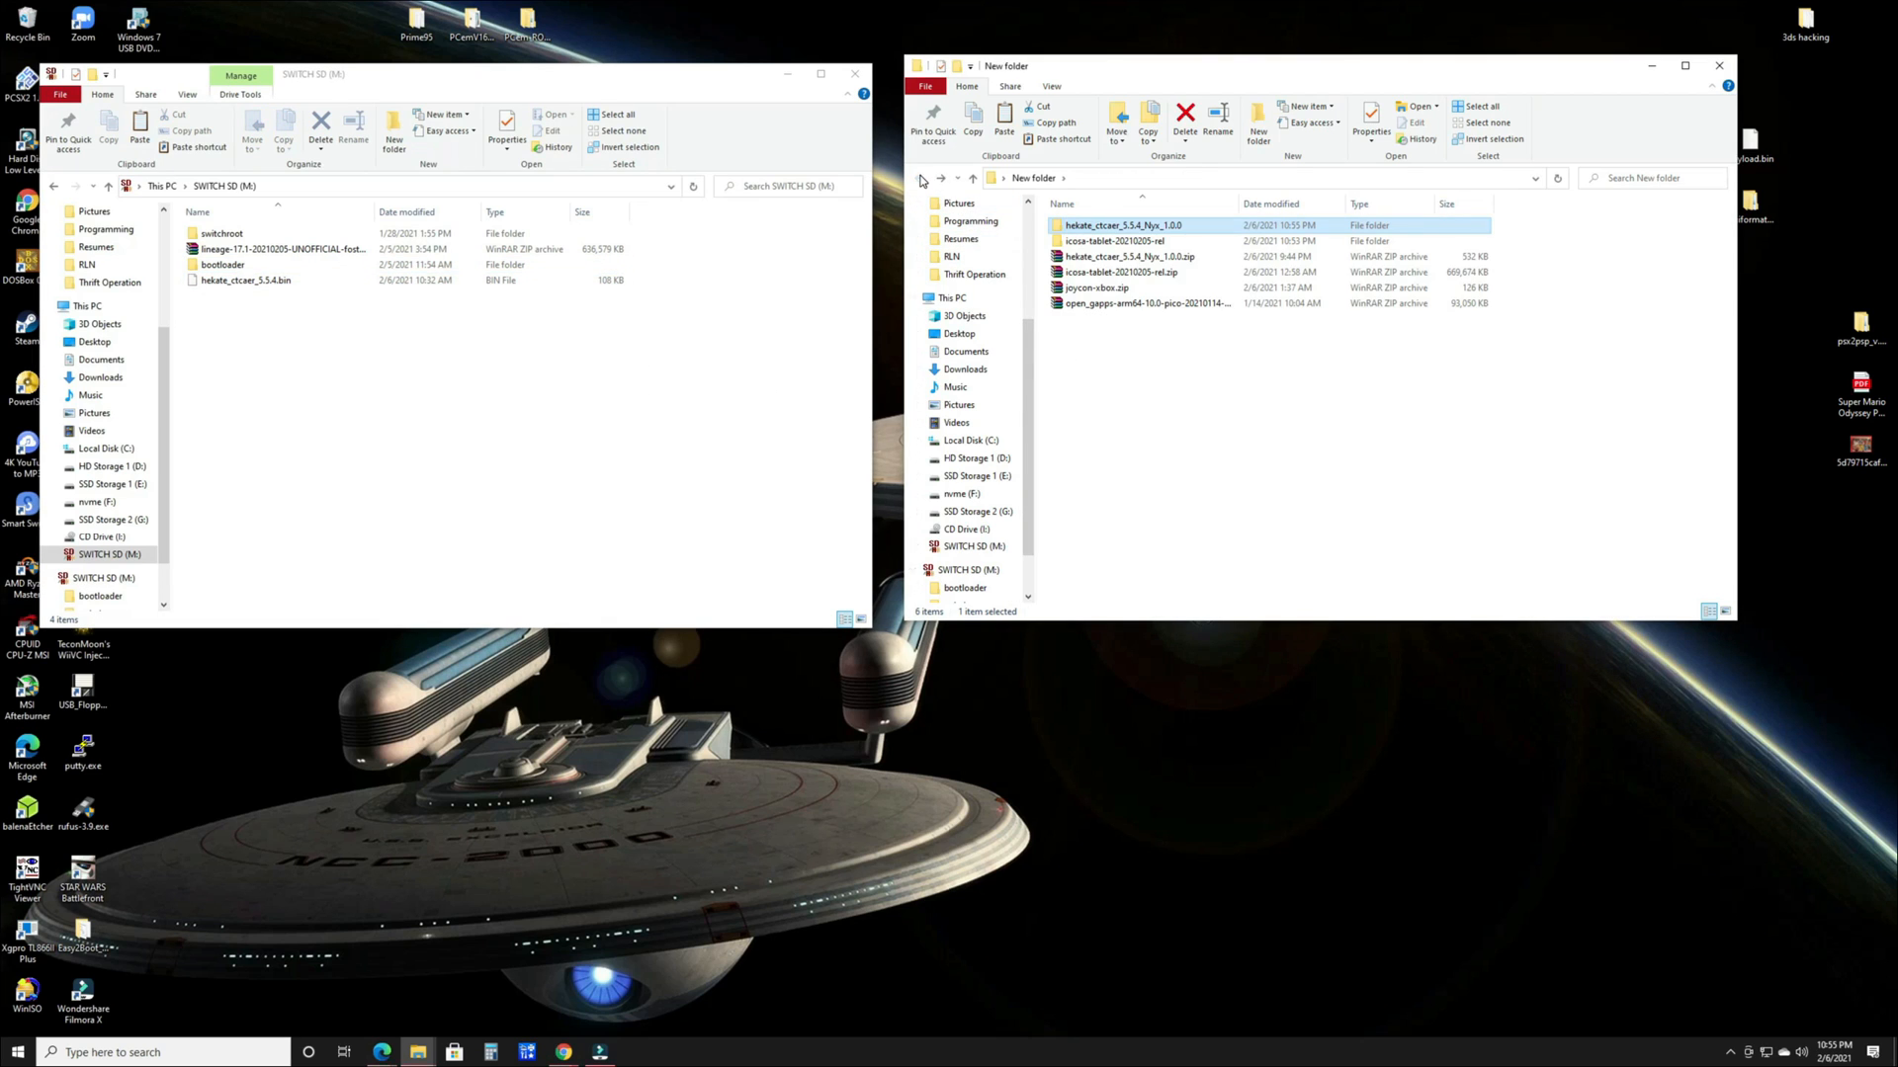
Return to New folder and drag the Open GApps pico zip onto SWITCH SD (M:)
click(284, 248)
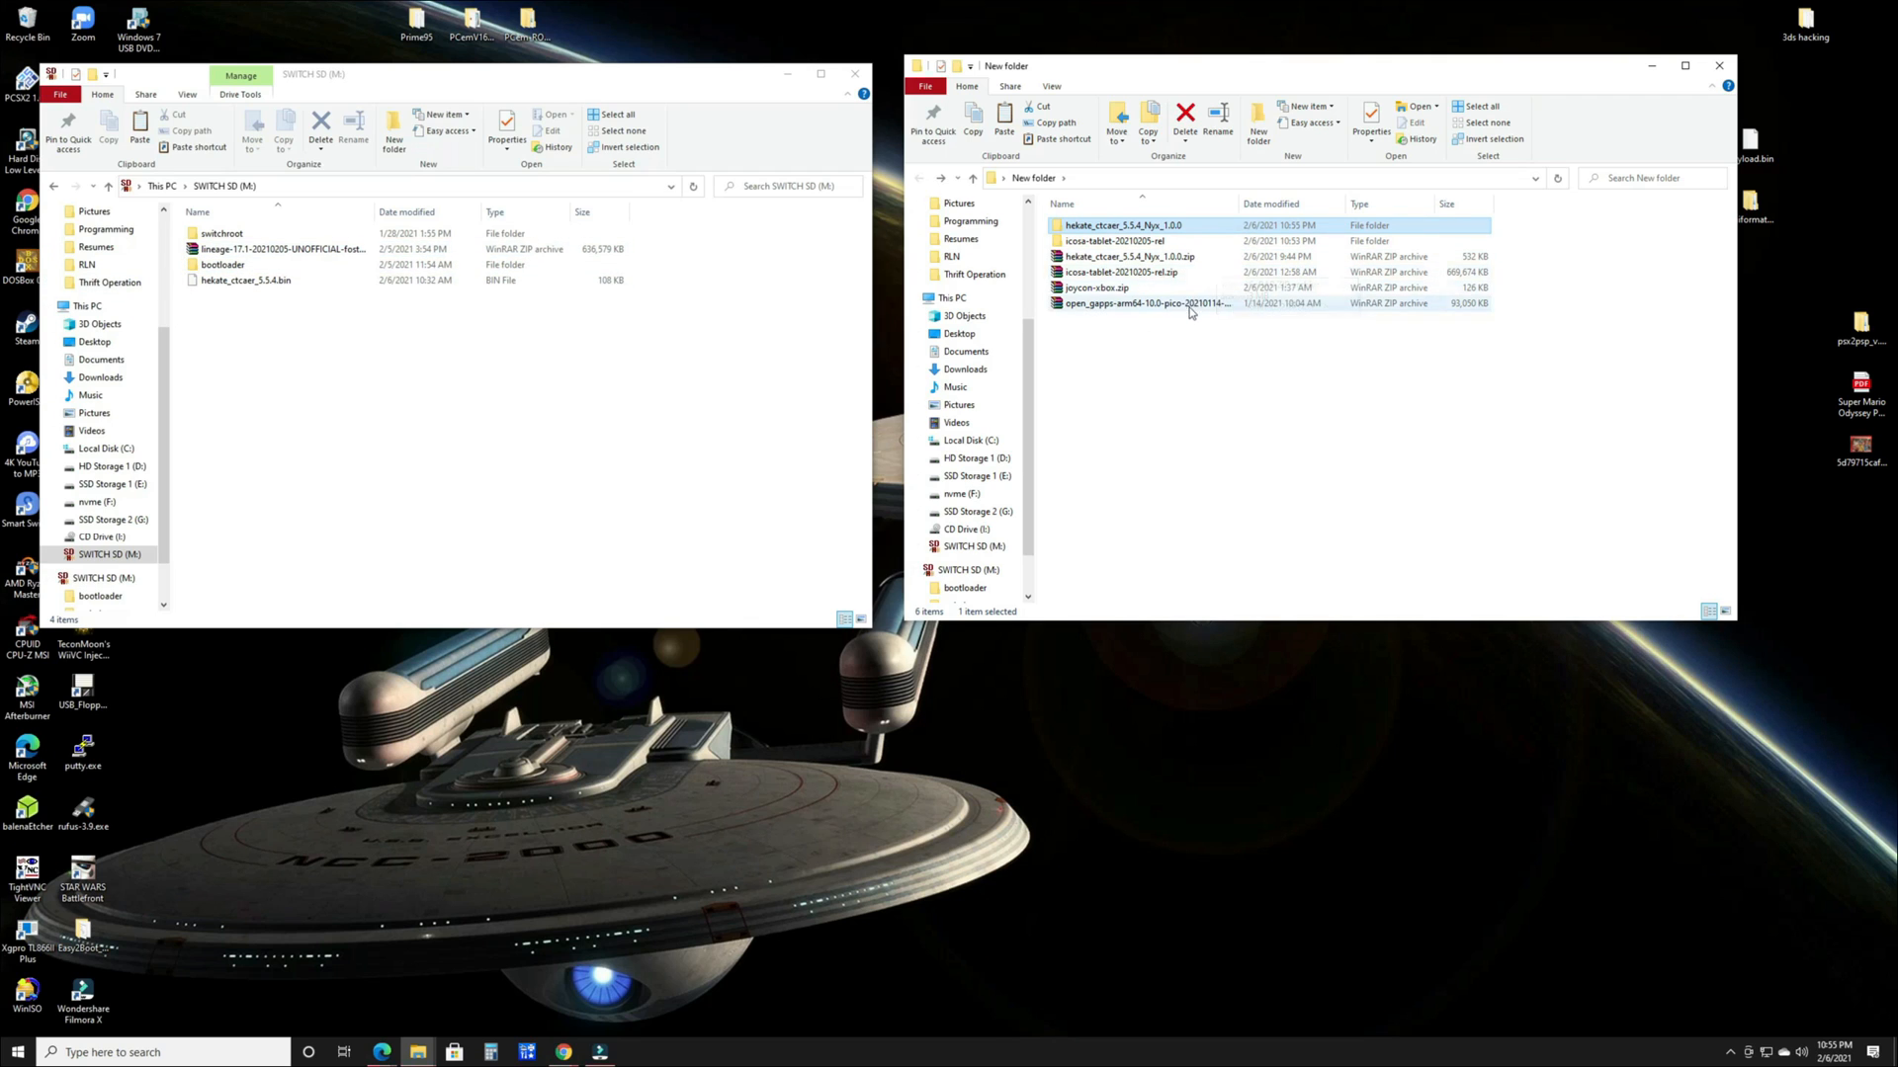
drag(1147, 303, 307, 454)
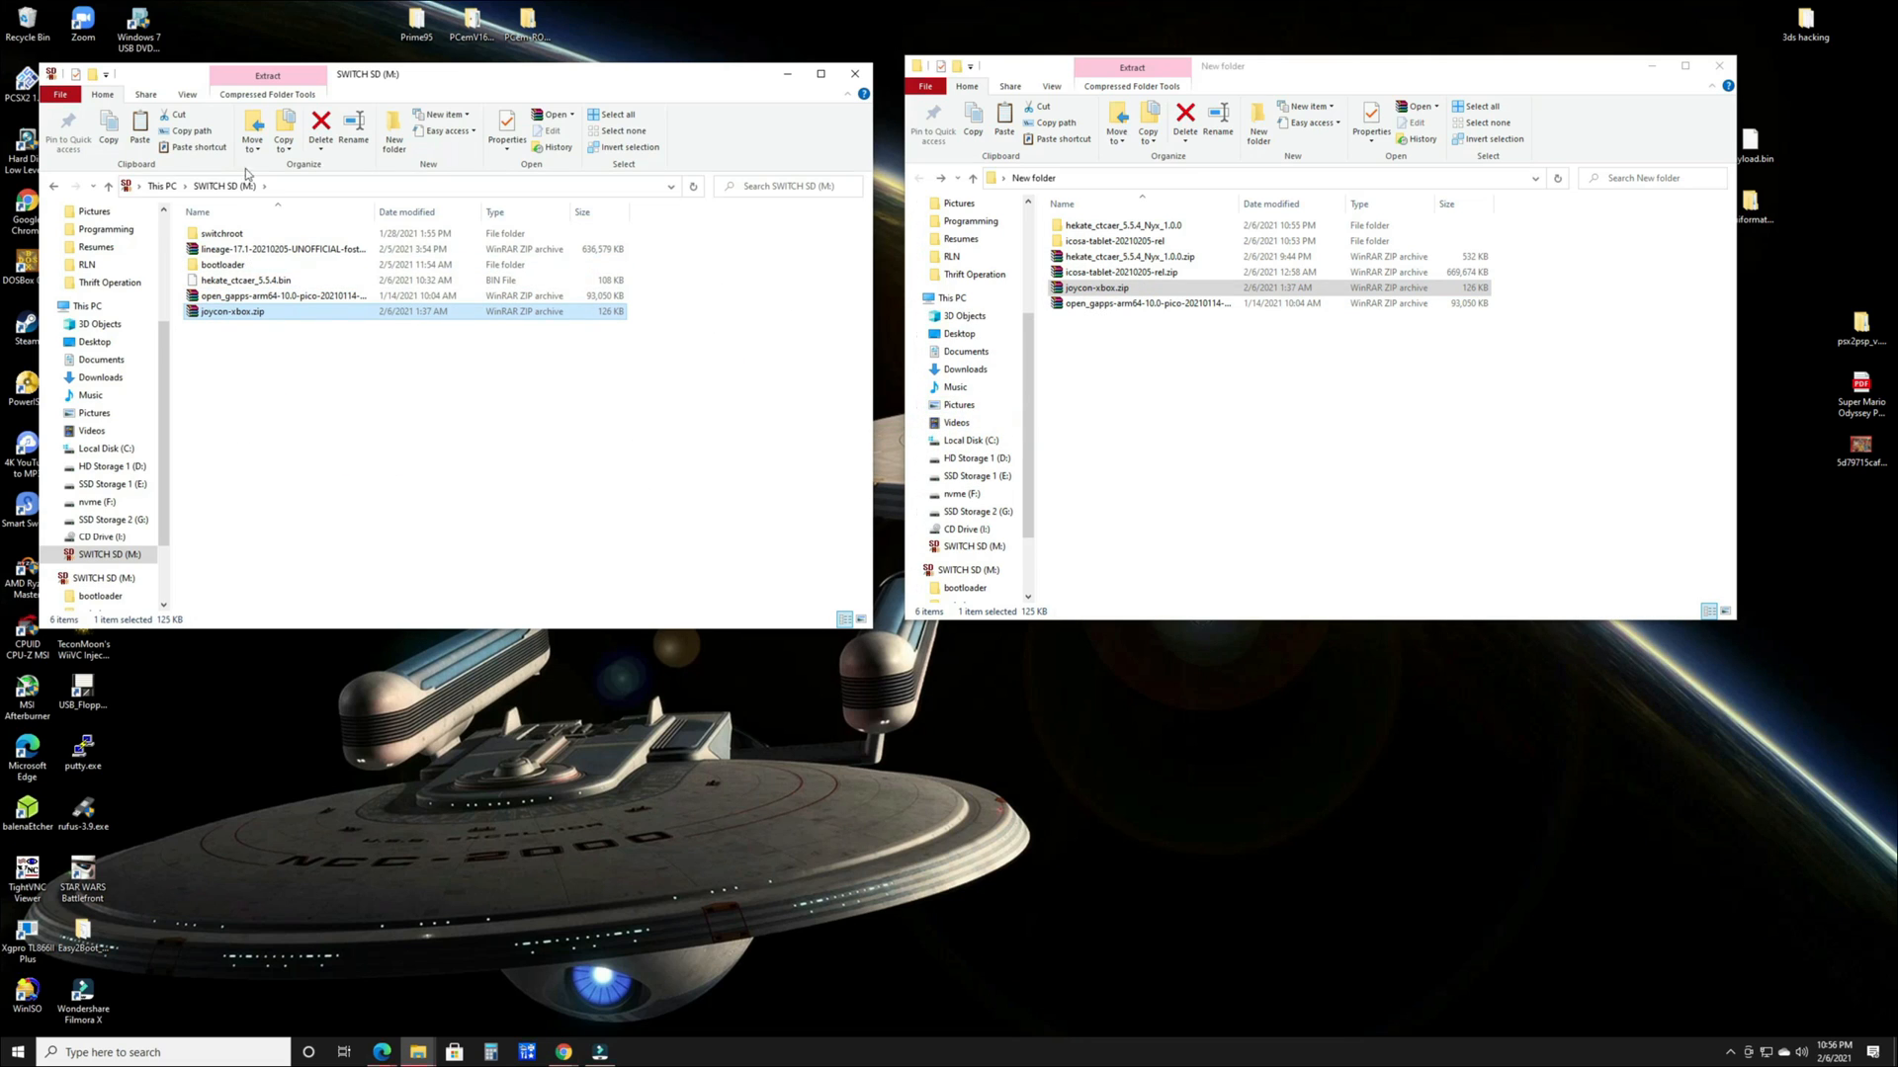
mouse_move(818, 325)
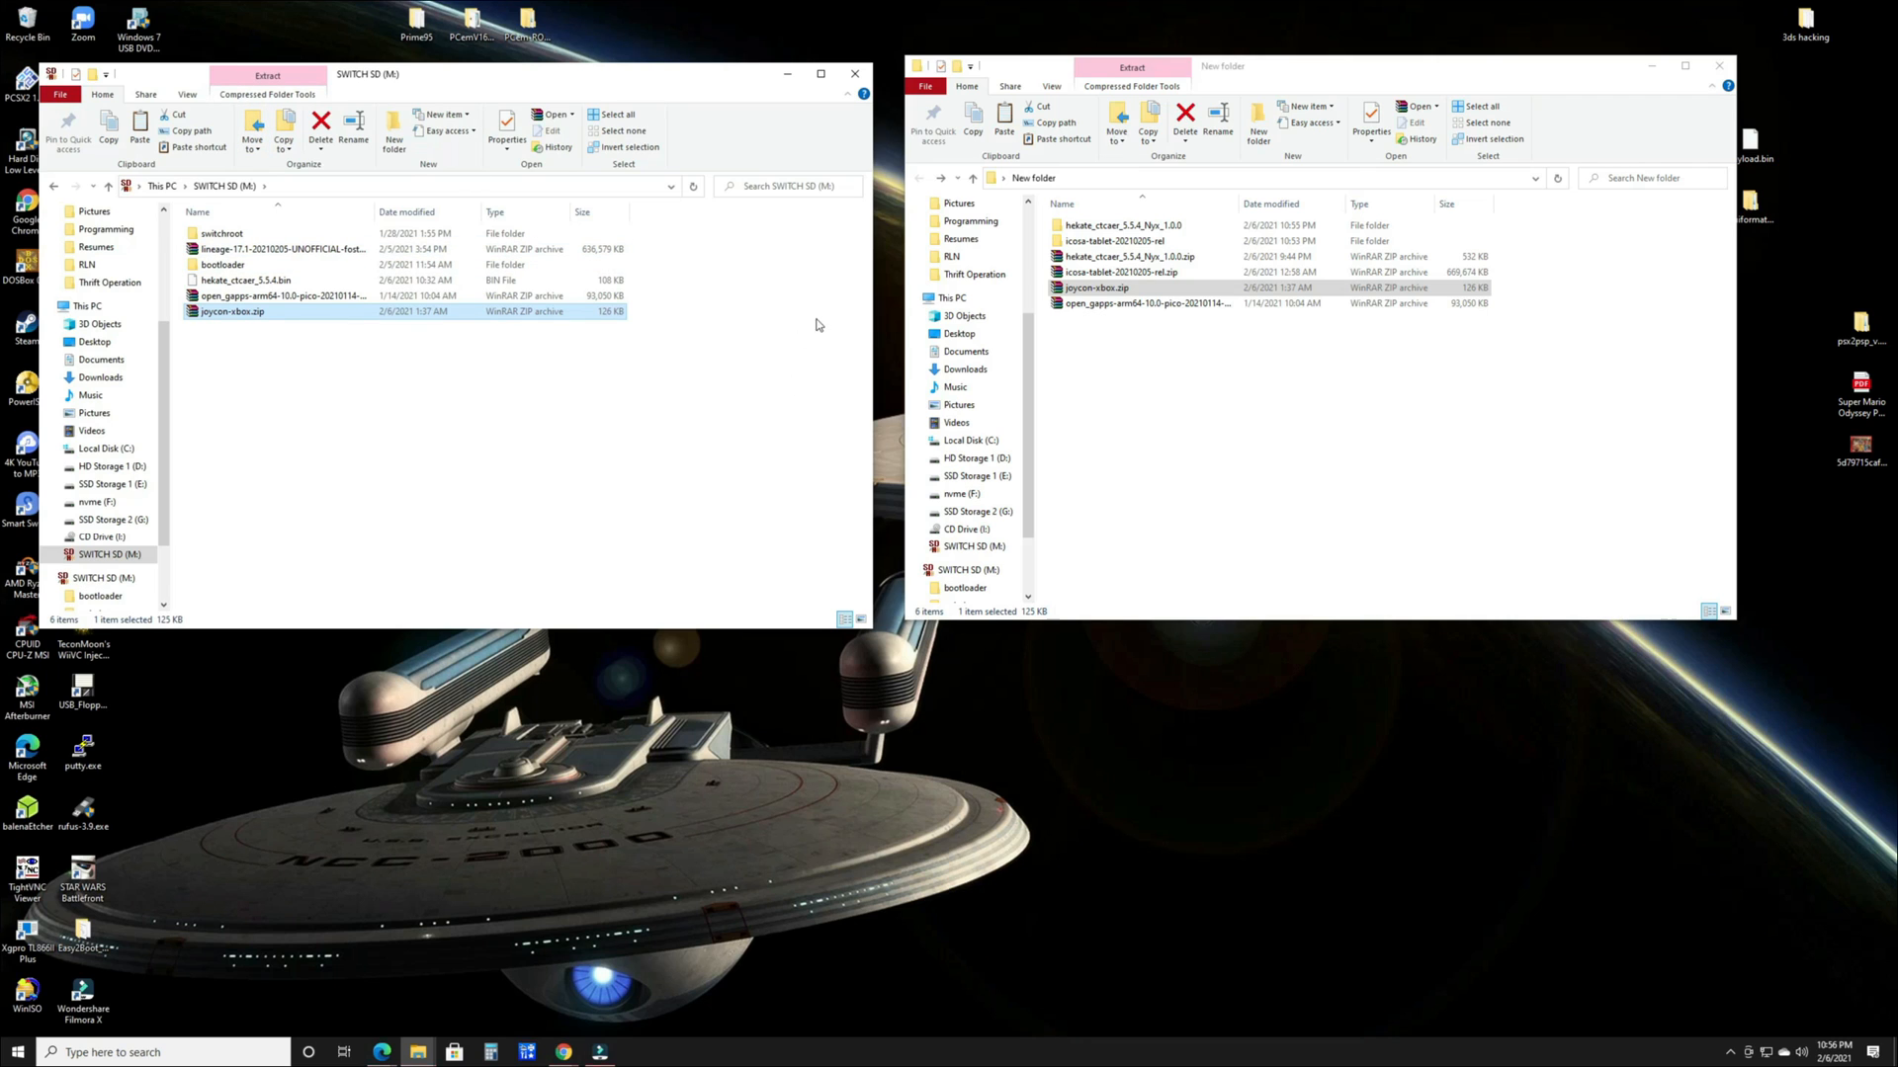